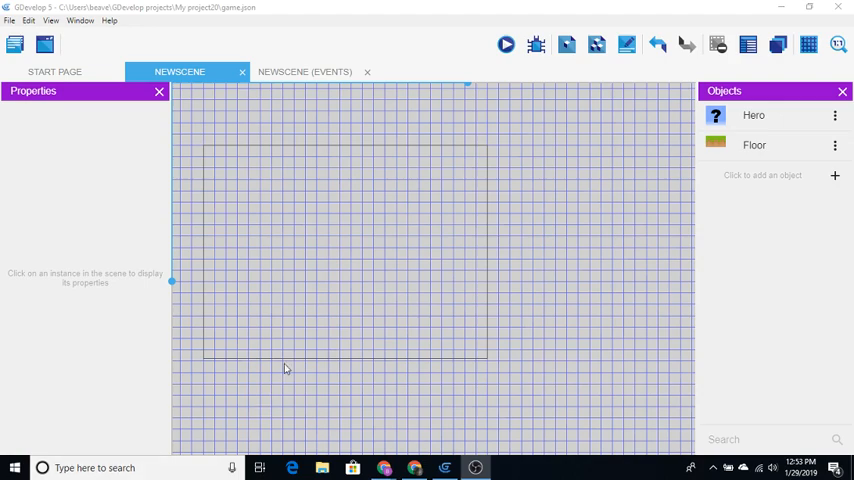
{"action": "mouse_move", "coordinate": [294, 308]}
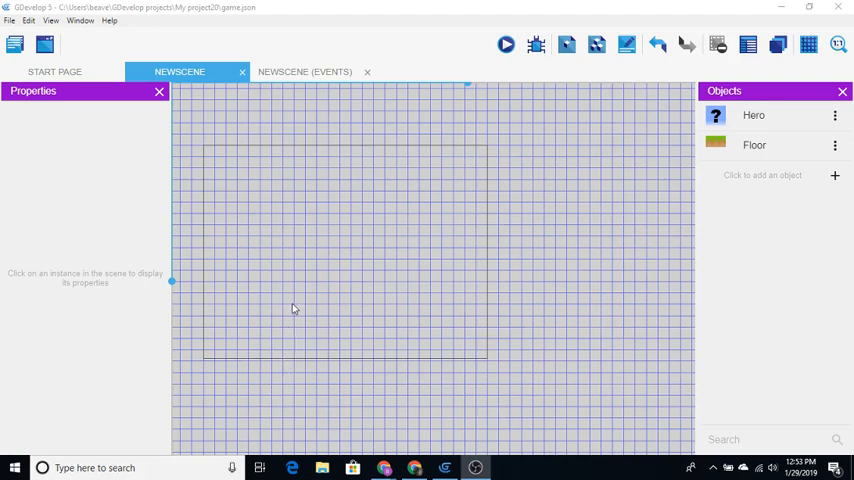
{"action": "mouse_move", "coordinate": [378, 283]}
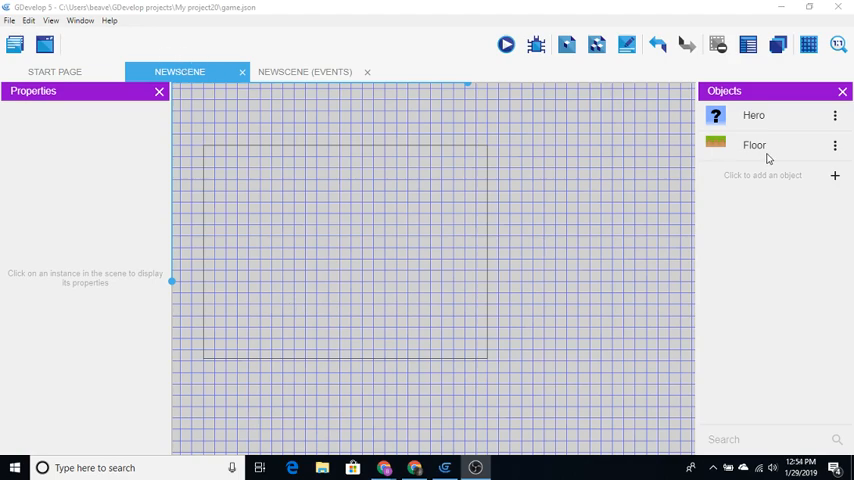
- Add the Platformer character behavior to Hero with Default controls unticked
{"action": "left_click", "coordinate": [755, 145]}
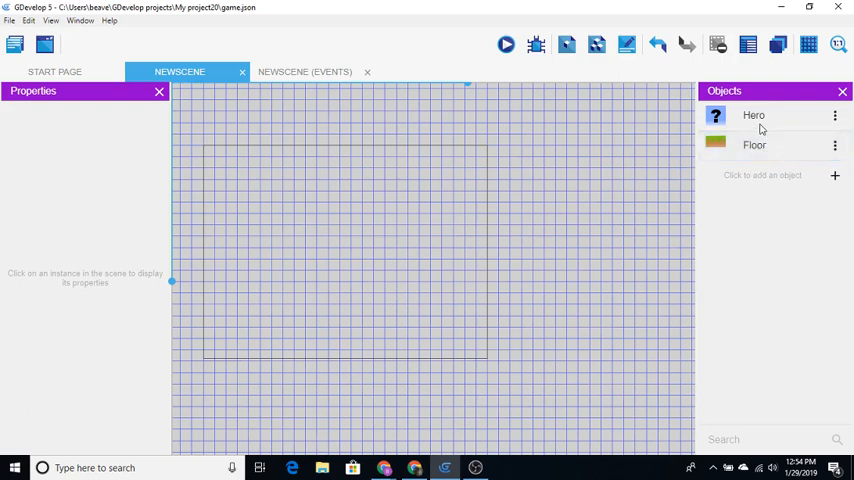
{"action": "mouse_move", "coordinate": [723, 147]}
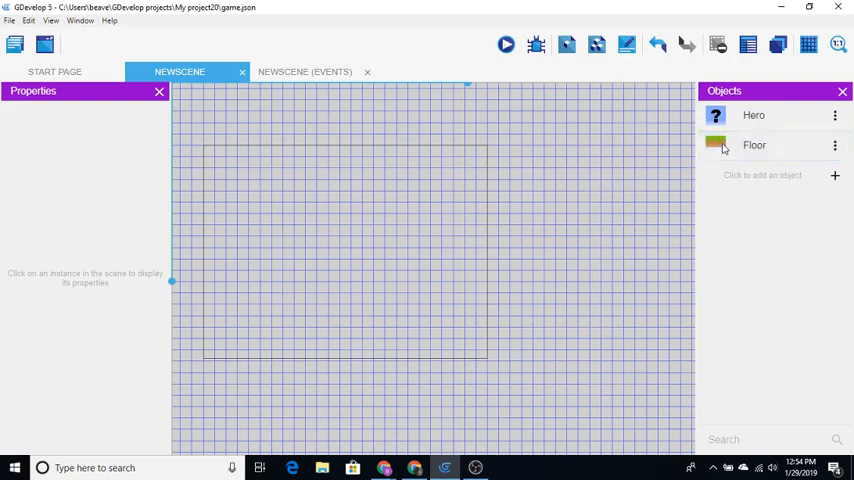
{"action": "right_click", "coordinate": [753, 115]}
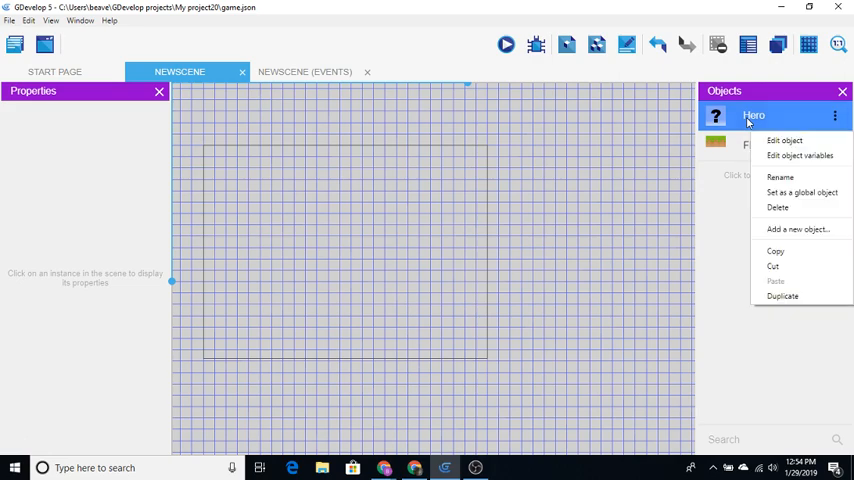
{"action": "mouse_move", "coordinate": [785, 140]}
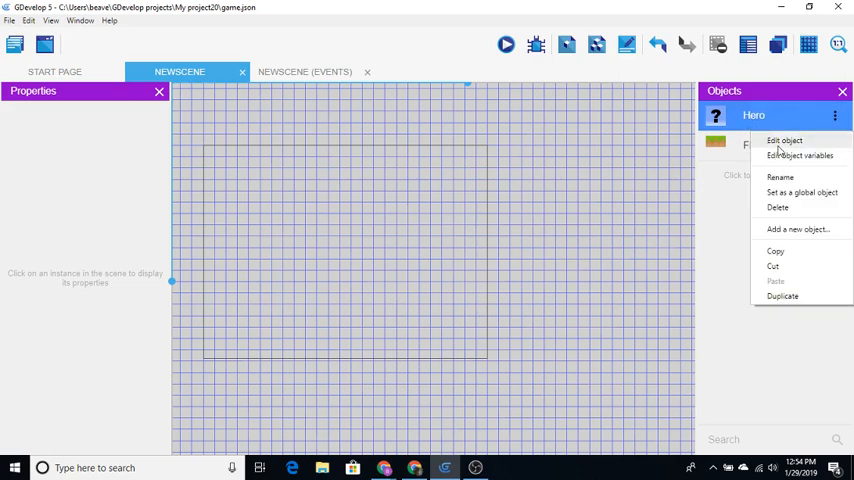
{"action": "left_click", "coordinate": [784, 140]}
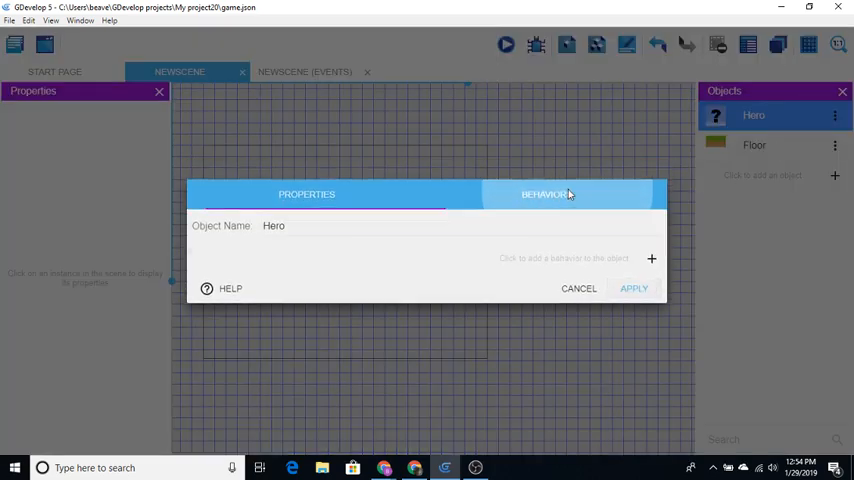
{"action": "left_click", "coordinate": [651, 258]}
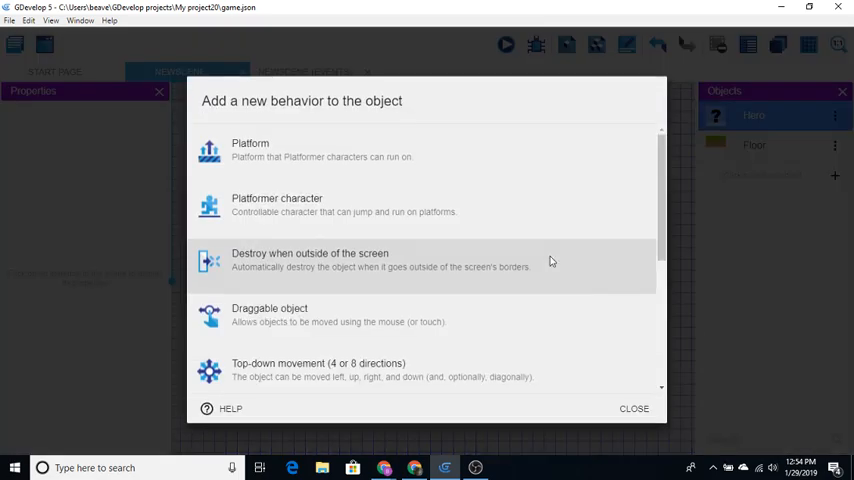
{"action": "left_click", "coordinate": [277, 203]}
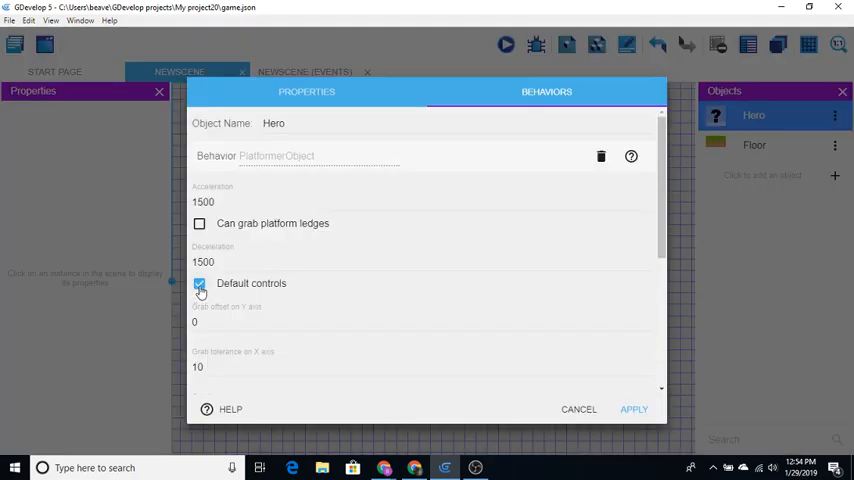
{"action": "left_click", "coordinate": [199, 283]}
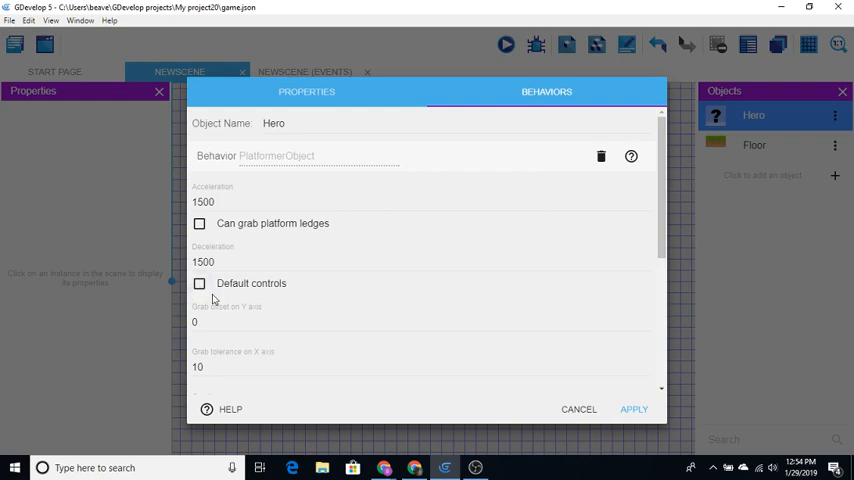
{"action": "mouse_move", "coordinate": [231, 288]}
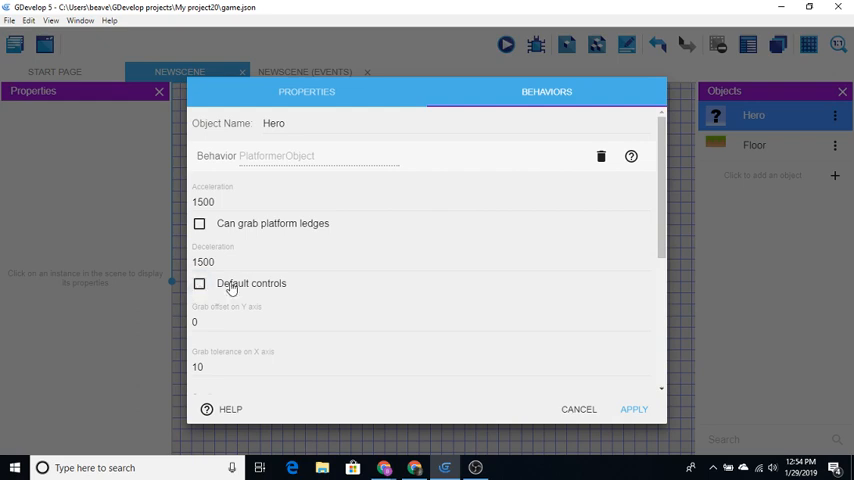
{"action": "mouse_move", "coordinate": [315, 293]}
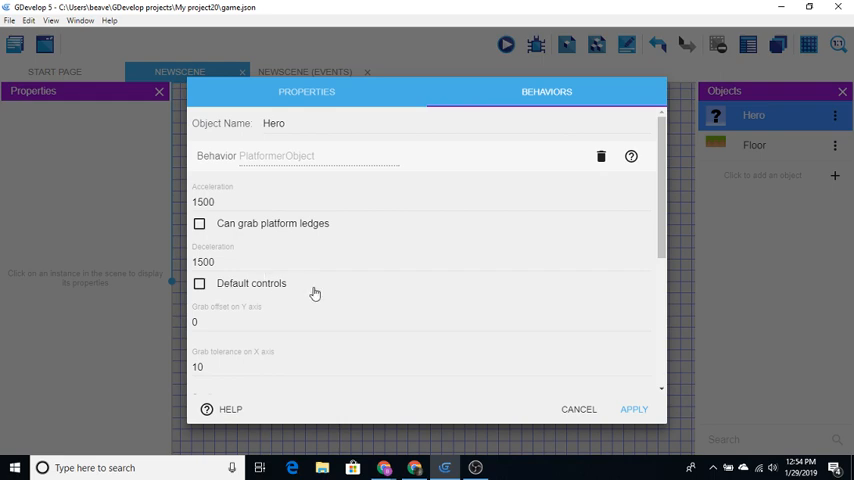
{"action": "mouse_move", "coordinate": [240, 283]}
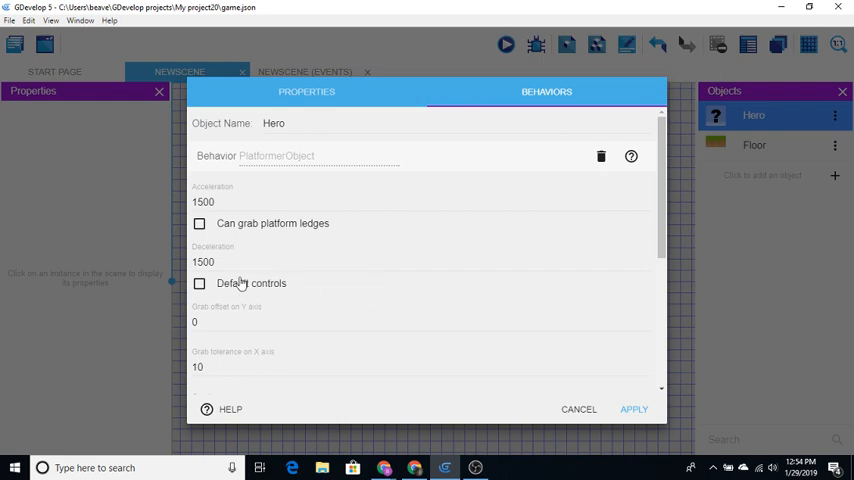
{"action": "mouse_move", "coordinate": [615, 293]}
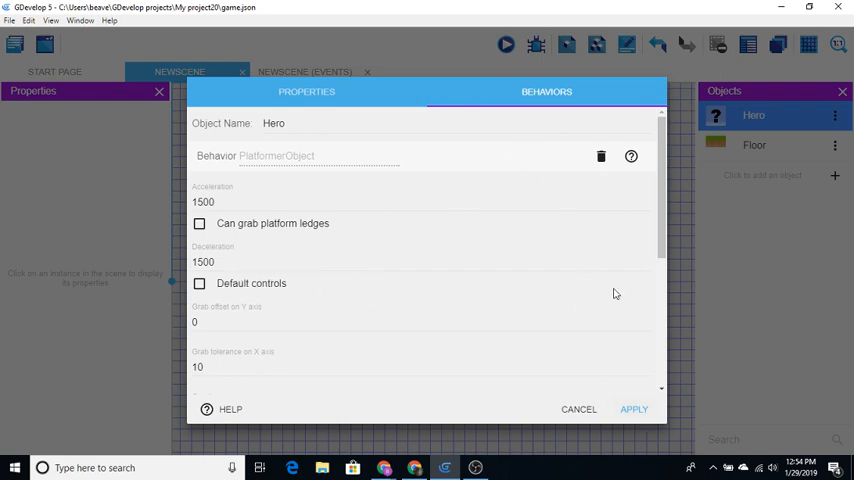
{"action": "left_click", "coordinate": [306, 91]}
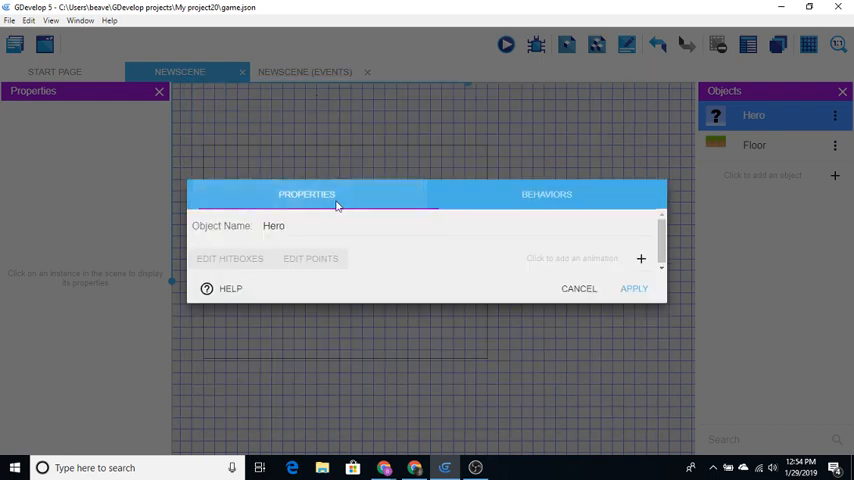
- Create Hero animations from p1_stand/p1_walk frames and p1_jump.png, then apply
{"action": "left_click", "coordinate": [641, 258]}
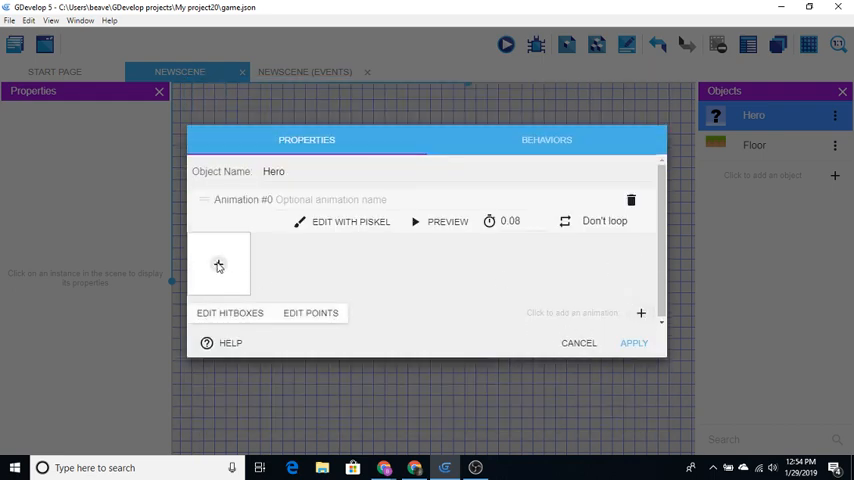
{"action": "left_click", "coordinate": [218, 264]}
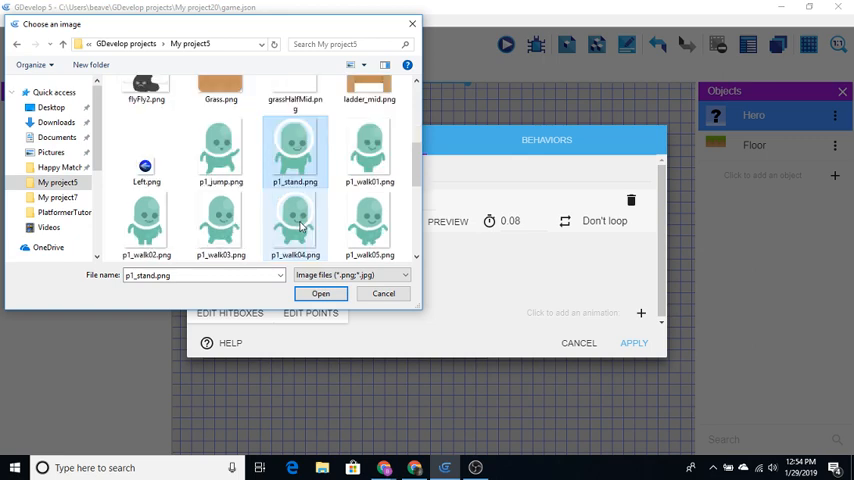
{"action": "scroll", "scroll_direction": "down", "scroll_amount": 3}
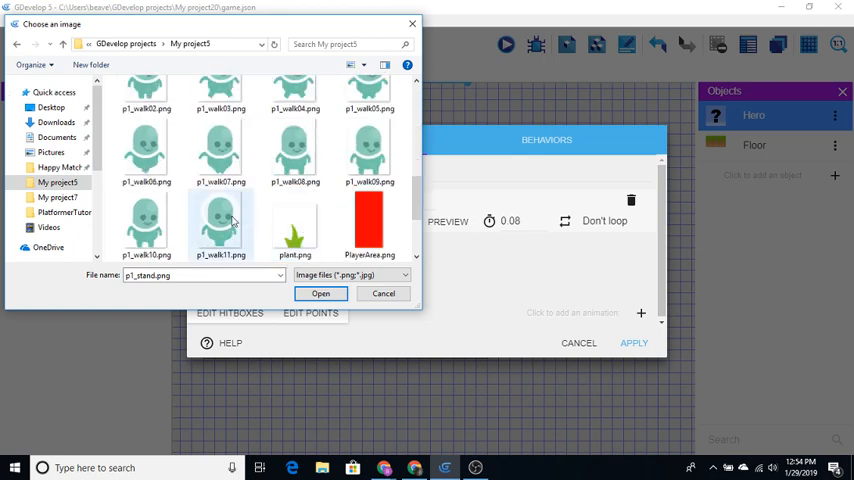
{"action": "mouse_move", "coordinate": [220, 225]}
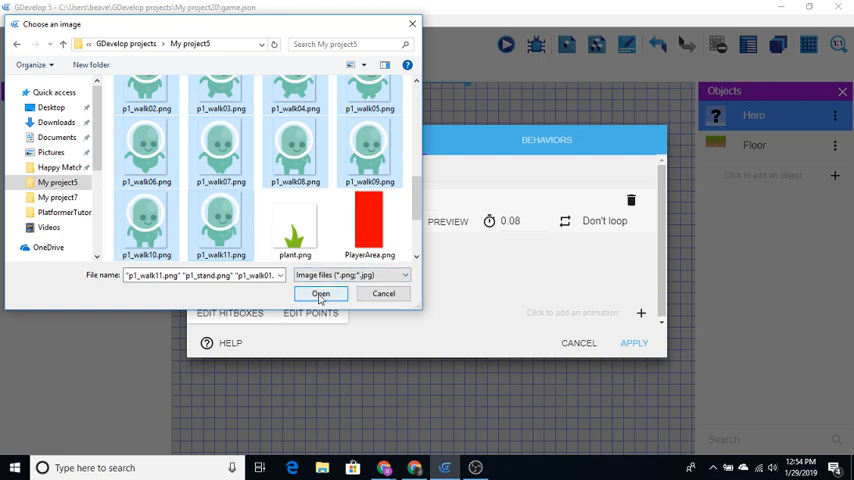
{"action": "left_click", "coordinate": [320, 293]}
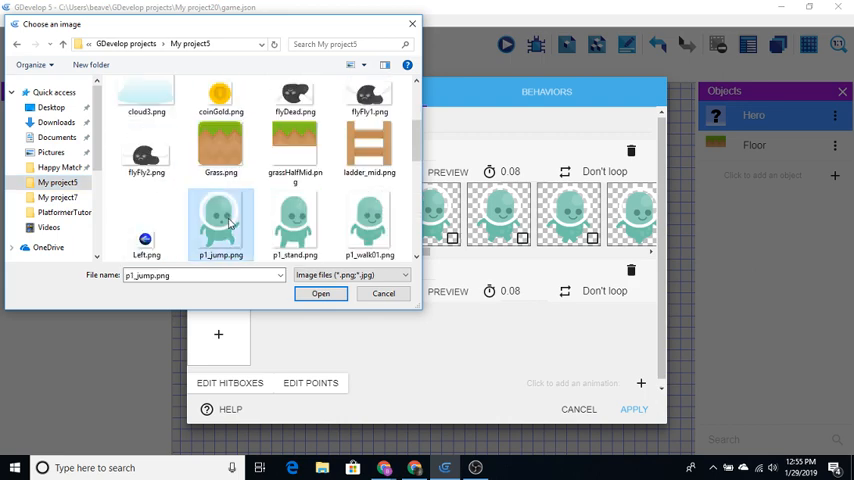
{"action": "left_click", "coordinate": [320, 293]}
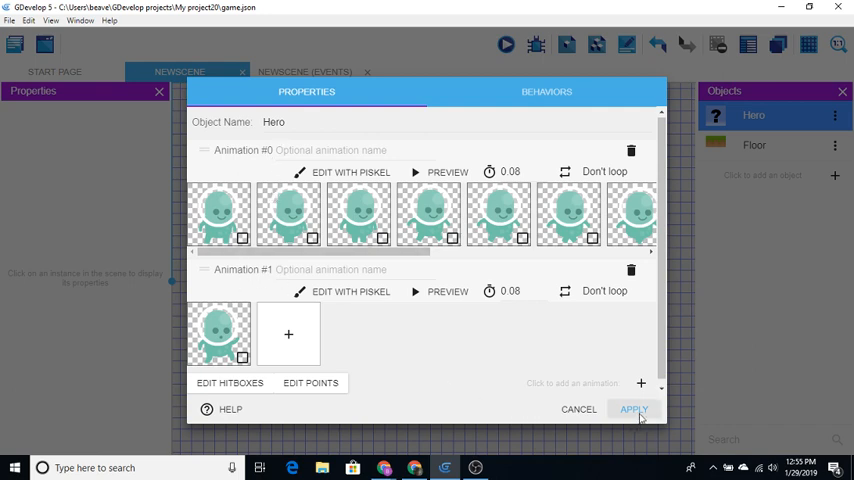
{"action": "left_click", "coordinate": [634, 409]}
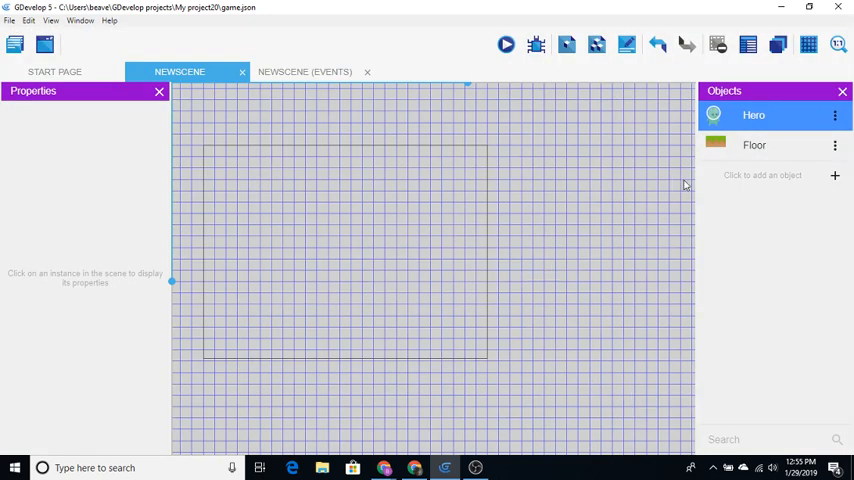
- Place a Floor piece in the scene, nudge it up and stretch it wider
{"action": "left_click_drag", "start_coordinate": [754, 145], "coordinate": [487, 267]}
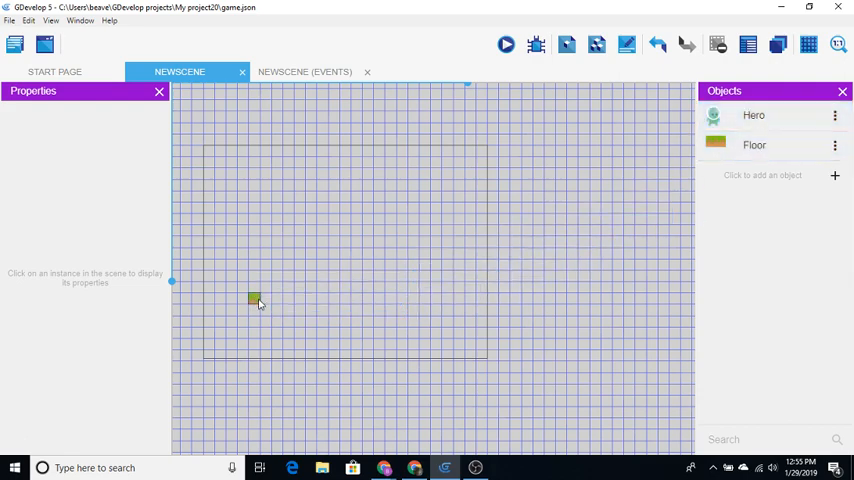
{"action": "left_click", "coordinate": [254, 291]}
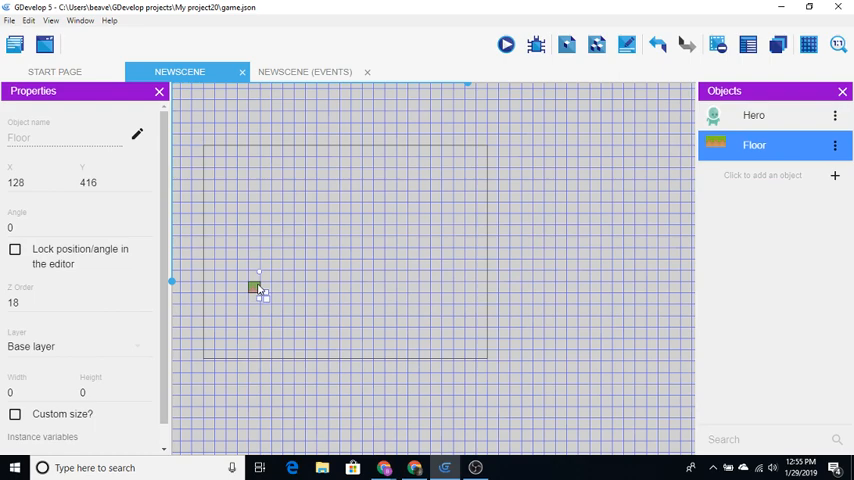
{"action": "left_click_drag", "start_coordinate": [260, 290], "coordinate": [256, 287]}
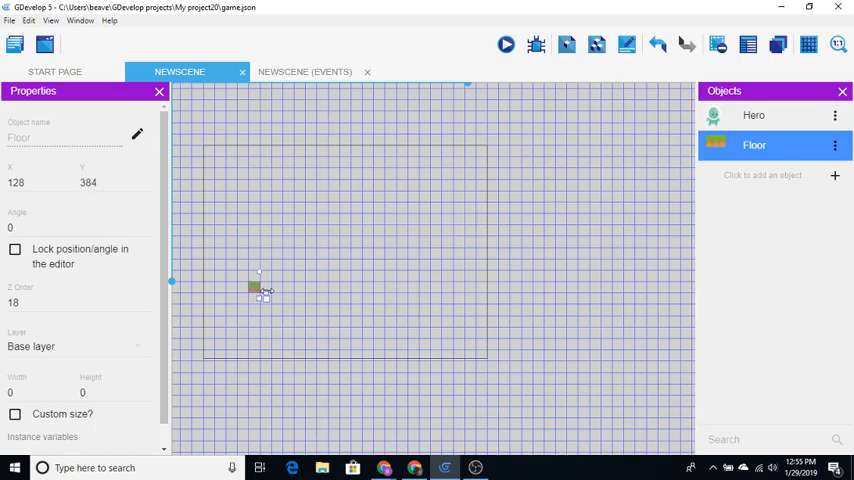
{"action": "left_click_drag", "start_coordinate": [263, 290], "coordinate": [310, 298]}
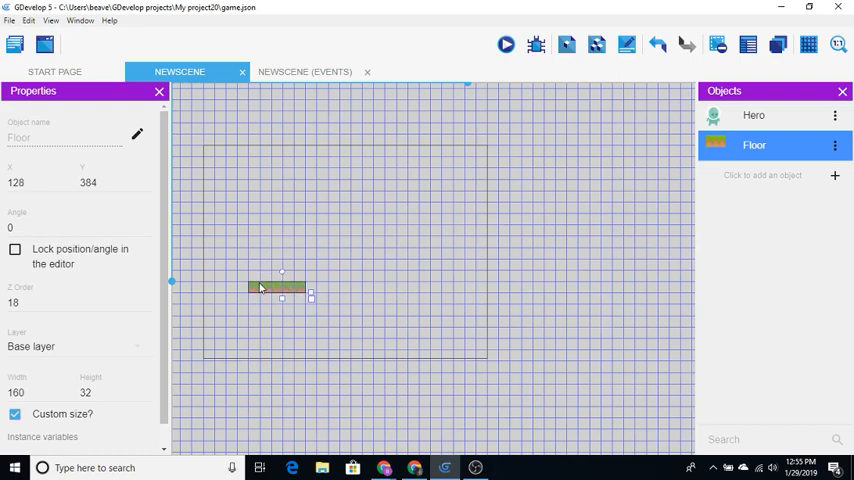
{"action": "mouse_move", "coordinate": [298, 290]}
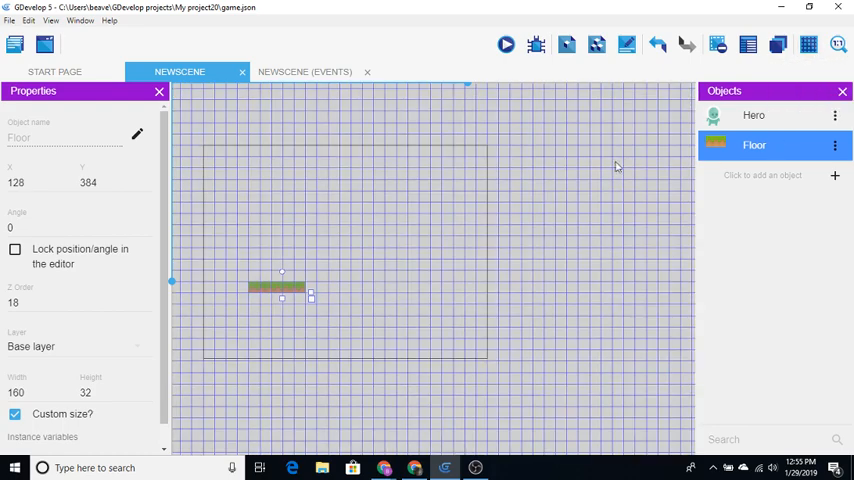
- Stand the Hero on the floor and add two more Floor pieces to the right
{"action": "left_click", "coordinate": [754, 115]}
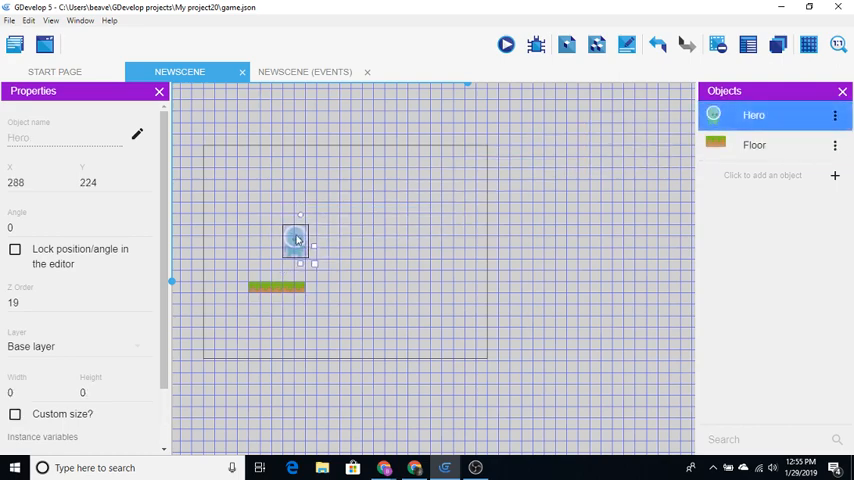
{"action": "left_click_drag", "start_coordinate": [298, 240], "coordinate": [262, 262]}
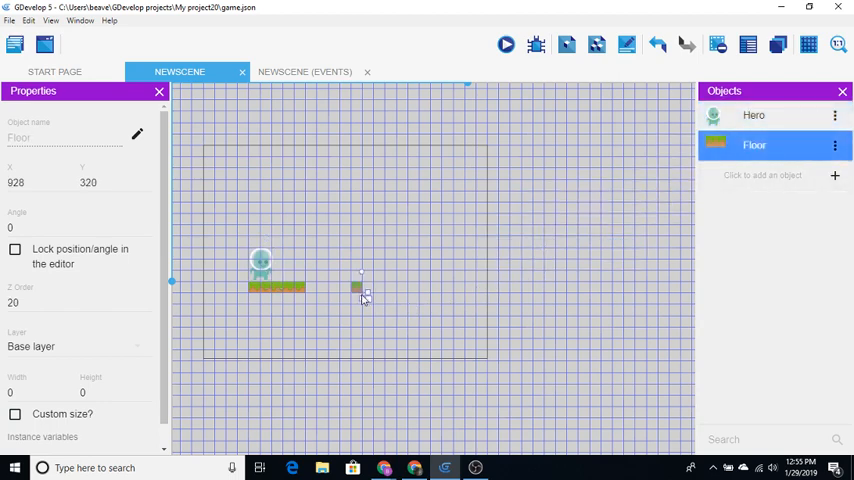
{"action": "left_click_drag", "start_coordinate": [360, 287], "coordinate": [355, 290]}
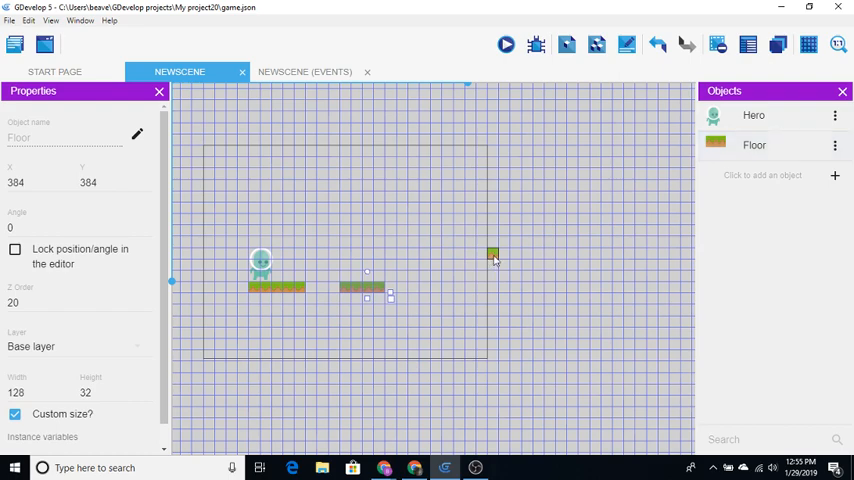
{"action": "left_click_drag", "start_coordinate": [490, 255], "coordinate": [425, 285]}
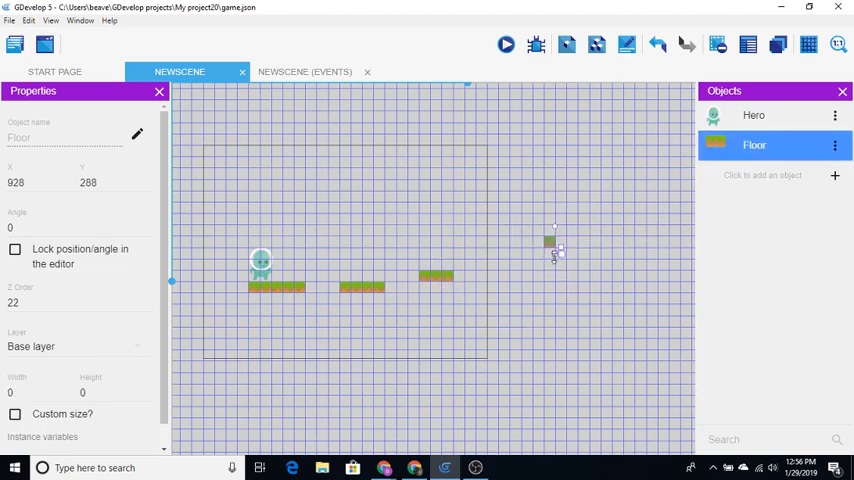
- Place a new Floor piece beside the others, set slightly higher
{"action": "left_click_drag", "start_coordinate": [550, 245], "coordinate": [555, 242]}
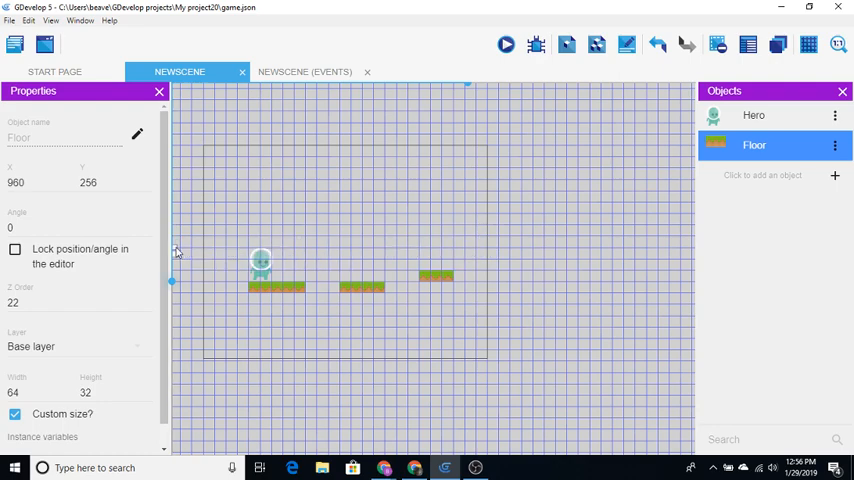
{"action": "mouse_move", "coordinate": [181, 248]}
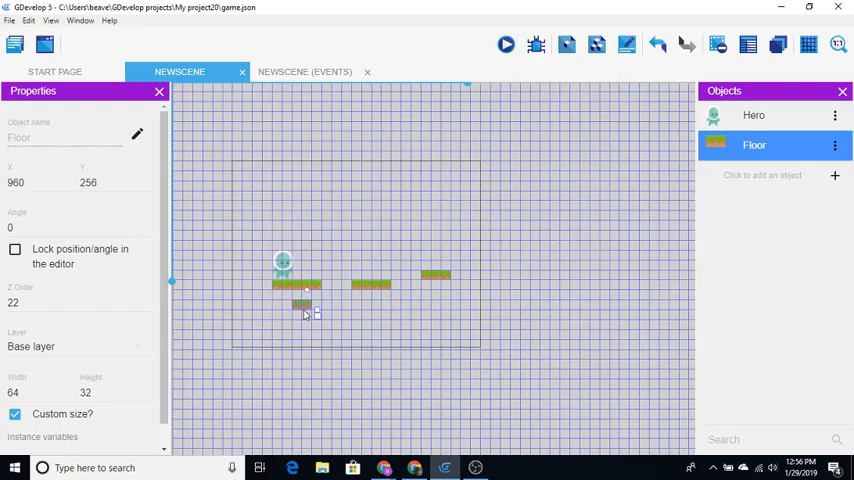
{"action": "left_click_drag", "start_coordinate": [305, 305], "coordinate": [510, 285]}
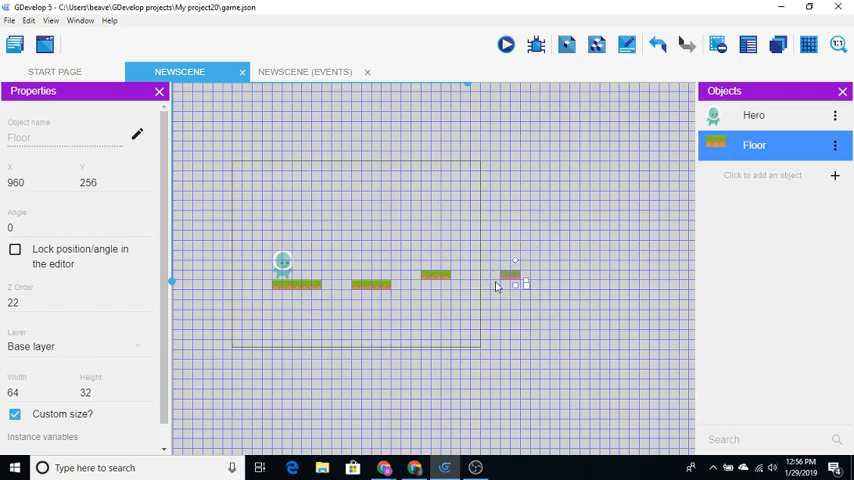
{"action": "left_click_drag", "start_coordinate": [510, 280], "coordinate": [490, 272]}
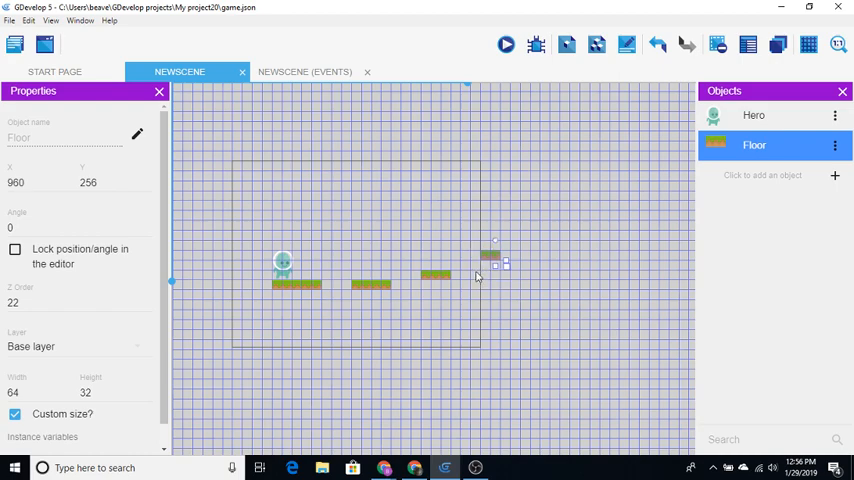
{"action": "left_click", "coordinate": [494, 281]}
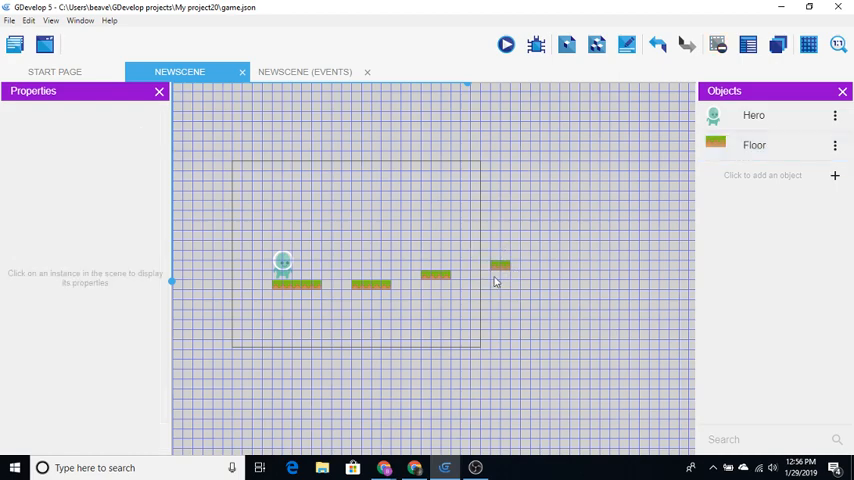
{"action": "left_click", "coordinate": [500, 265]}
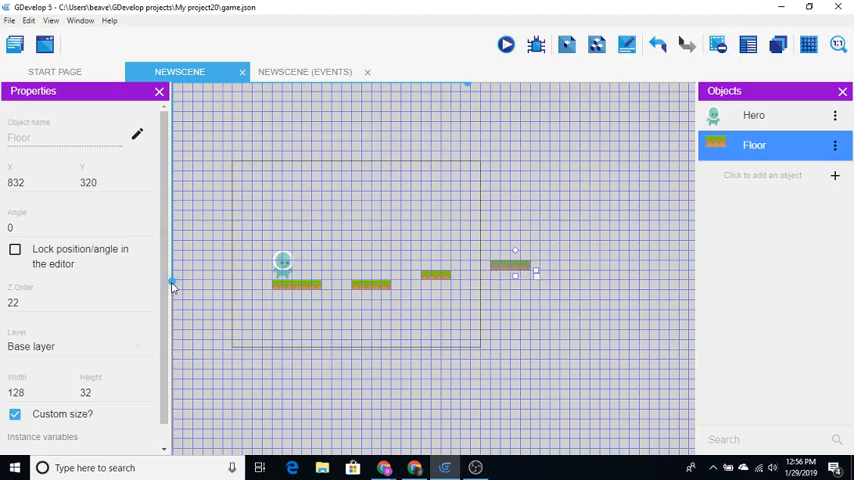
{"action": "mouse_move", "coordinate": [655, 270]}
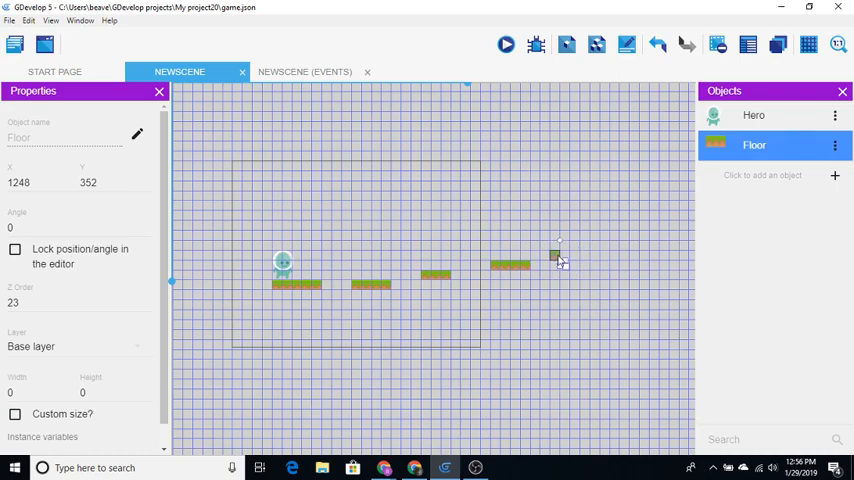
- Add more Floor pieces further right at different heights
{"action": "left_click_drag", "start_coordinate": [558, 257], "coordinate": [553, 252]}
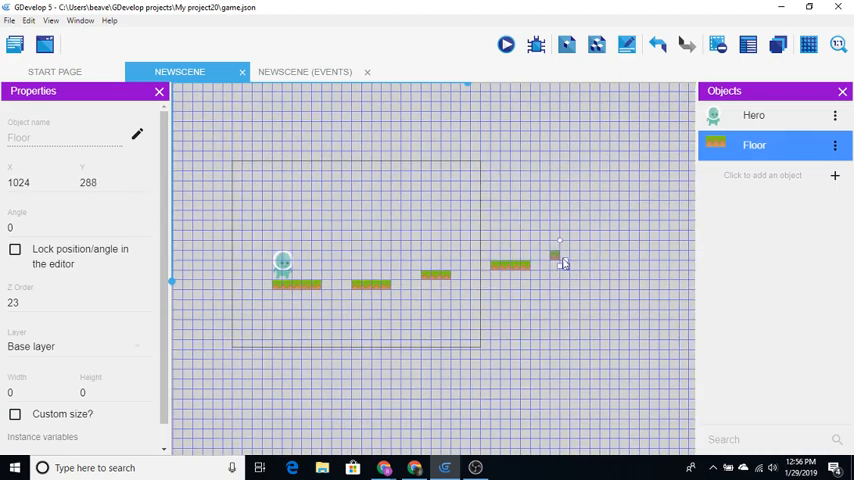
{"action": "left_click_drag", "start_coordinate": [557, 262], "coordinate": [557, 245]}
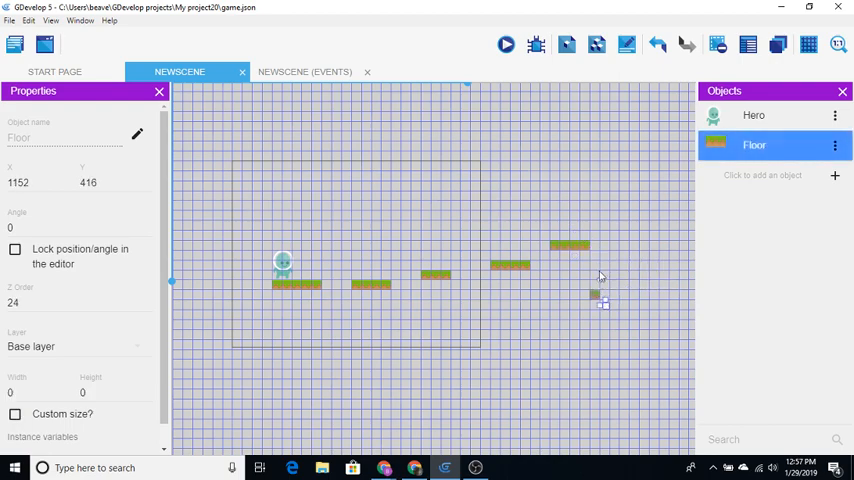
{"action": "mouse_move", "coordinate": [588, 265]}
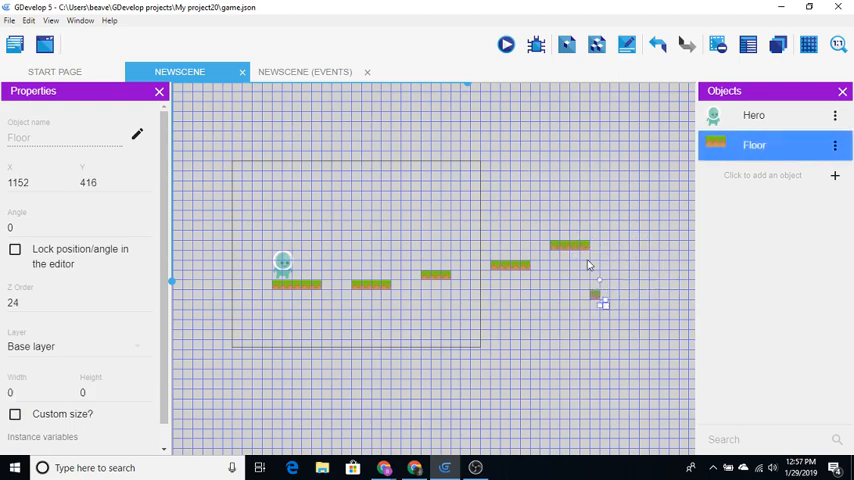
{"action": "mouse_move", "coordinate": [650, 269]}
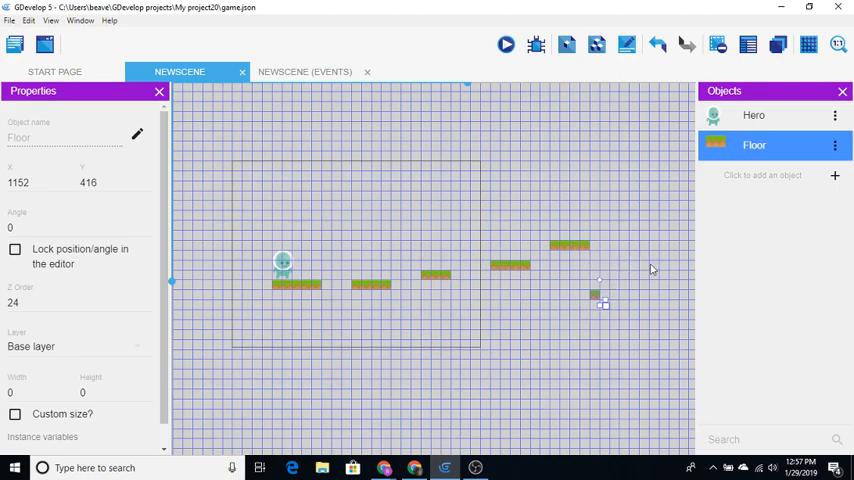
{"action": "mouse_move", "coordinate": [631, 291]}
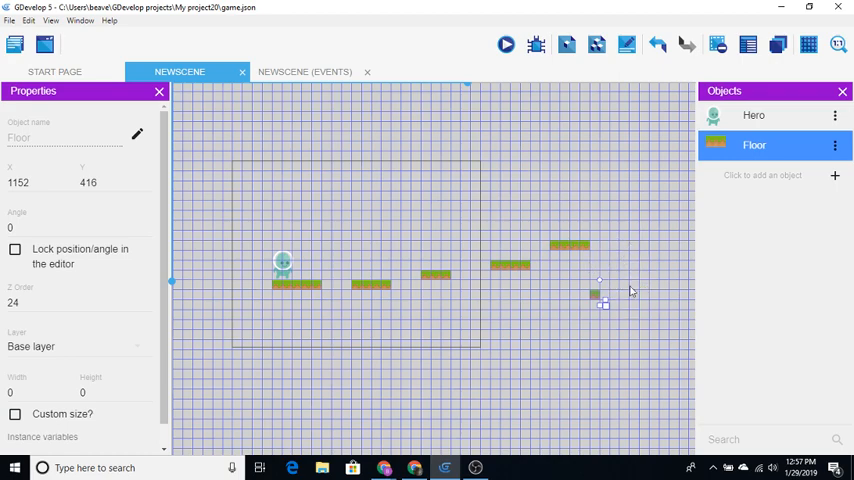
{"action": "mouse_move", "coordinate": [619, 238]}
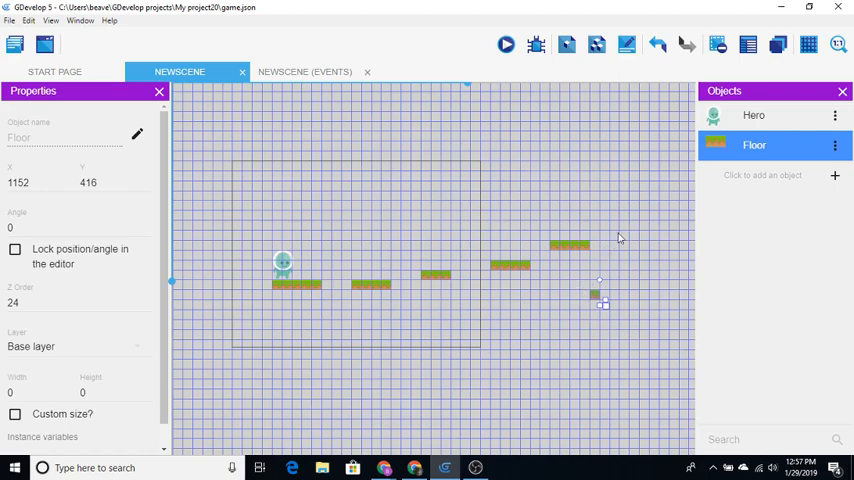
{"action": "mouse_move", "coordinate": [258, 233]}
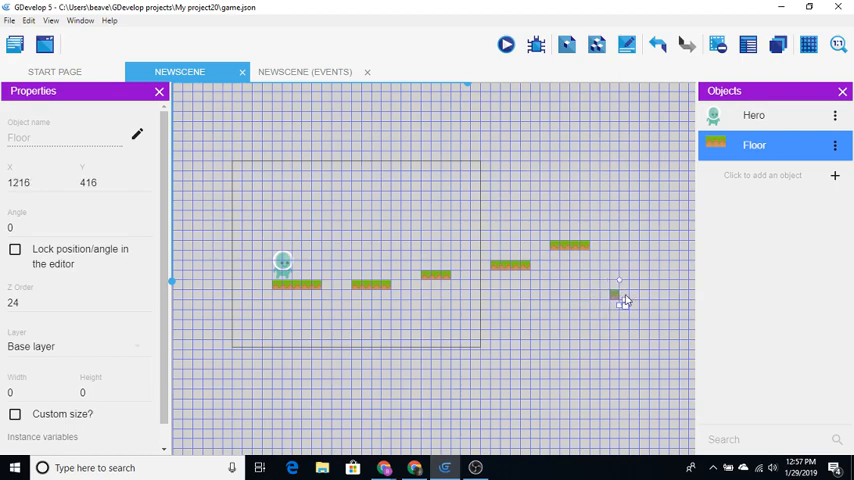
{"action": "left_click_drag", "start_coordinate": [615, 294], "coordinate": [629, 297]}
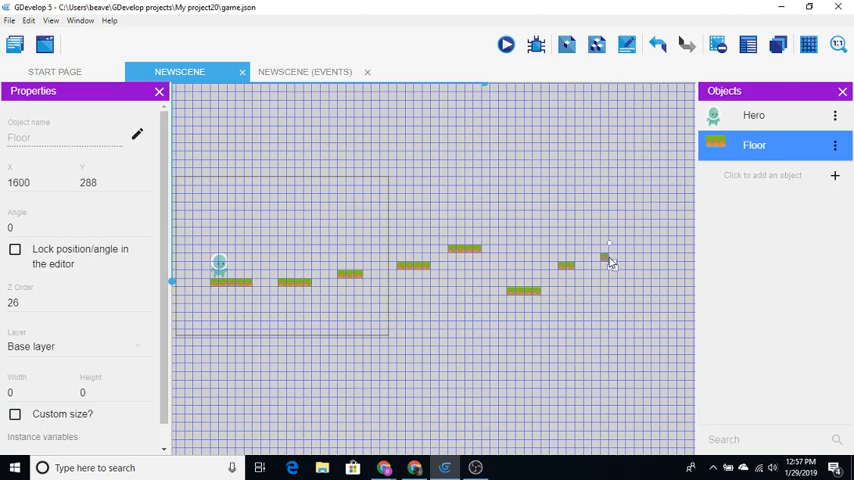
{"action": "mouse_move", "coordinate": [610, 262]}
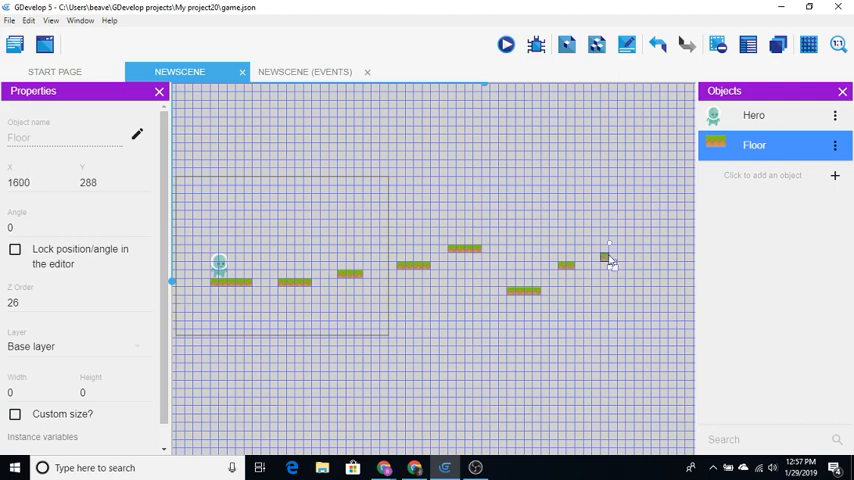
{"action": "mouse_move", "coordinate": [610, 265]}
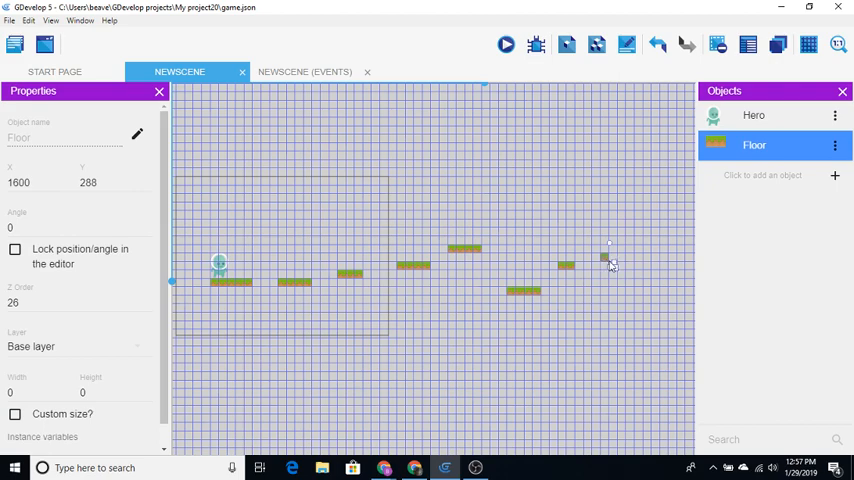
{"action": "left_click_drag", "start_coordinate": [603, 258], "coordinate": [618, 258]}
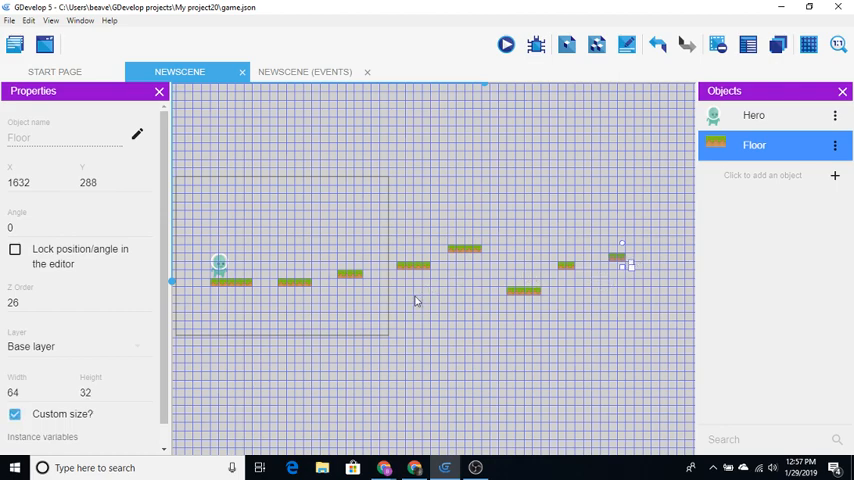
{"action": "mouse_move", "coordinate": [487, 95]}
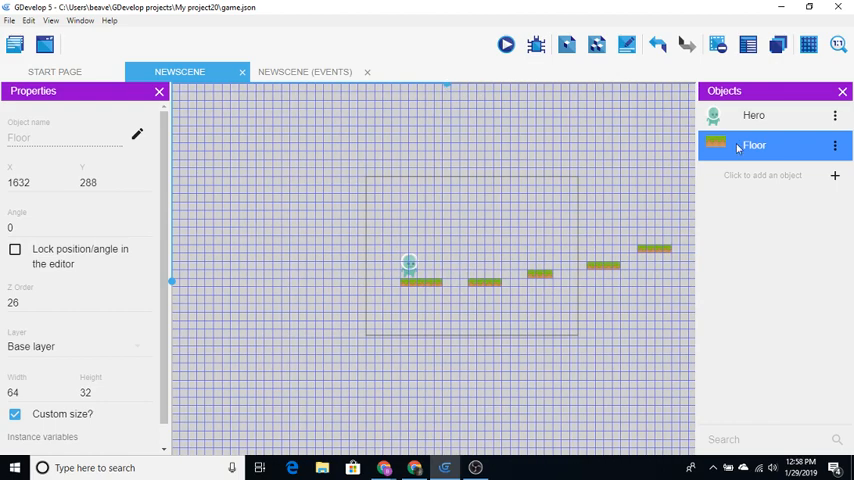
- Place a Floor piece beyond the left edge, lined up with the row
{"action": "left_click", "coordinate": [337, 291]}
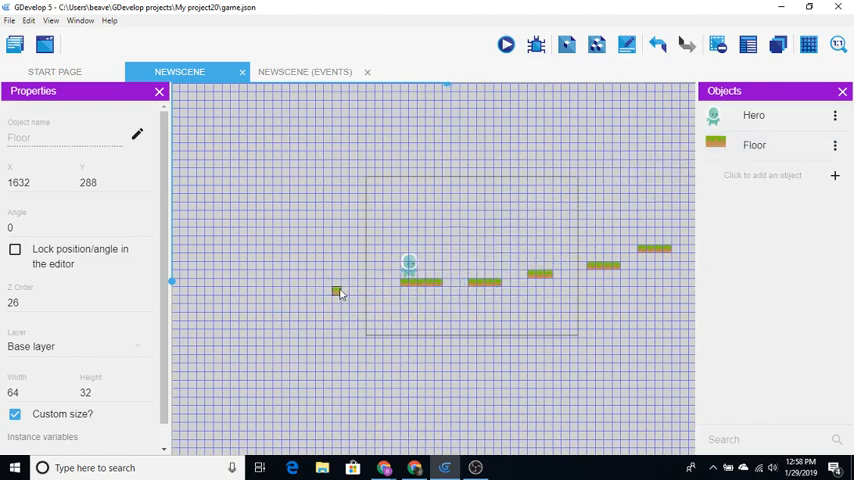
{"action": "left_click", "coordinate": [372, 283]}
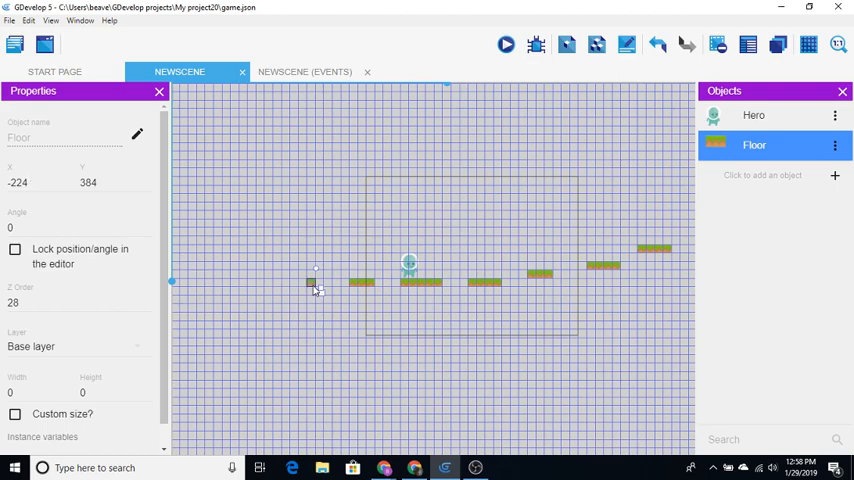
{"action": "left_click_drag", "start_coordinate": [315, 283], "coordinate": [300, 283]}
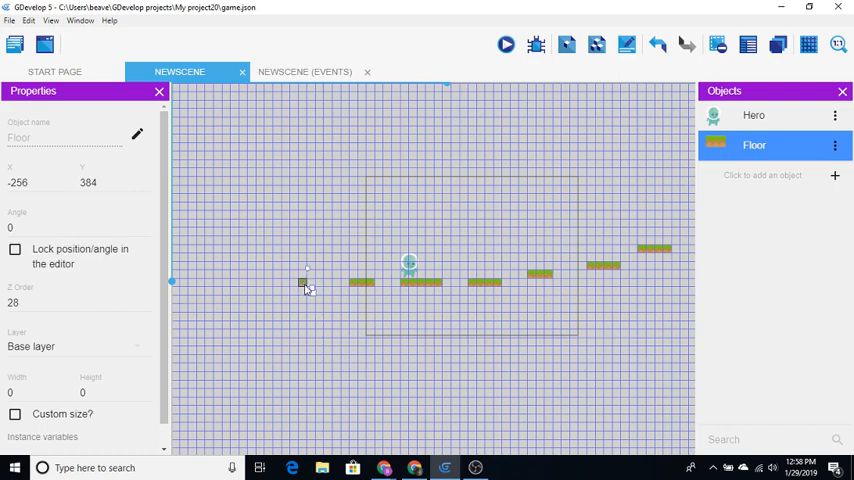
{"action": "left_click_drag", "start_coordinate": [305, 285], "coordinate": [315, 287]}
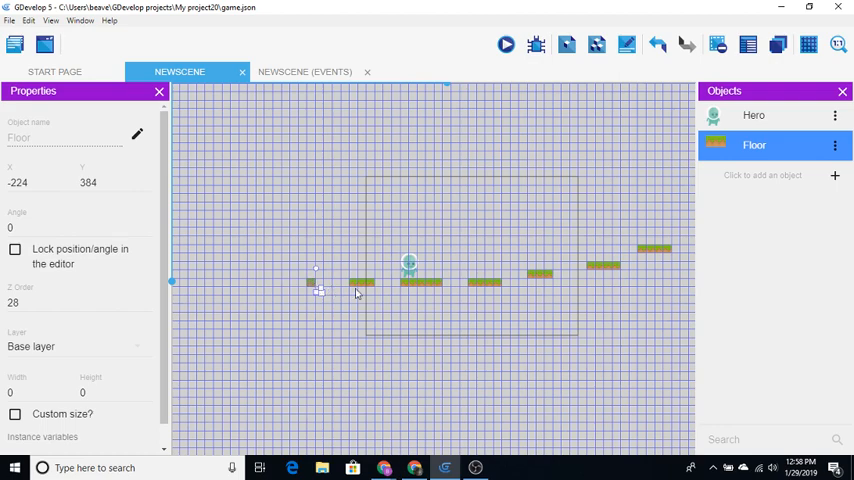
{"action": "mouse_move", "coordinate": [518, 188]}
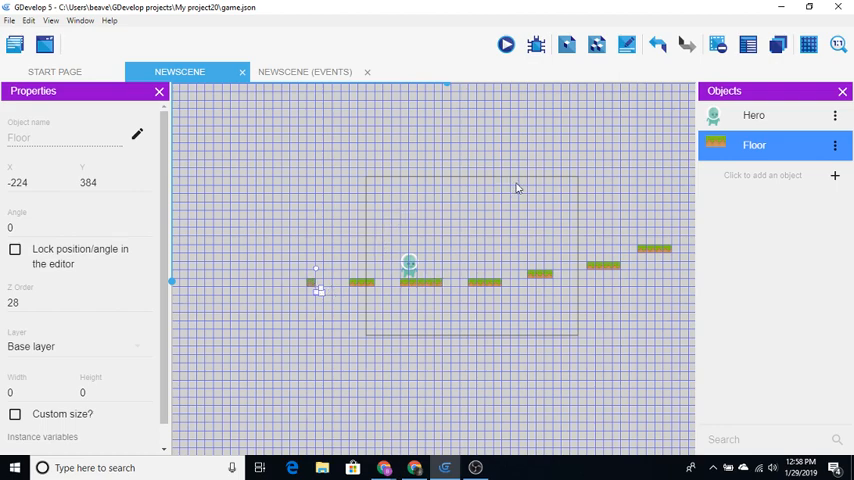
- Preview the scene with Hero on the floor platforms, then return to the editor
{"action": "left_click", "coordinate": [506, 44]}
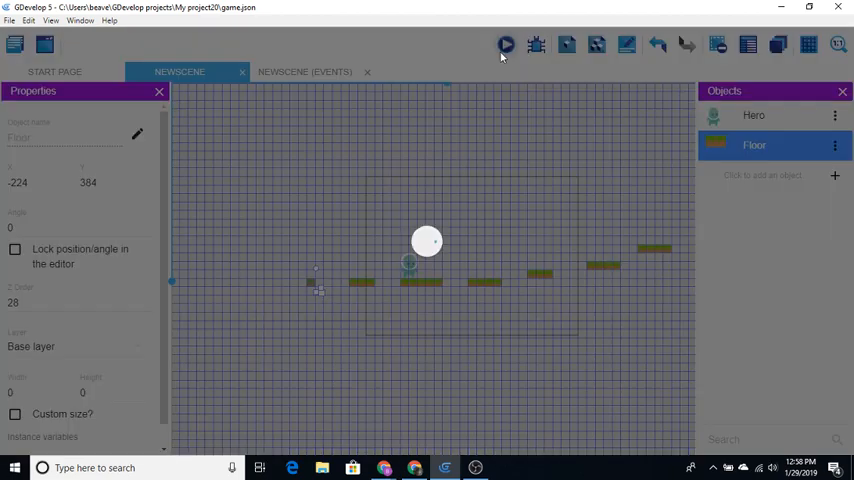
{"action": "left_click", "coordinate": [506, 44]}
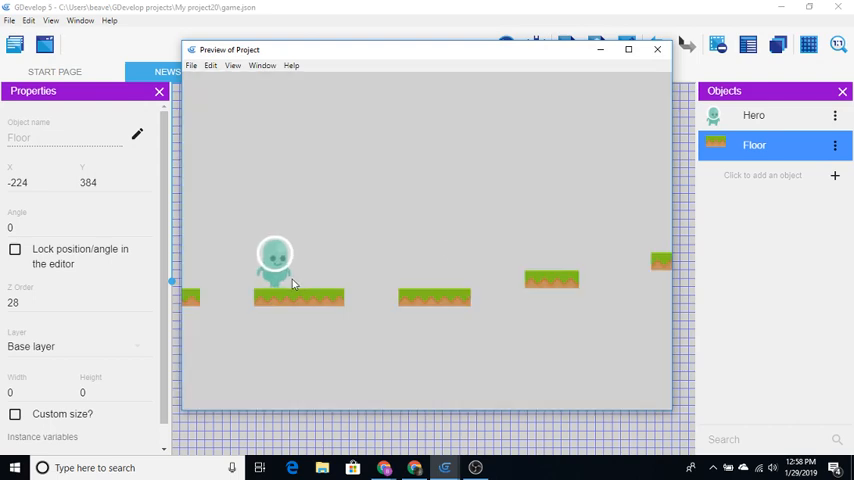
{"action": "mouse_move", "coordinate": [287, 289]}
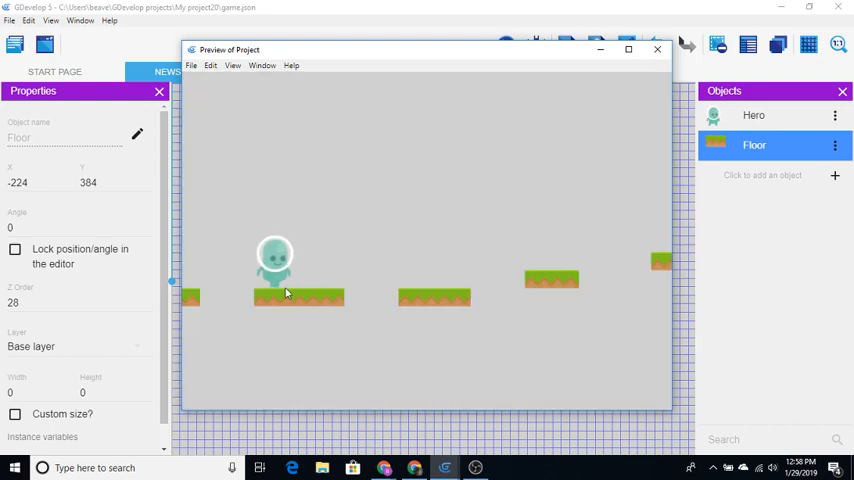
{"action": "mouse_move", "coordinate": [340, 277]}
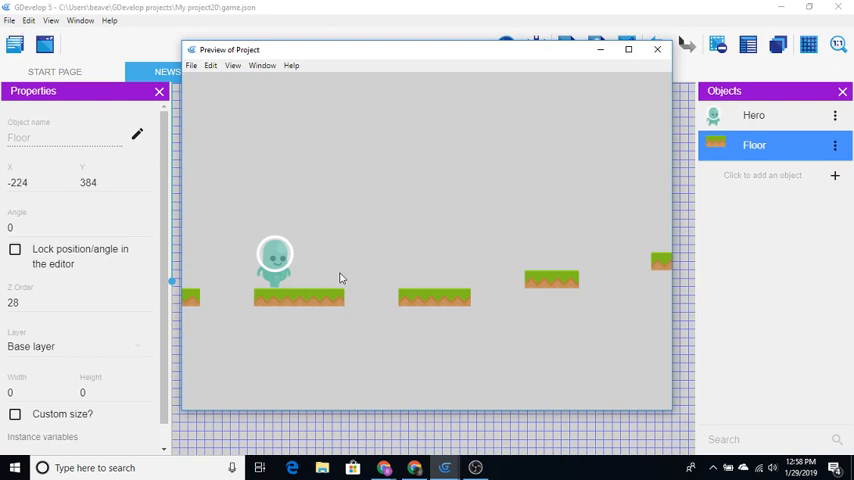
{"action": "left_click", "coordinate": [657, 49]}
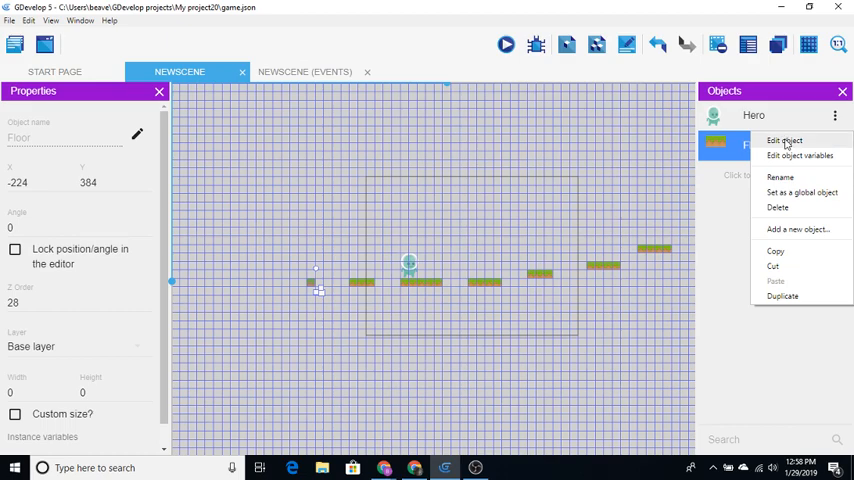
- Turn on Loop for Hero's Animation #0 and Animation #1, and apply
{"action": "left_click", "coordinate": [785, 140]}
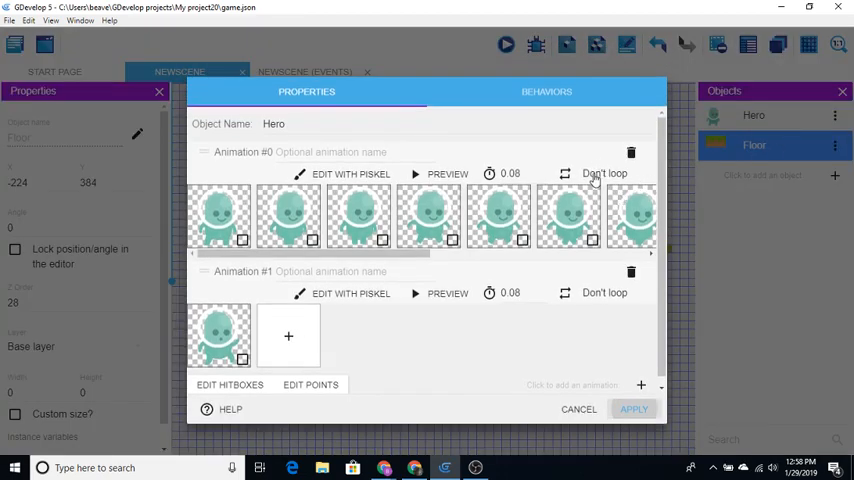
{"action": "left_click", "coordinate": [564, 173]}
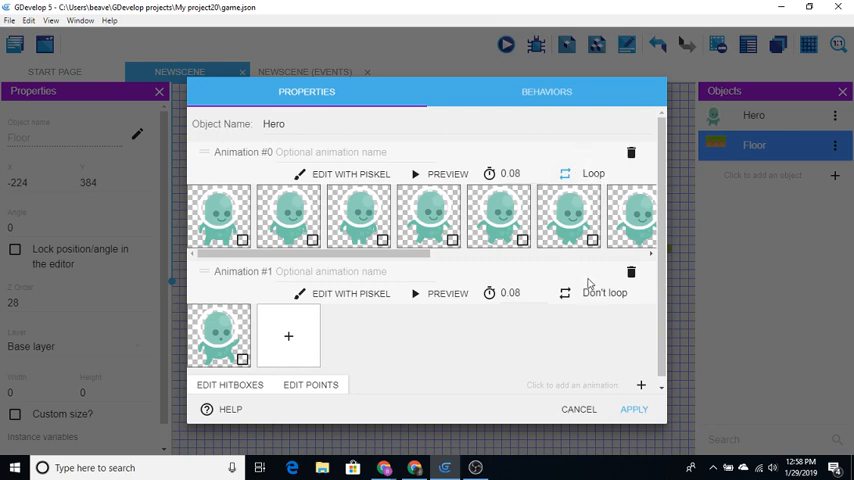
{"action": "left_click", "coordinate": [564, 292]}
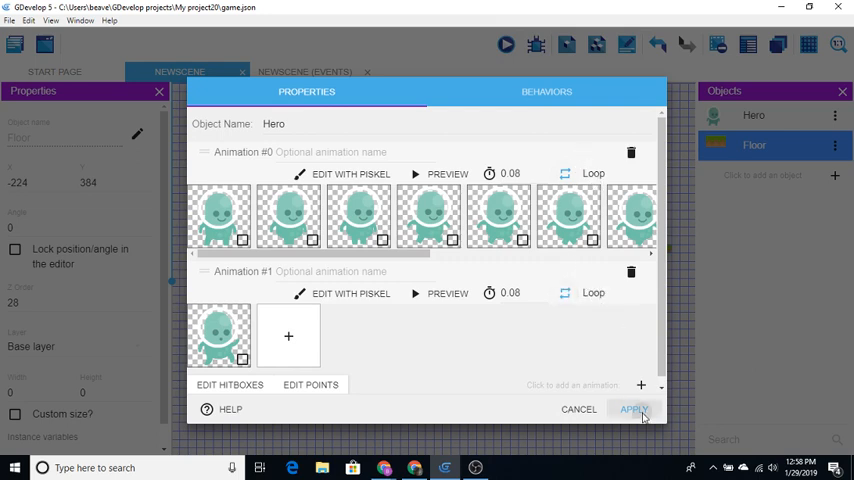
{"action": "left_click", "coordinate": [634, 409]}
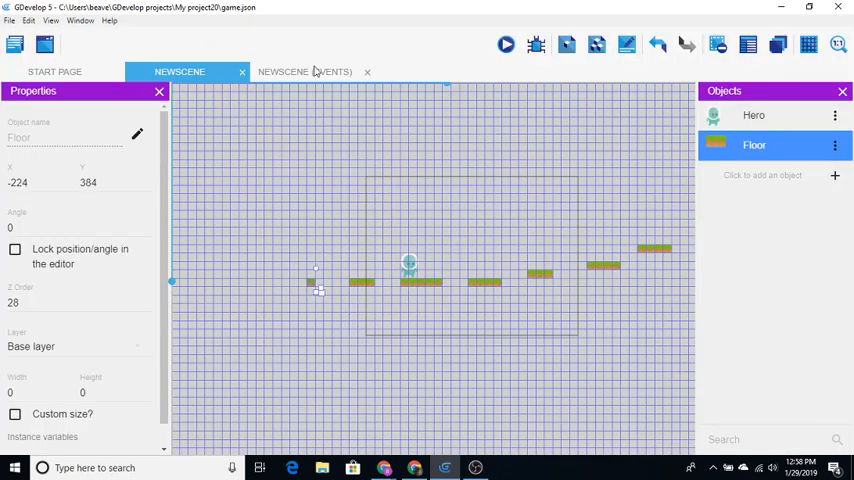
- On the events sheet, add an event with the Mouse button pressed or touch held condition
{"action": "left_click", "coordinate": [304, 71]}
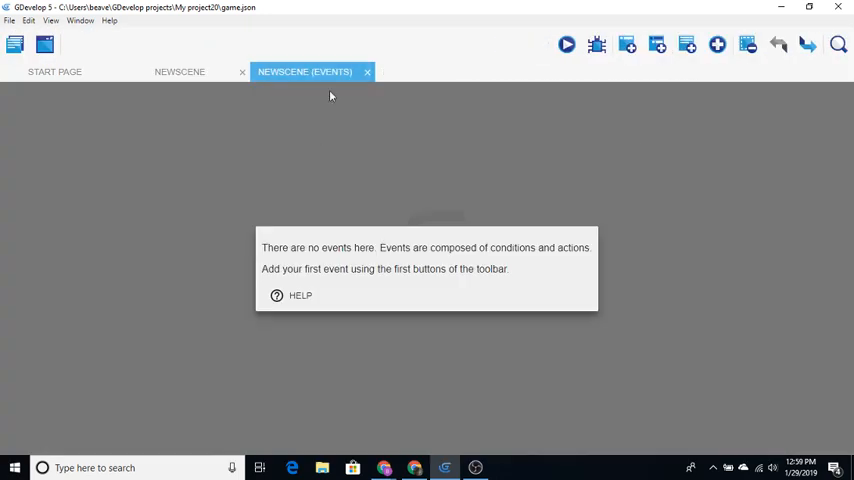
{"action": "left_click", "coordinate": [627, 44]}
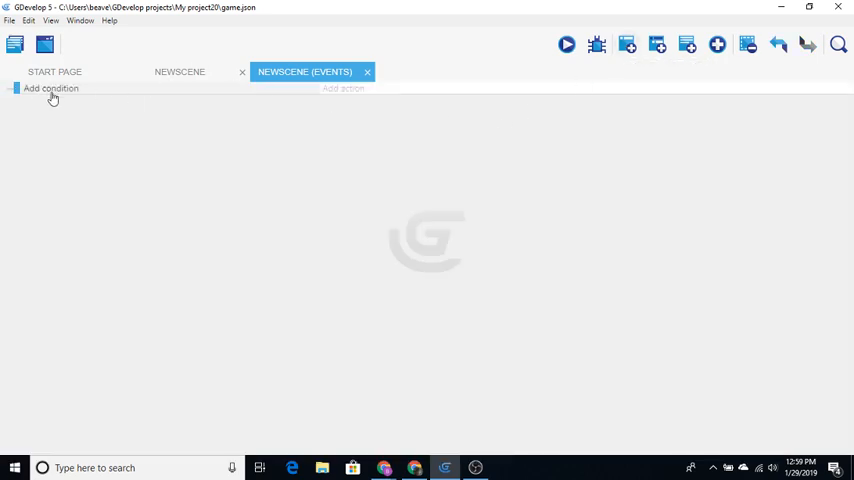
{"action": "left_click", "coordinate": [50, 88]}
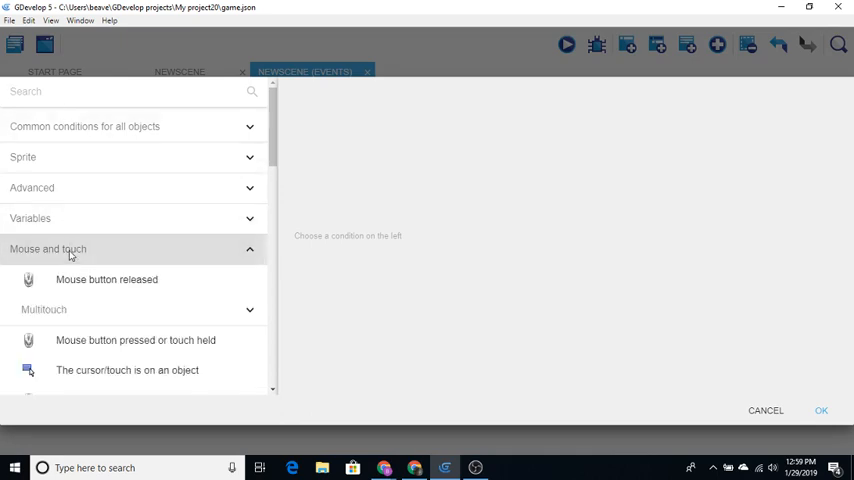
{"action": "scroll", "scroll_direction": "down", "scroll_amount": 3}
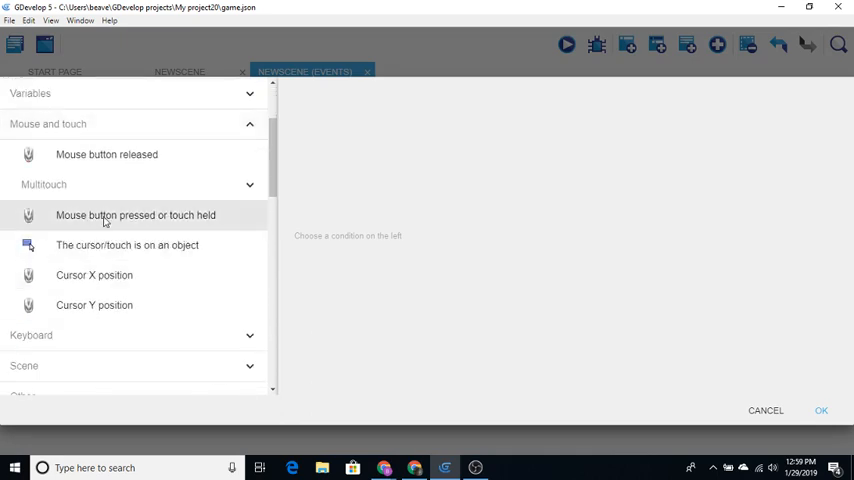
{"action": "left_click", "coordinate": [136, 215]}
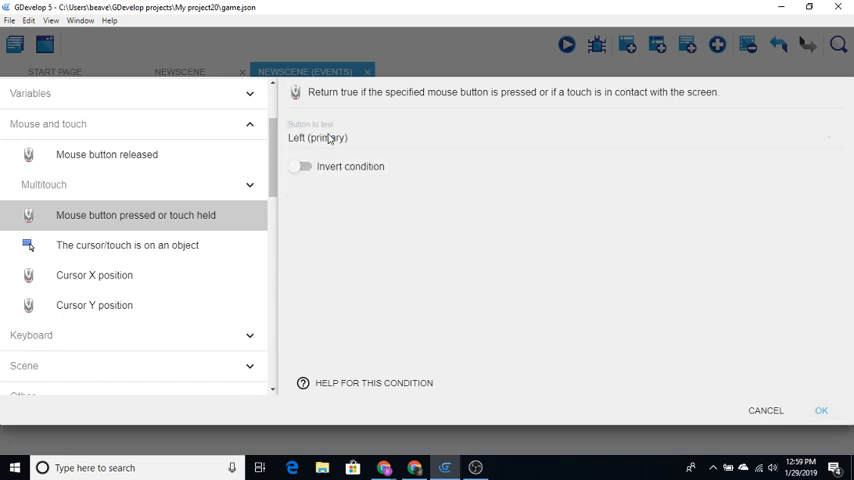
{"action": "left_click", "coordinate": [820, 410]}
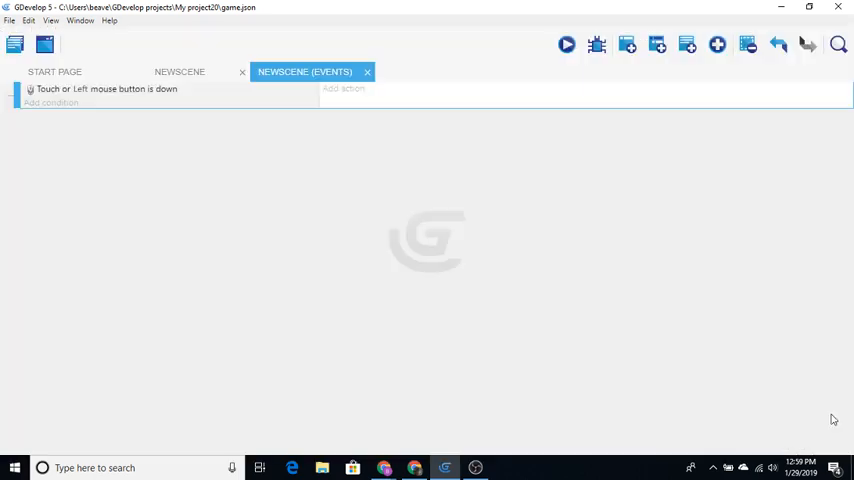
{"action": "left_click", "coordinate": [344, 89]}
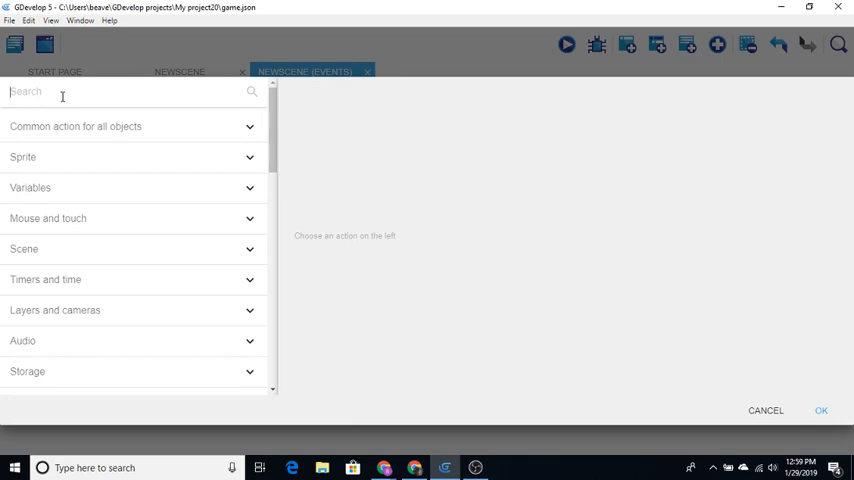
- Add a Simulate jump key press action for Hero
{"action": "type", "text": "jump"}
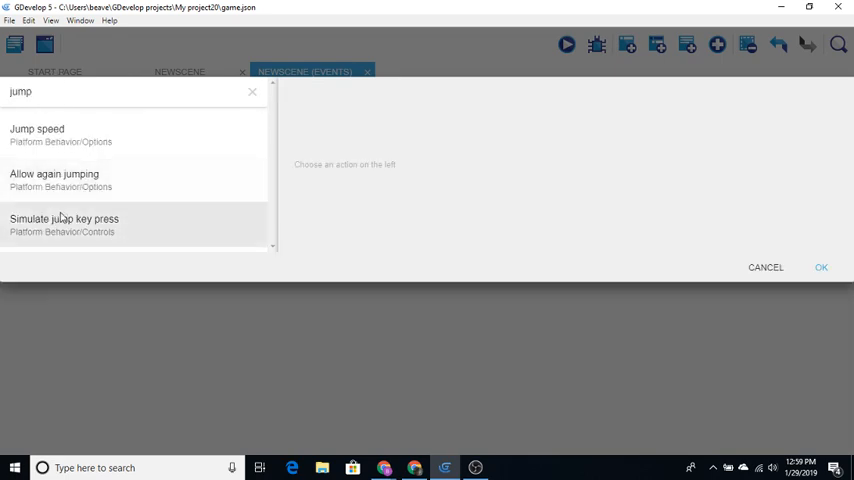
{"action": "left_click", "coordinate": [63, 219]}
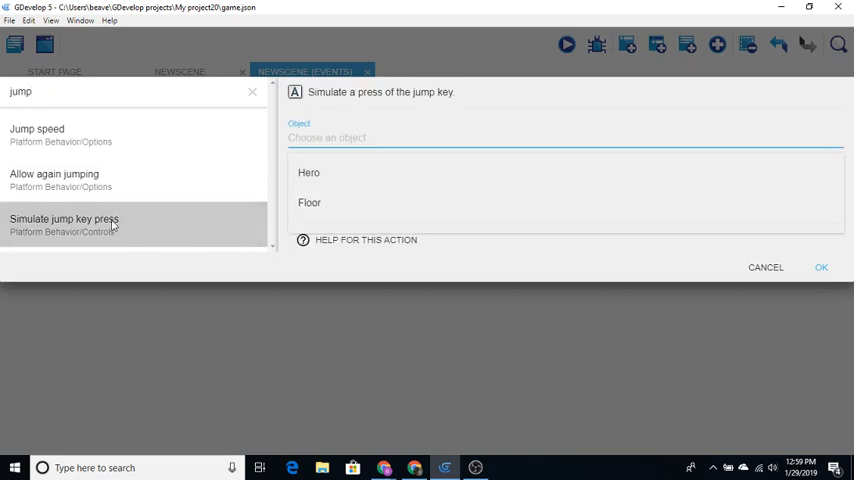
{"action": "left_click", "coordinate": [309, 172]}
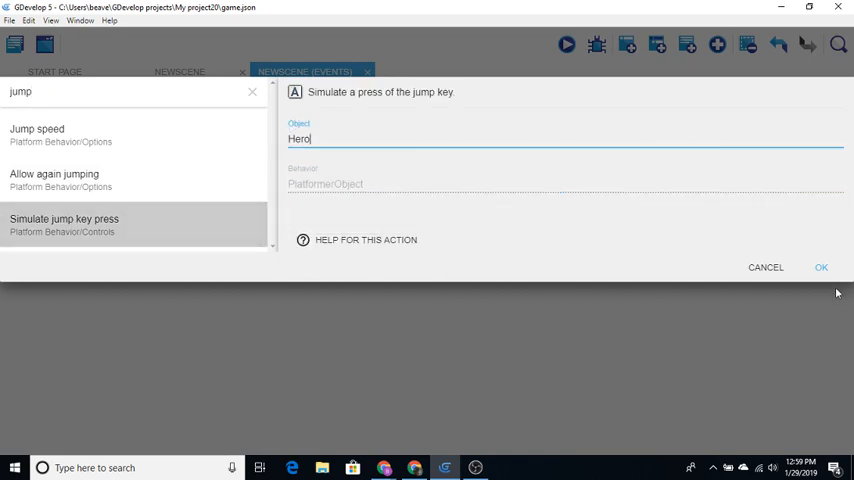
{"action": "left_click", "coordinate": [820, 267]}
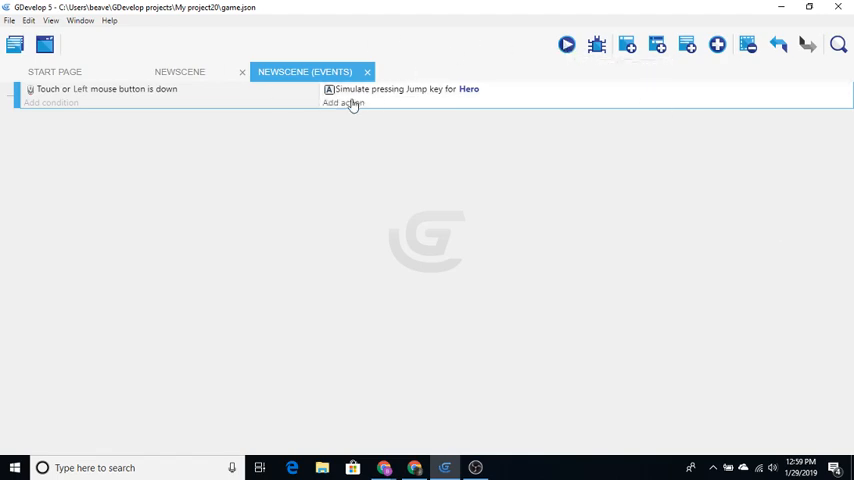
- Add a Change the animation action setting Hero's animation to 1
{"action": "left_click", "coordinate": [342, 103]}
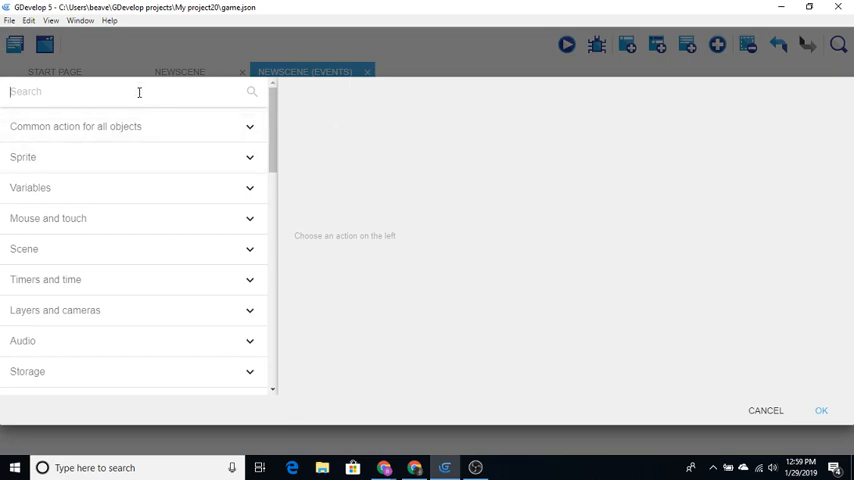
{"action": "type", "text": "animation"}
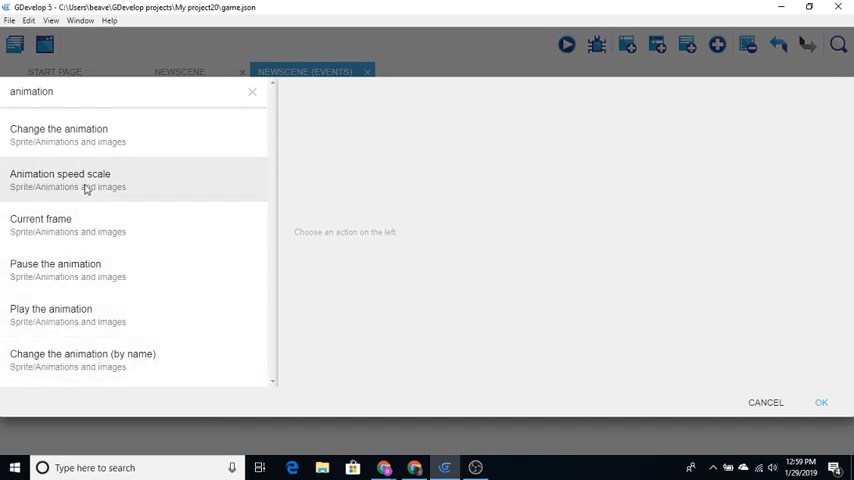
{"action": "left_click", "coordinate": [58, 130]}
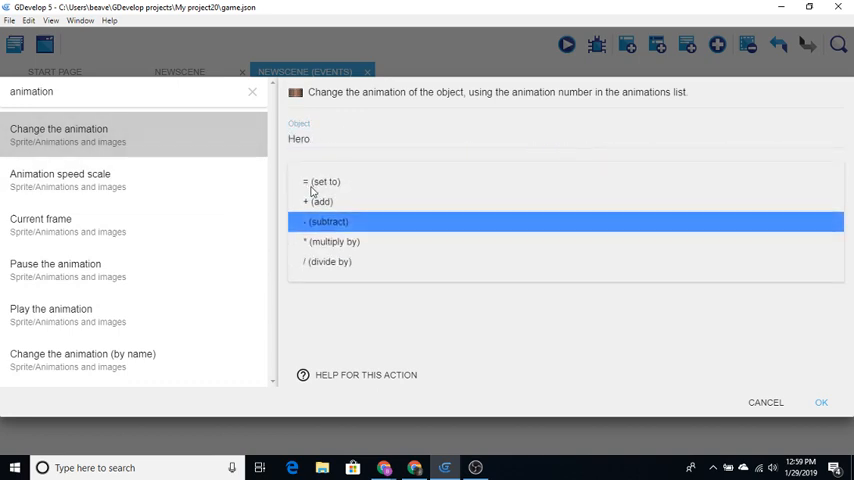
{"action": "left_click", "coordinate": [322, 182]}
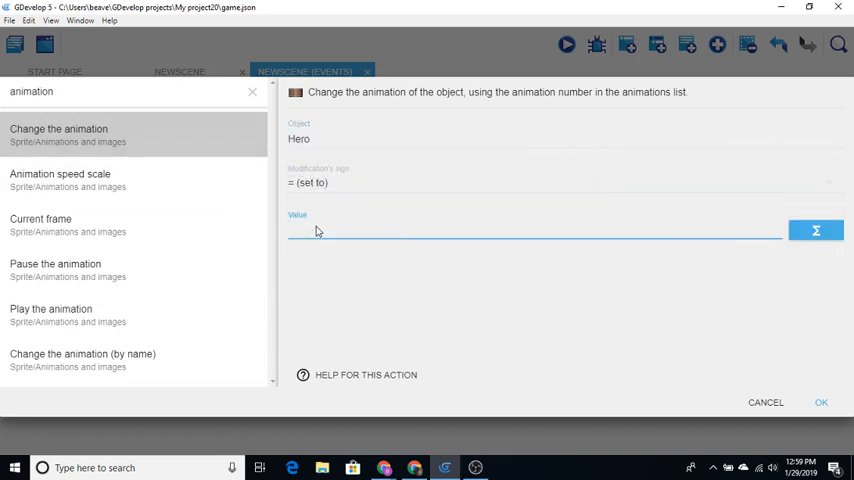
{"action": "type", "text": "1"}
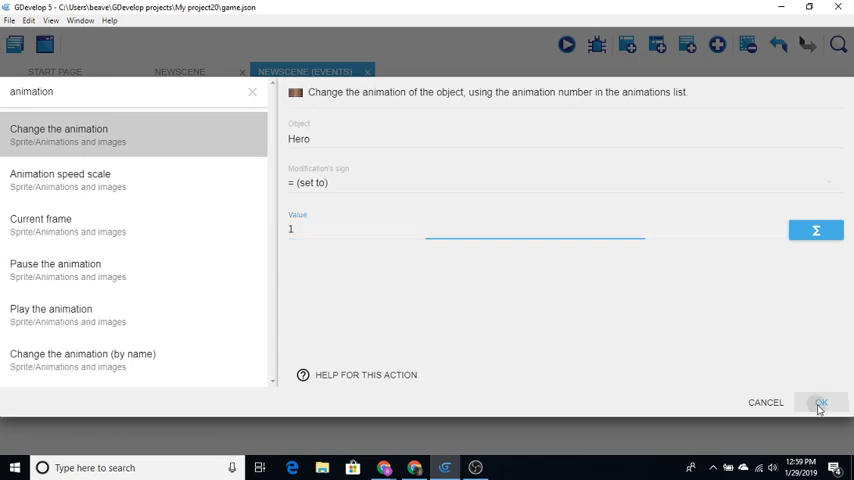
{"action": "left_click", "coordinate": [820, 402]}
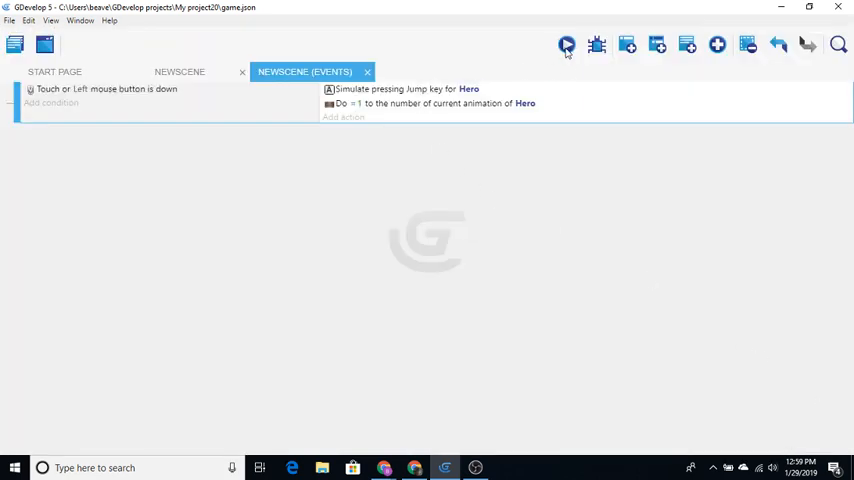
{"action": "left_click", "coordinate": [567, 44]}
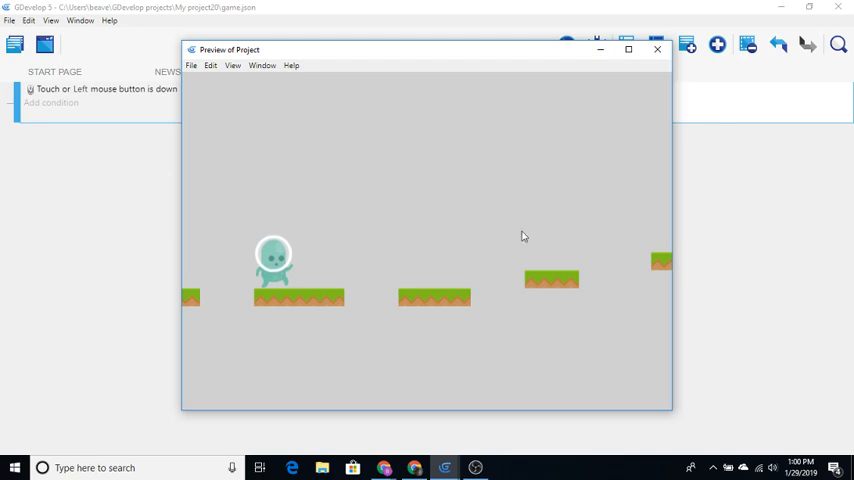
{"action": "left_click", "coordinate": [657, 49]}
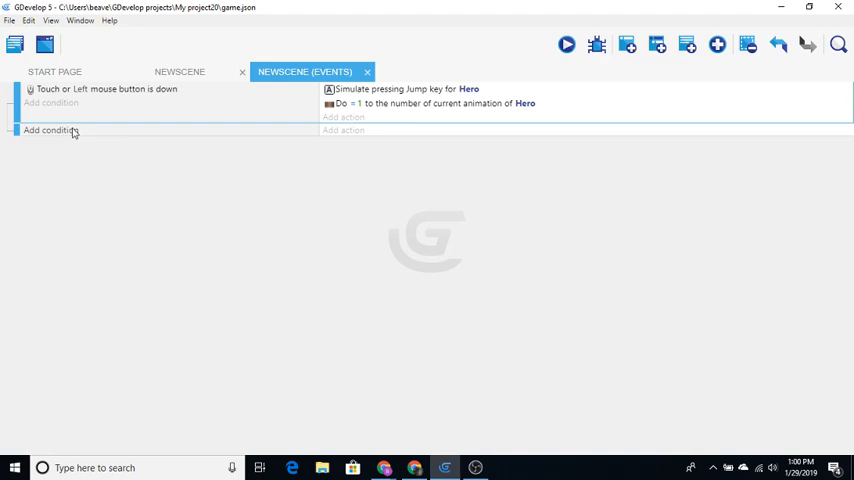
- Add a new event with the Platform Behavior Is on floor condition for Hero
{"action": "left_click", "coordinate": [50, 130]}
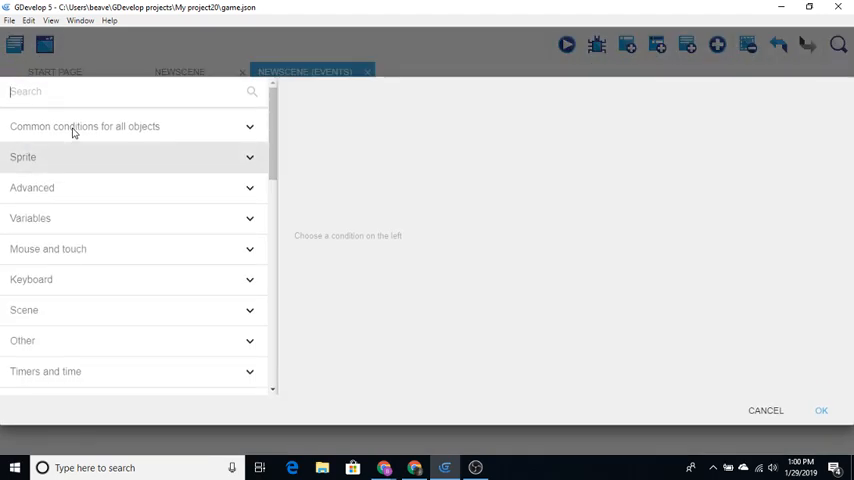
{"action": "scroll", "scroll_direction": "down", "scroll_amount": 3}
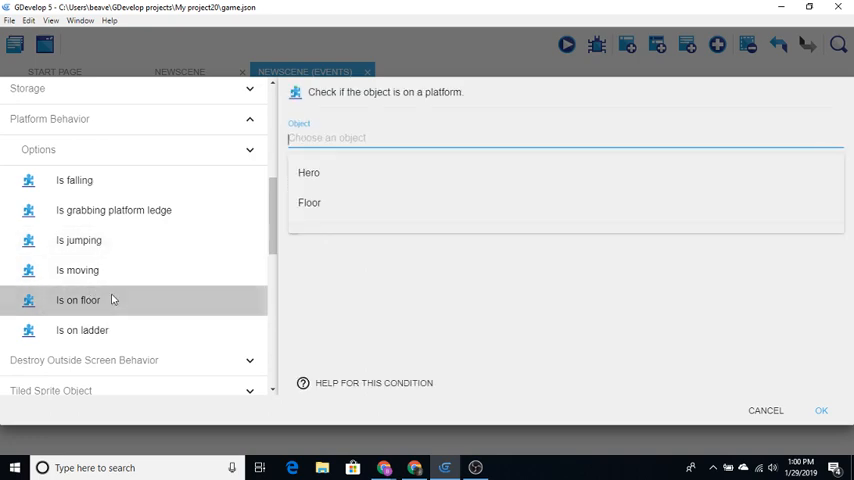
{"action": "mouse_move", "coordinate": [139, 291]}
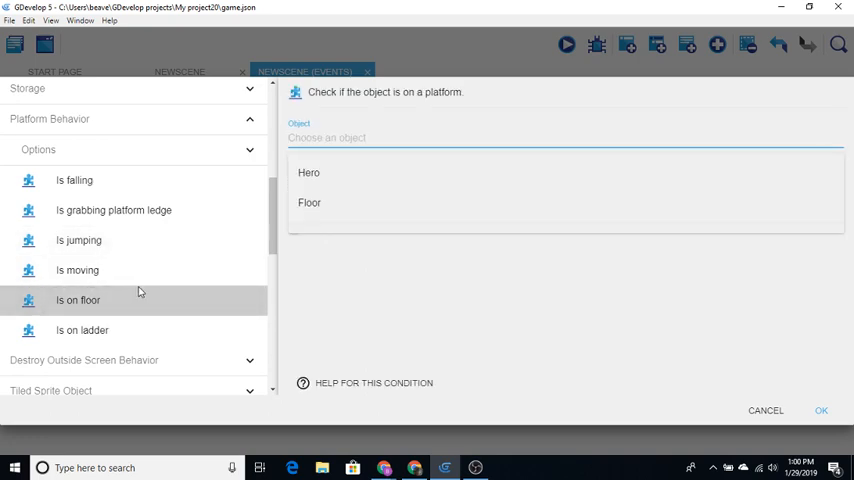
{"action": "left_click", "coordinate": [309, 202]}
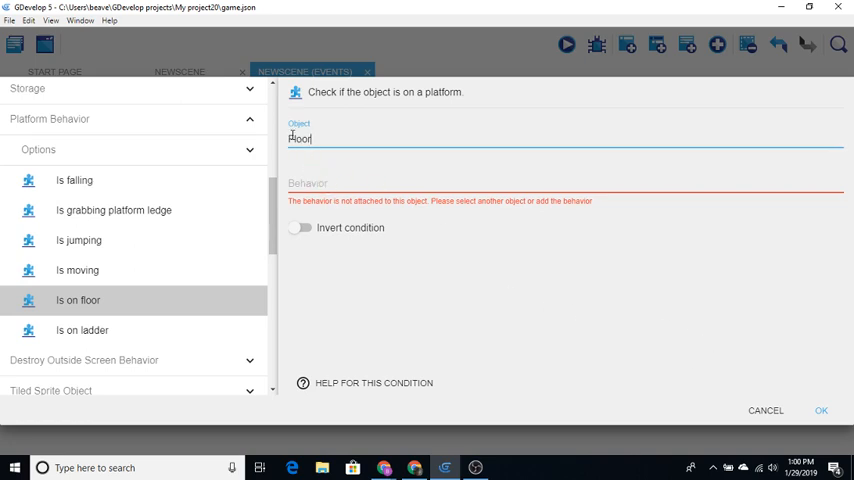
{"action": "type", "text": "Floor"}
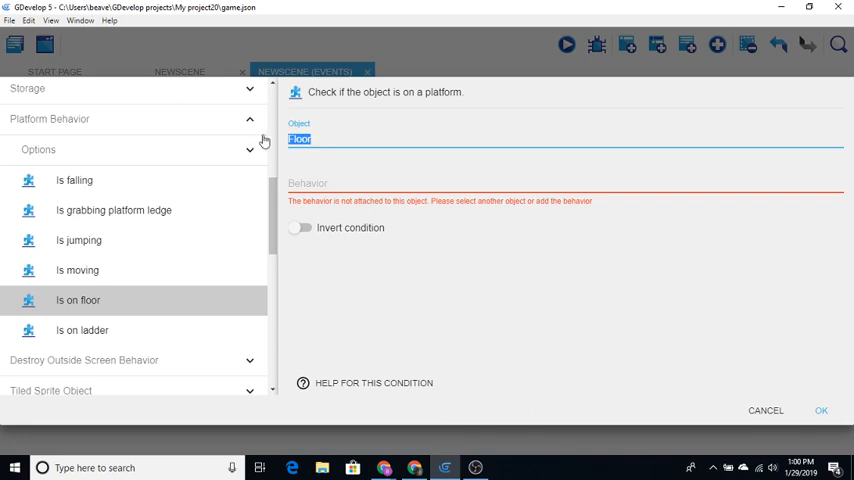
{"action": "type", "text": "Hero"}
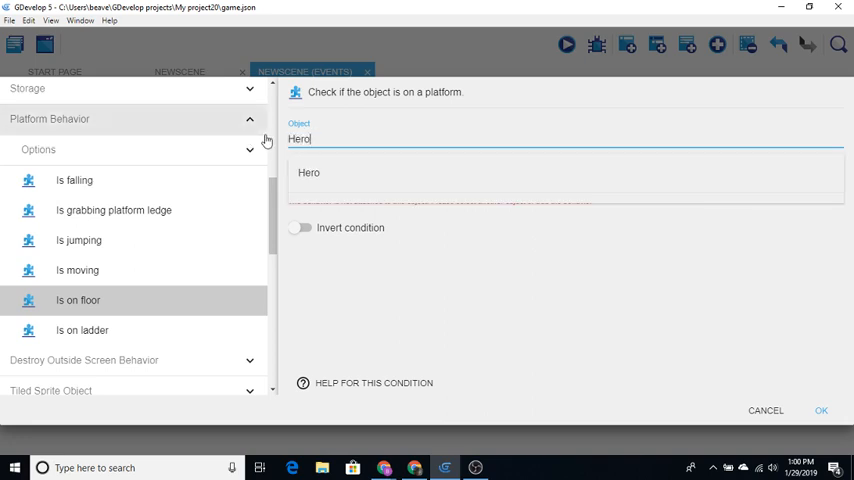
{"action": "left_click", "coordinate": [308, 172]}
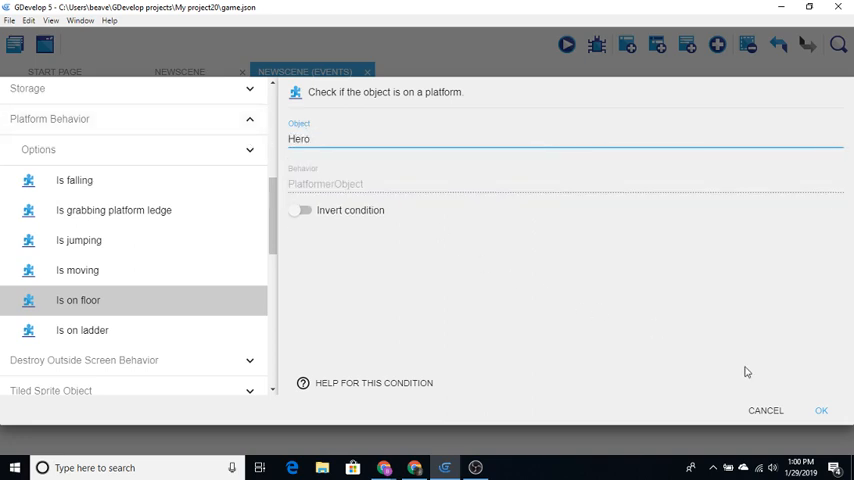
{"action": "left_click", "coordinate": [820, 410]}
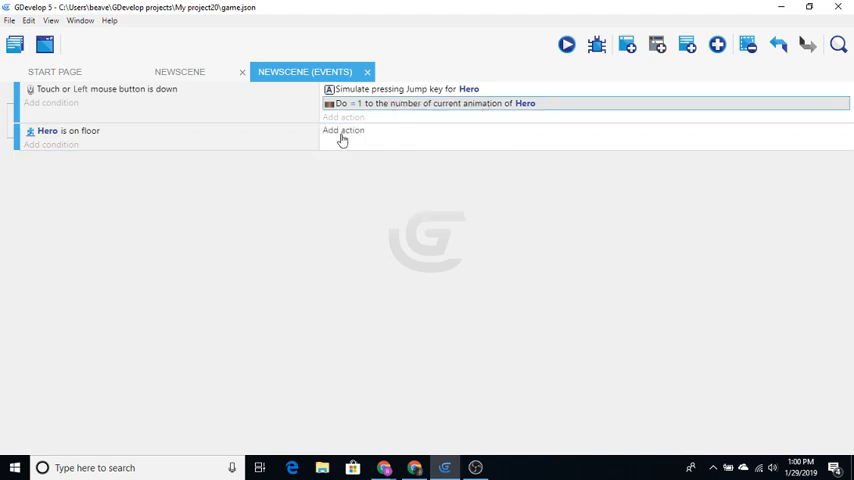
{"action": "left_click", "coordinate": [343, 130]}
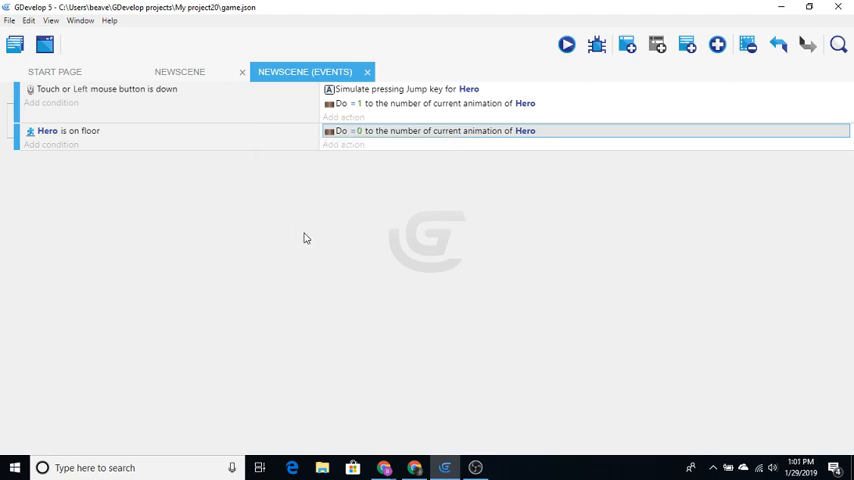
{"action": "mouse_move", "coordinate": [50, 144]}
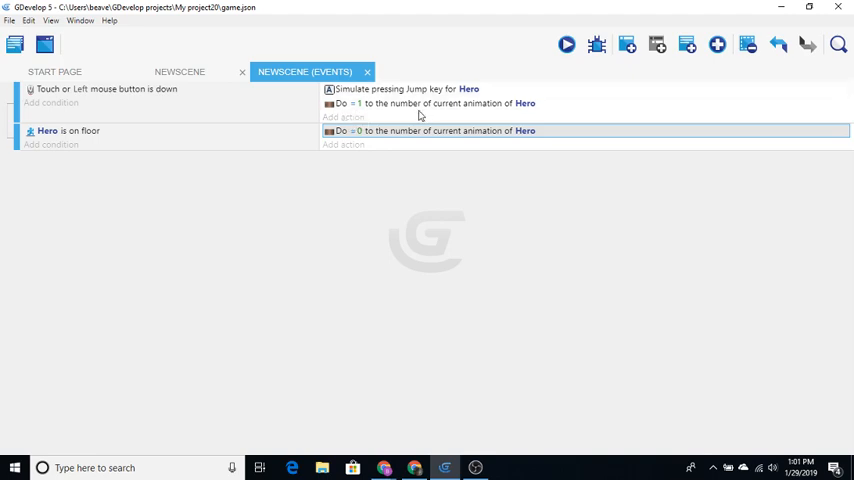
{"action": "mouse_move", "coordinate": [408, 89]}
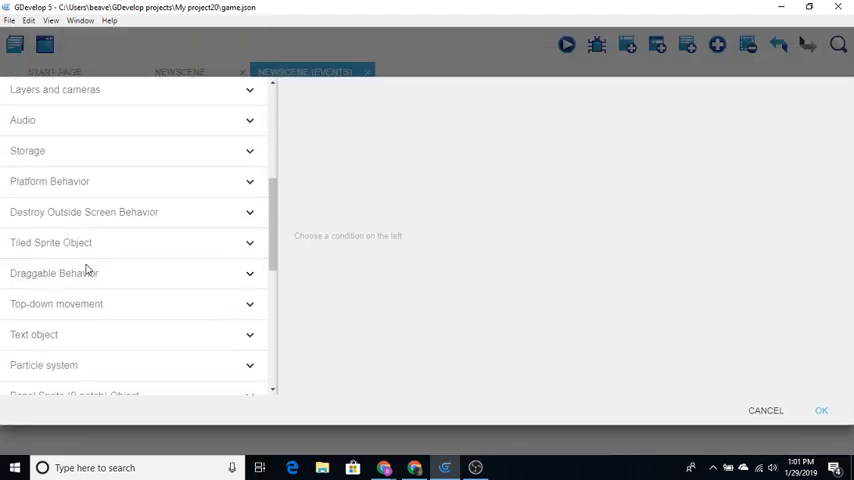
- Give the third event the Platform Behavior Is falling condition for Hero
{"action": "scroll", "scroll_direction": "down", "scroll_amount": 3}
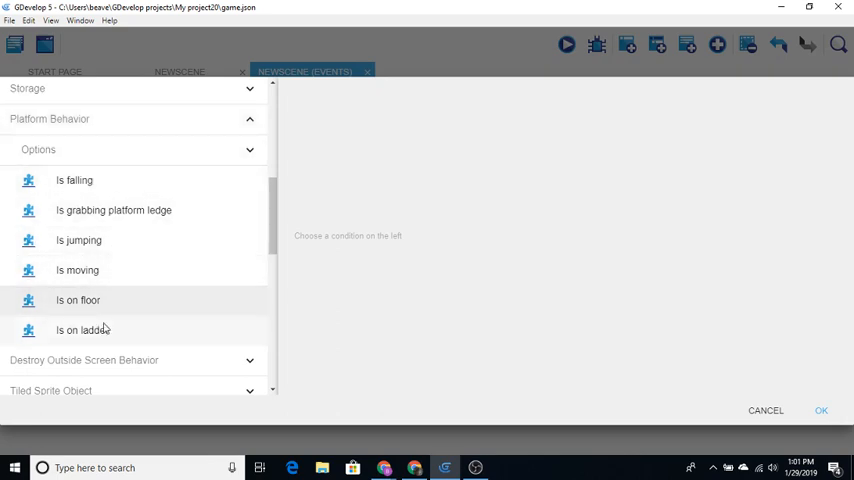
{"action": "left_click", "coordinate": [74, 180]}
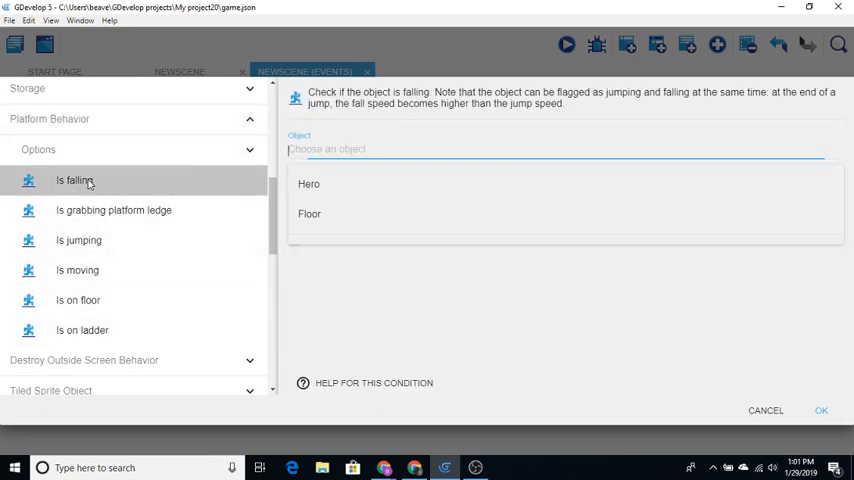
{"action": "left_click", "coordinate": [309, 184]}
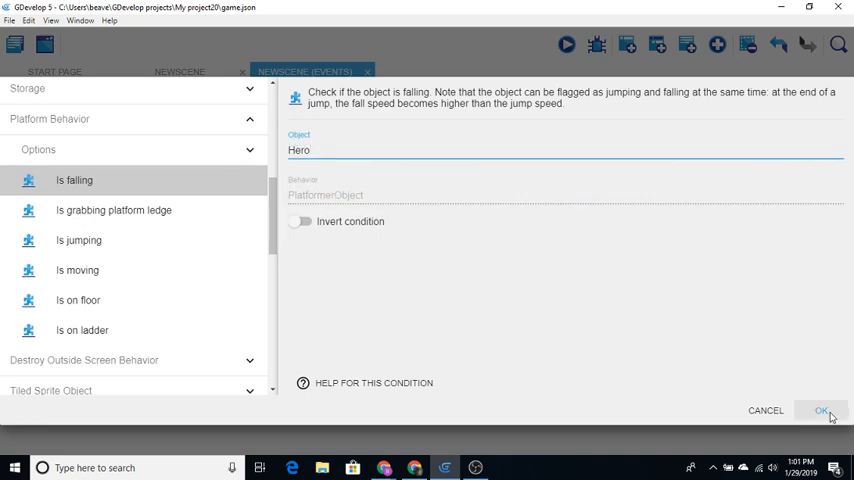
{"action": "left_click", "coordinate": [820, 410]}
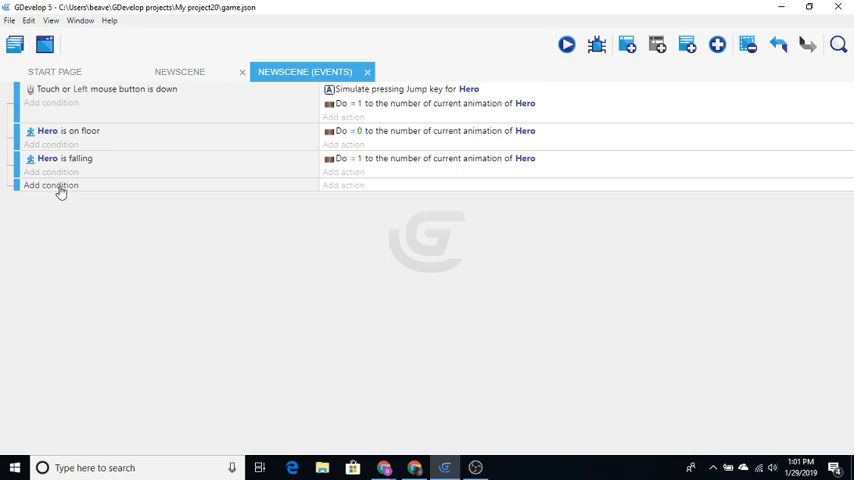
{"action": "mouse_move", "coordinate": [341, 191]}
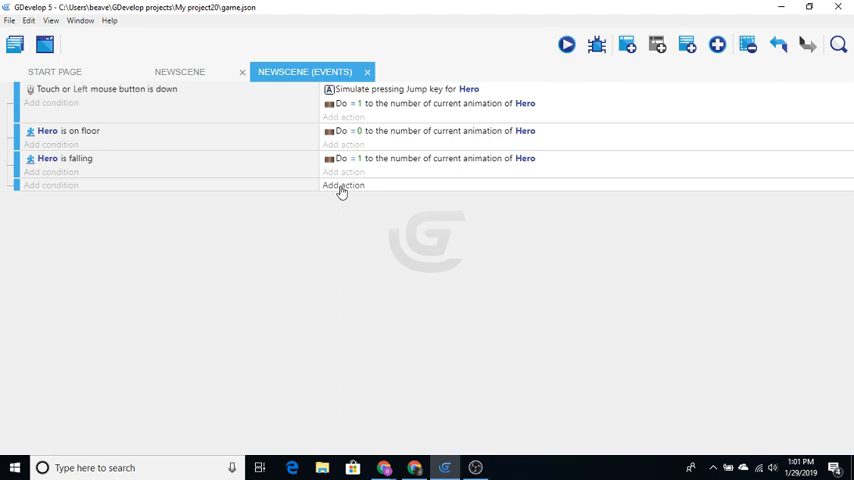
- Add an action subtracting 4 from Floor's X position each frame, then preview the game
{"action": "left_click", "coordinate": [343, 186]}
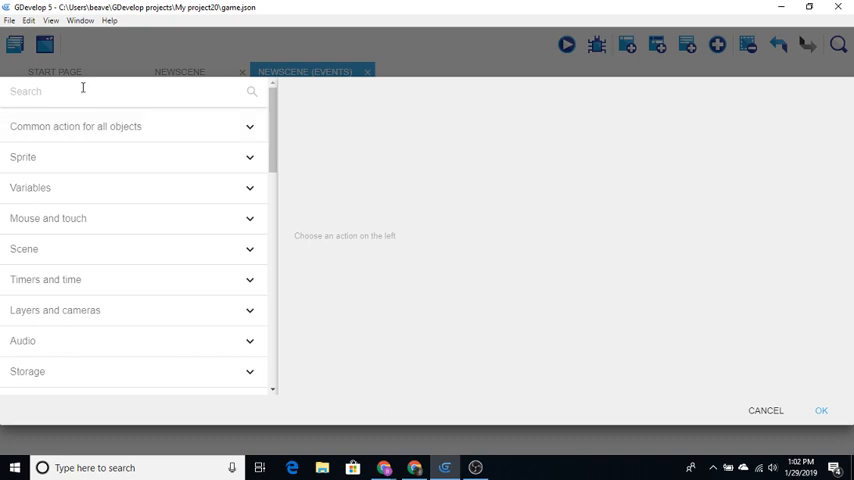
{"action": "type", "text": "position"}
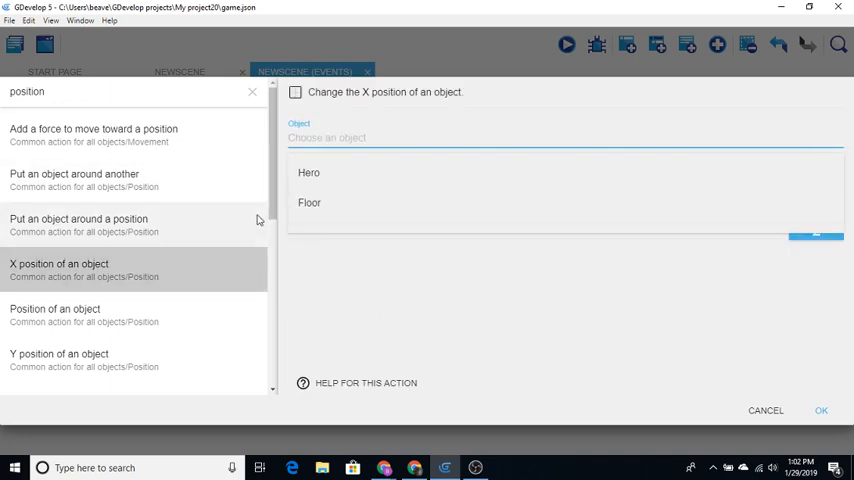
{"action": "left_click", "coordinate": [309, 202]}
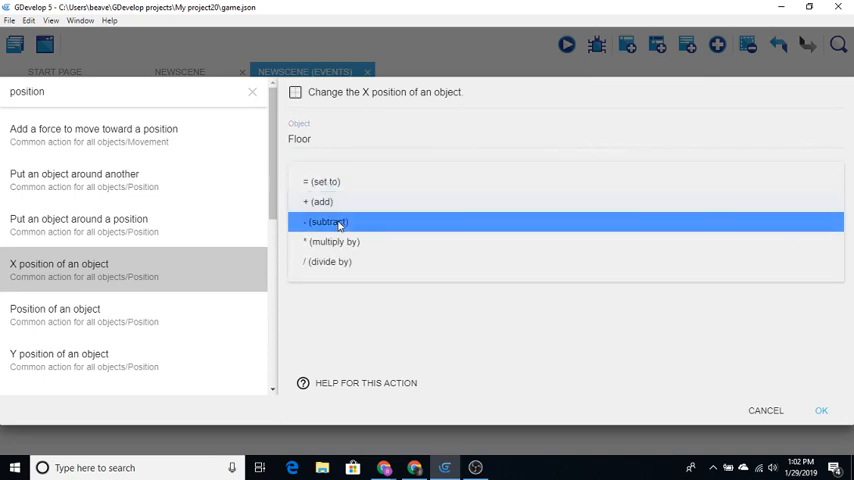
{"action": "left_click", "coordinate": [327, 222]}
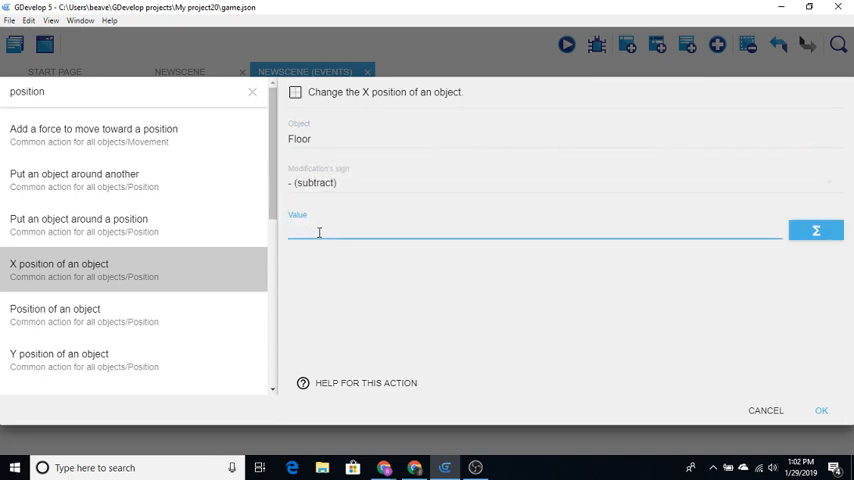
{"action": "type", "text": "4"}
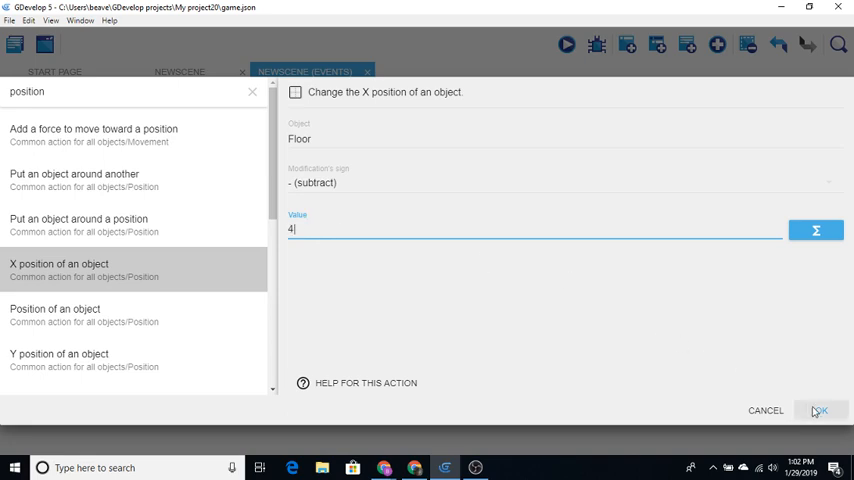
{"action": "left_click", "coordinate": [819, 410]}
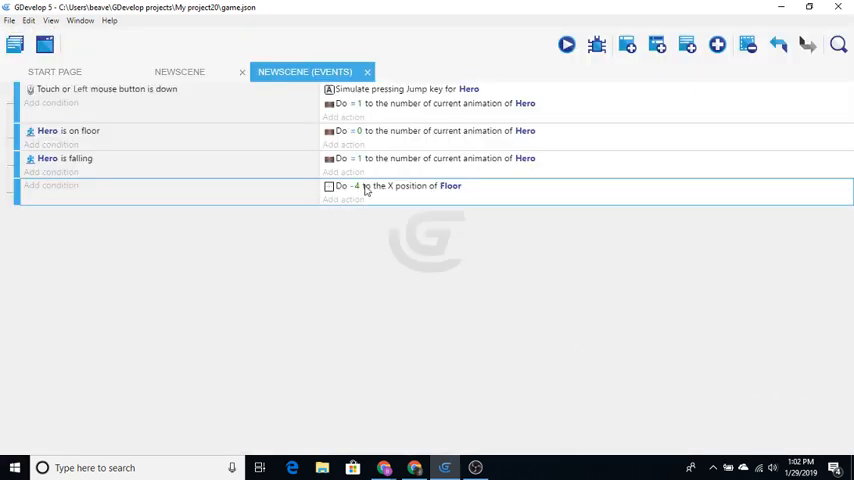
{"action": "left_click", "coordinate": [566, 44]}
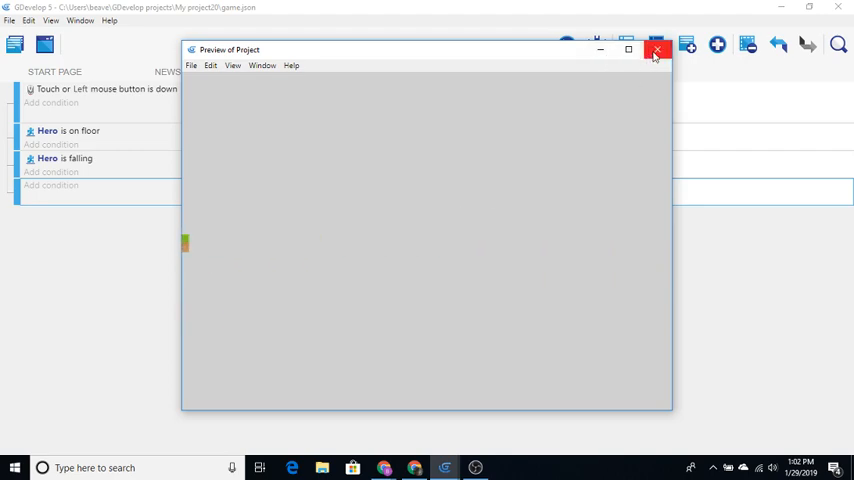
- Close the preview and add 4 to Hero's X position in the on-floor event
{"action": "left_click", "coordinate": [656, 49]}
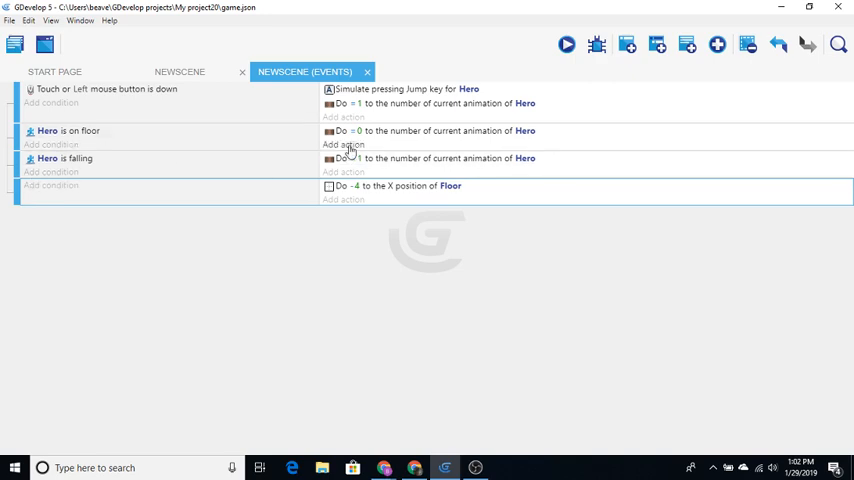
{"action": "left_click", "coordinate": [343, 144]}
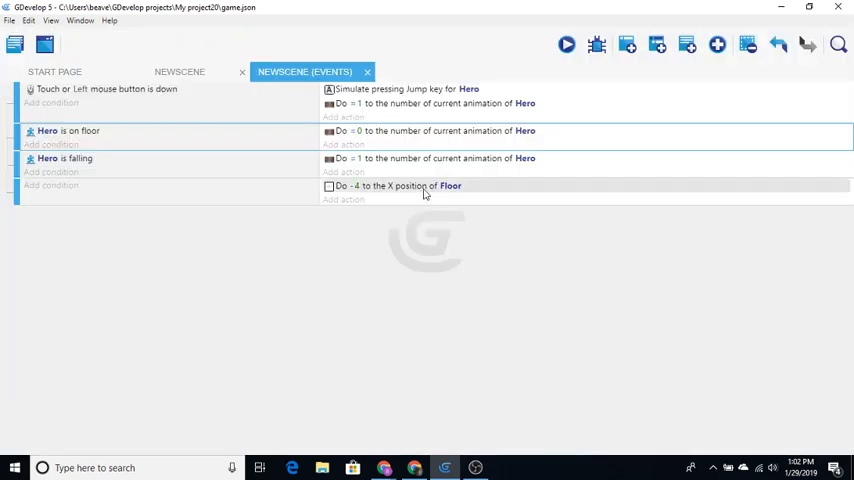
{"action": "mouse_move", "coordinate": [318, 146]}
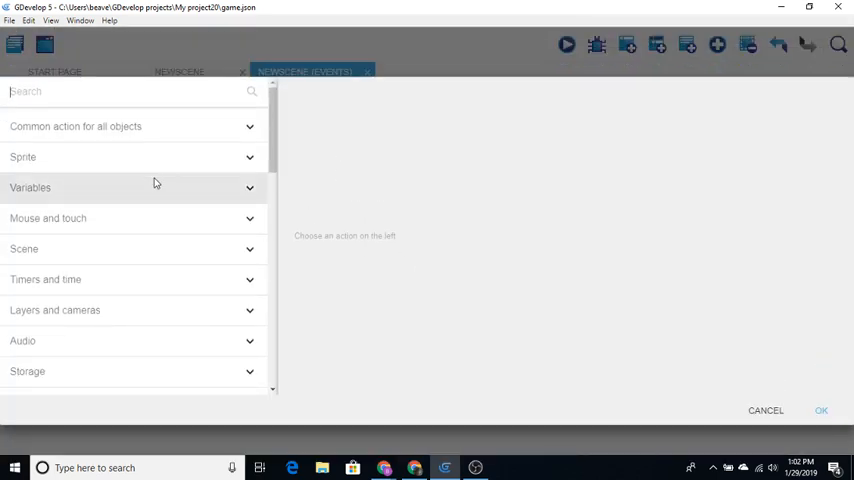
{"action": "scroll", "scroll_direction": "down", "scroll_amount": 3}
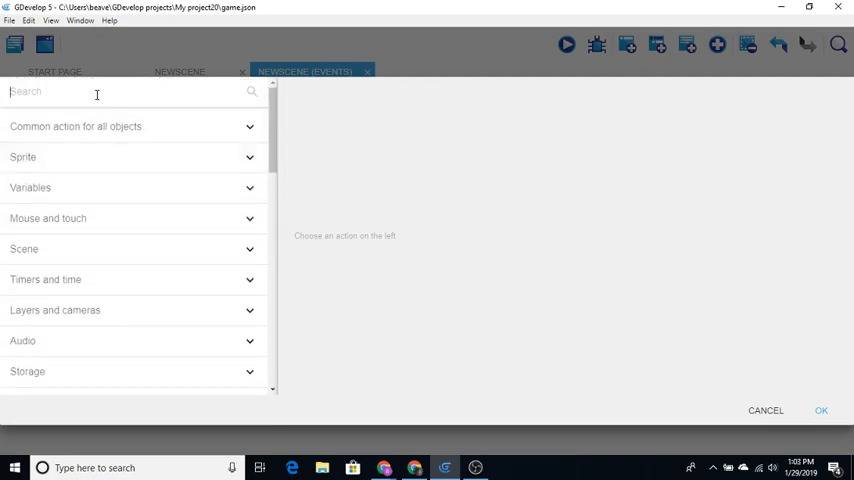
{"action": "type", "text": "posi"}
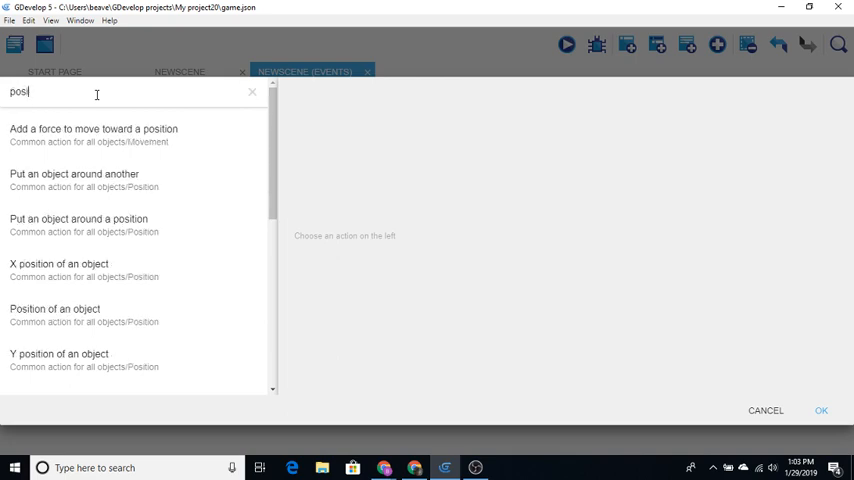
{"action": "type", "text": "tion"}
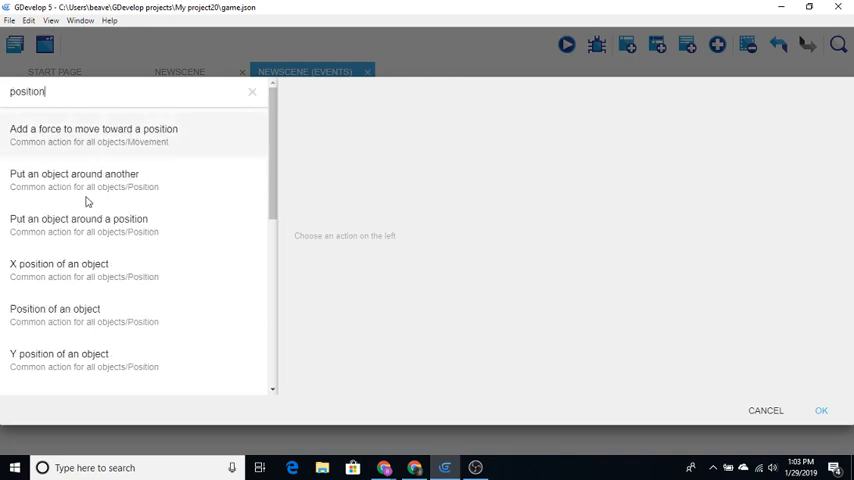
{"action": "left_click", "coordinate": [58, 263]}
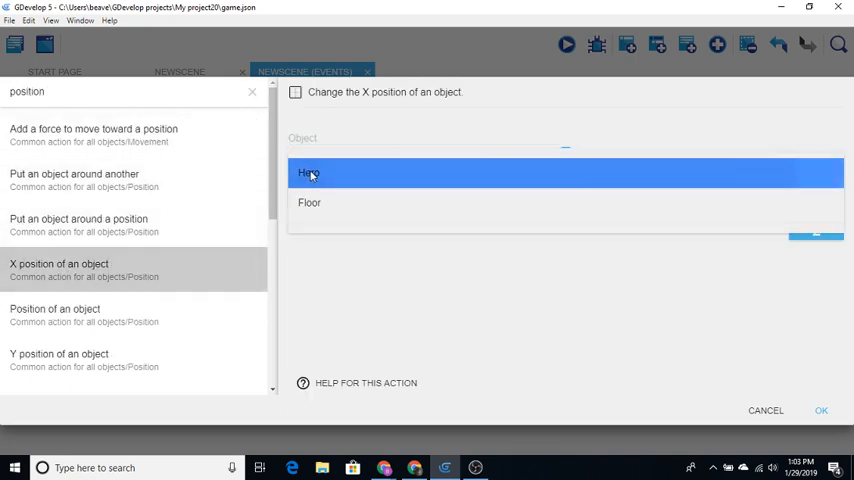
{"action": "left_click", "coordinate": [310, 173]}
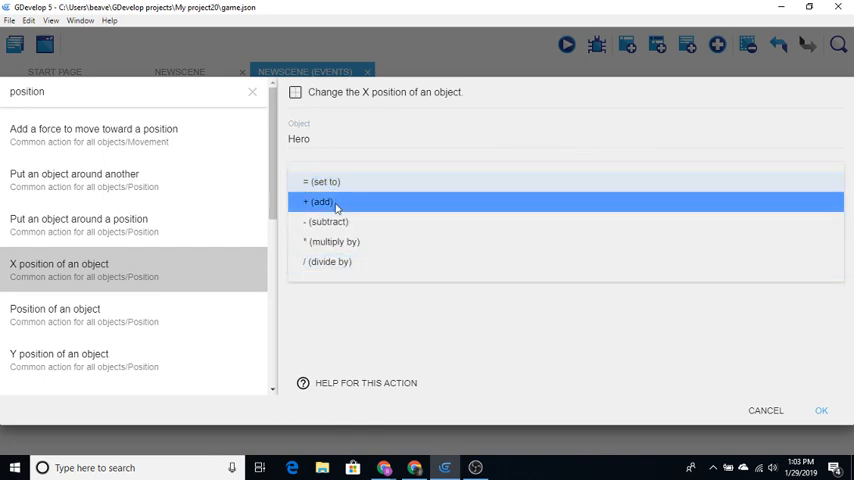
{"action": "left_click", "coordinate": [320, 202]}
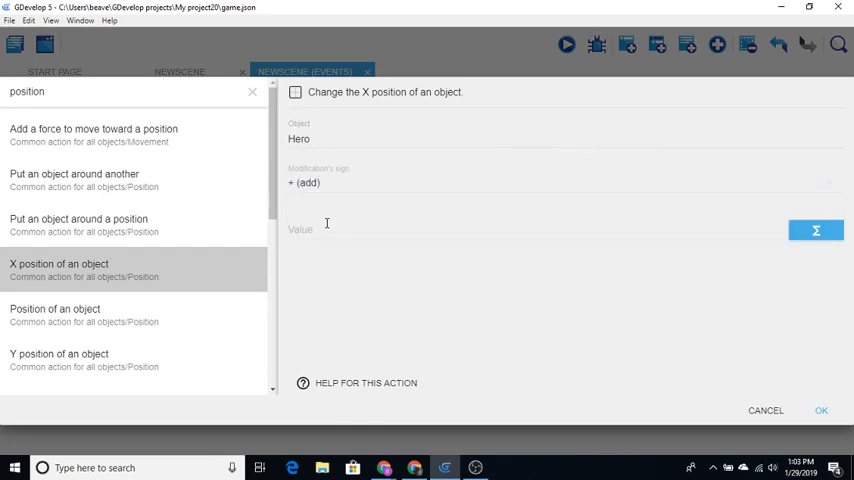
{"action": "type", "text": "4"}
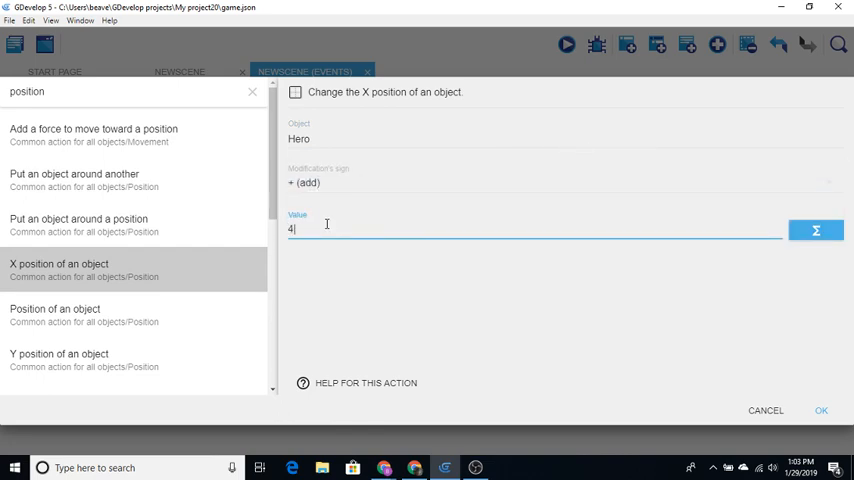
{"action": "left_click", "coordinate": [821, 410]}
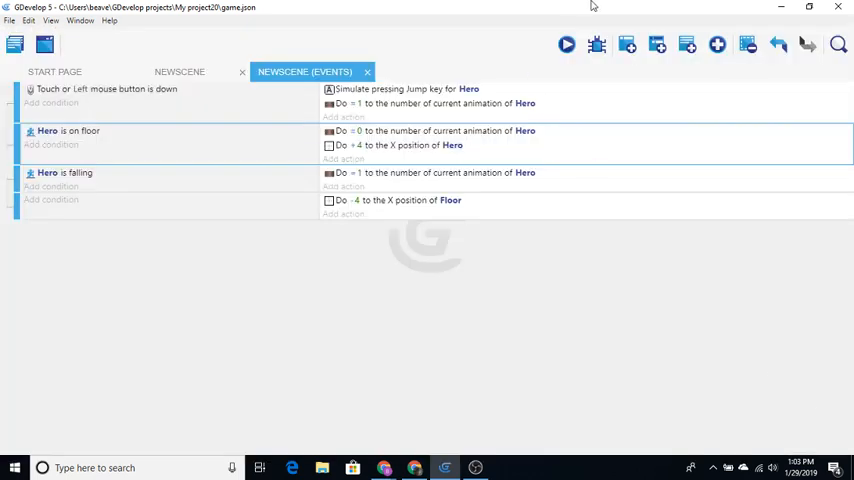
- Preview the game to watch the floor pieces scroll, then close the preview
{"action": "left_click", "coordinate": [567, 43]}
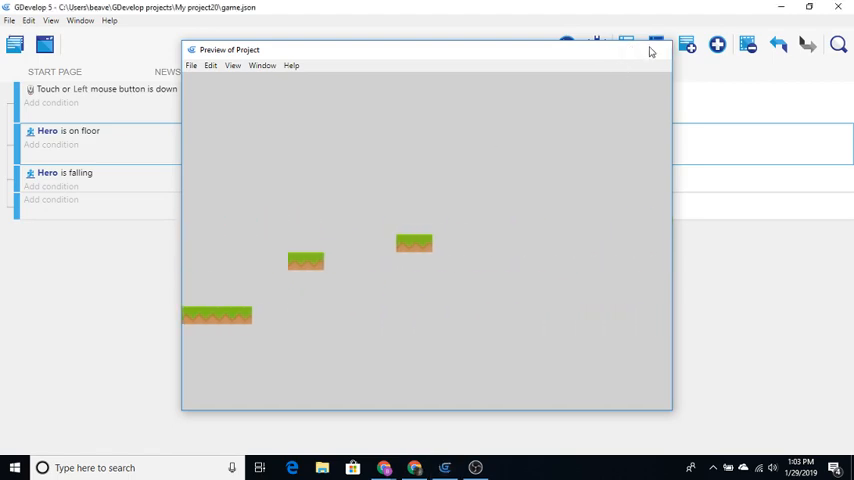
{"action": "left_click", "coordinate": [651, 51]}
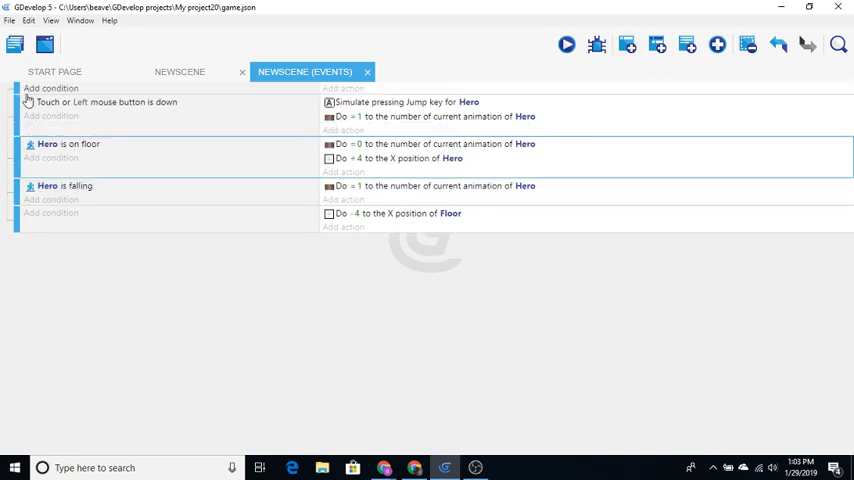
- Add a 'Value of a scene variable' condition to the top event: Speed = 4
{"action": "left_click", "coordinate": [51, 88]}
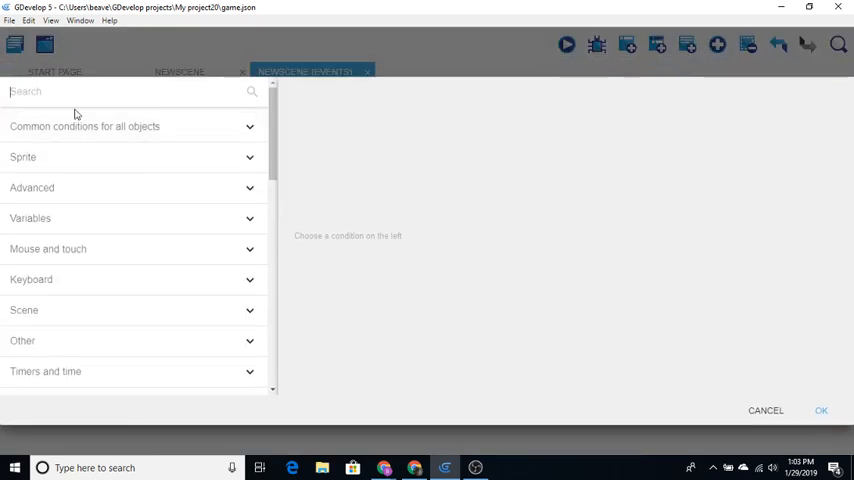
{"action": "type", "text": "scene"}
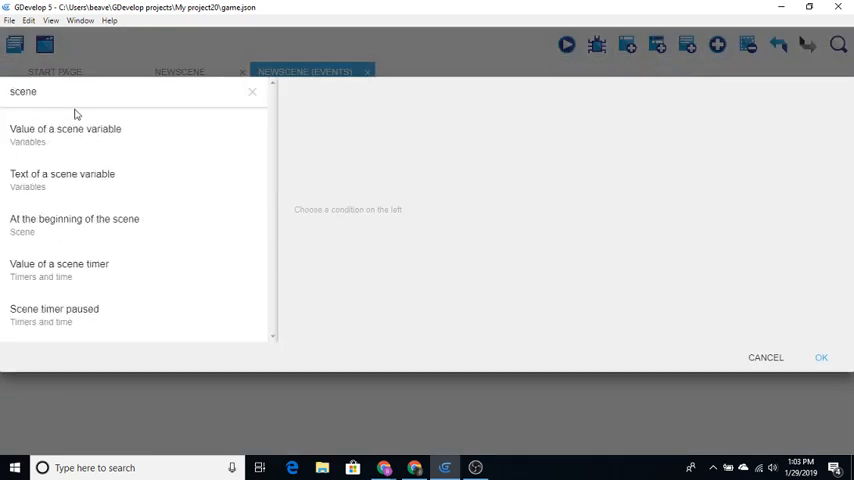
{"action": "left_click", "coordinate": [65, 128]}
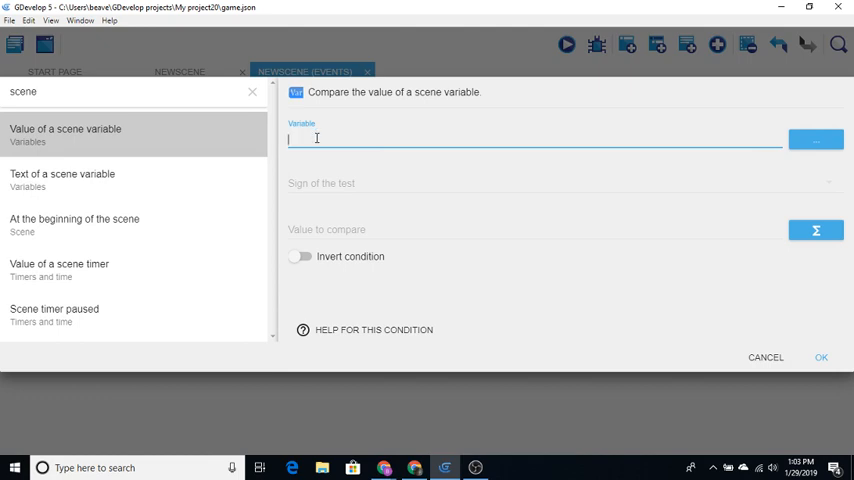
{"action": "type", "text": "S"}
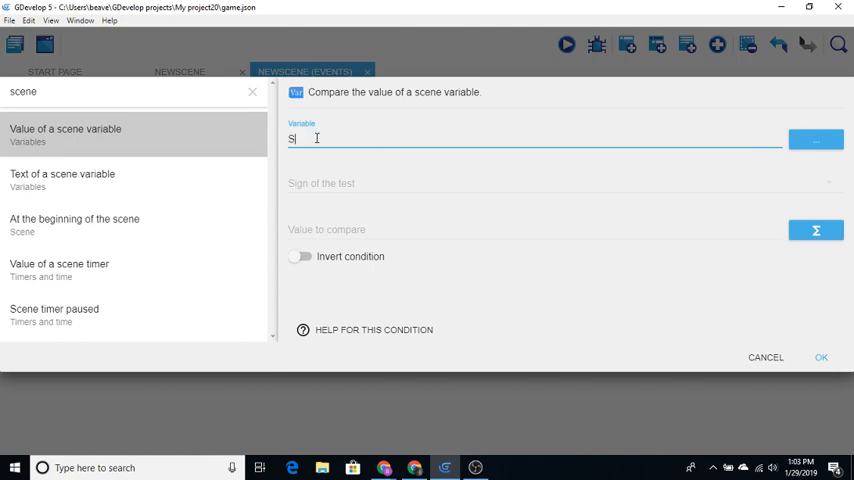
{"action": "type", "text": "peed"}
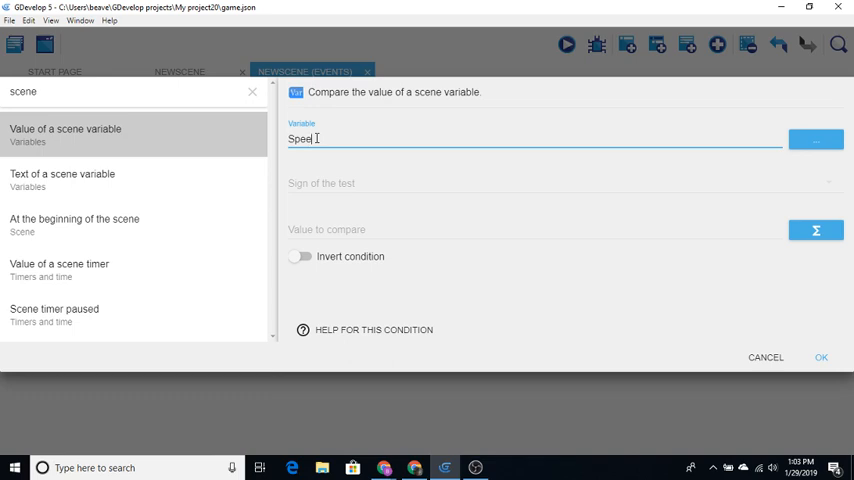
{"action": "left_click", "coordinate": [560, 183]}
{"action": "type", "text": "4"}
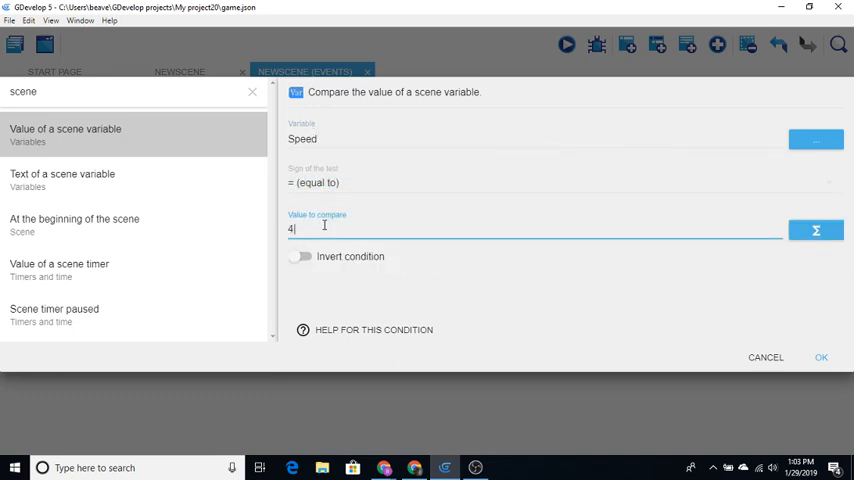
{"action": "left_click", "coordinate": [821, 357]}
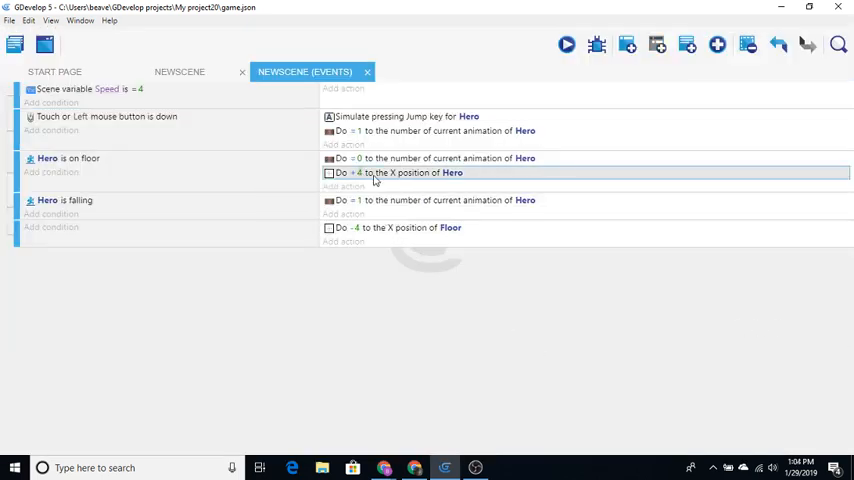
- Replace the fixed 4 with Variable(Speed) in Hero's and Floor's X position actions
{"action": "double_click", "coordinate": [400, 172]}
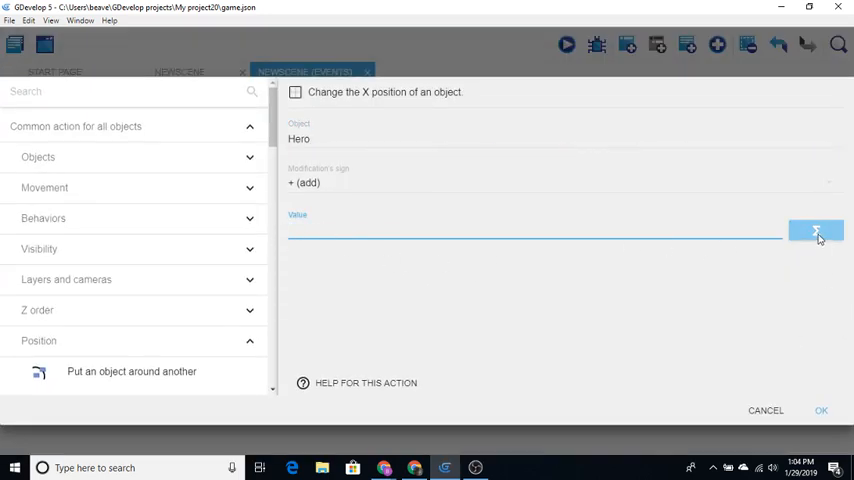
{"action": "left_click", "coordinate": [816, 231]}
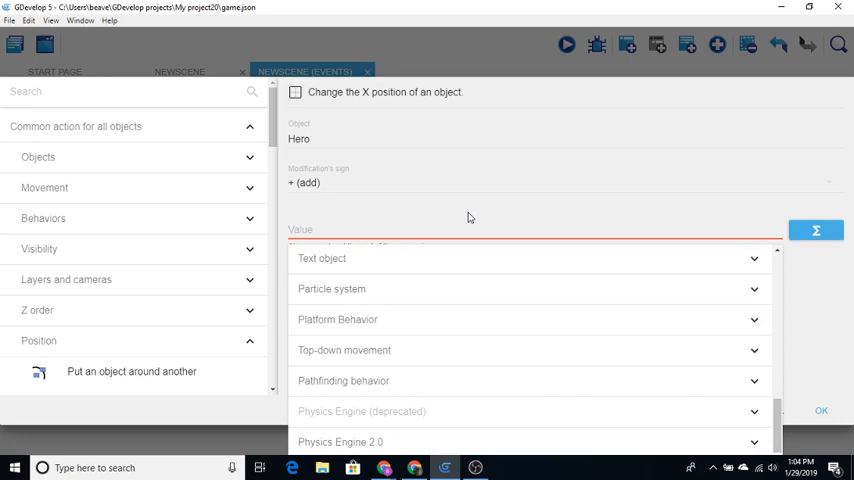
{"action": "type", "text": "var"}
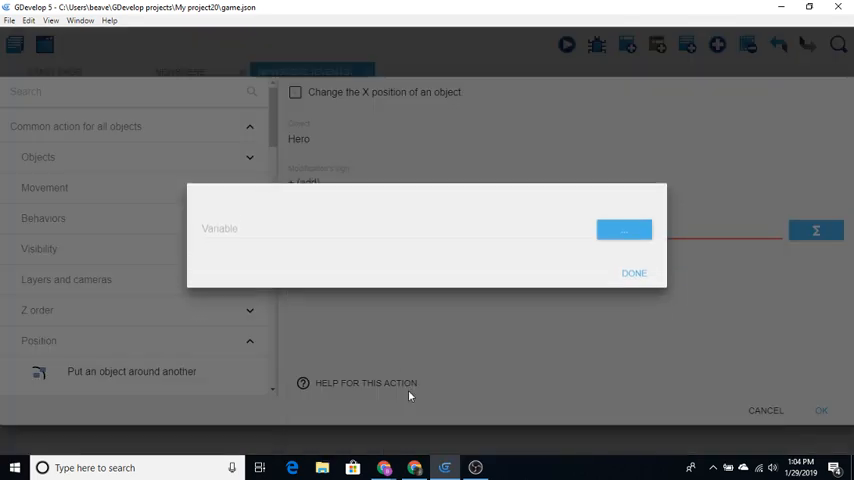
{"action": "left_click", "coordinate": [390, 230]}
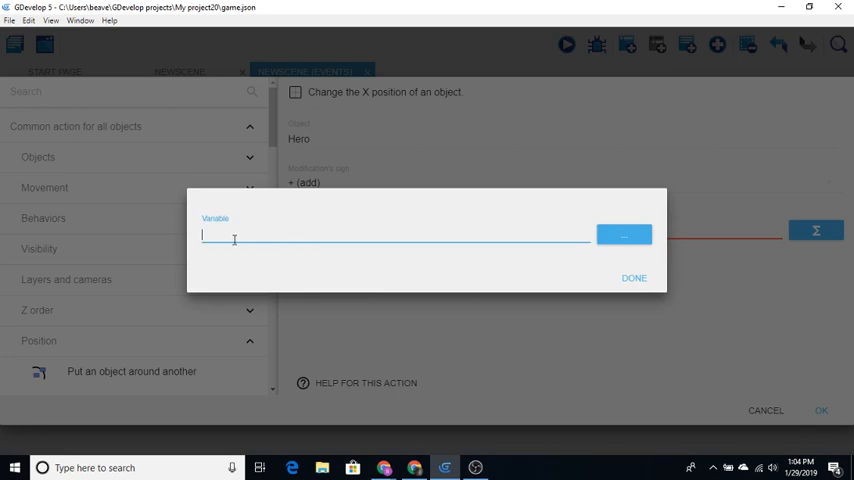
{"action": "type", "text": "Speed"}
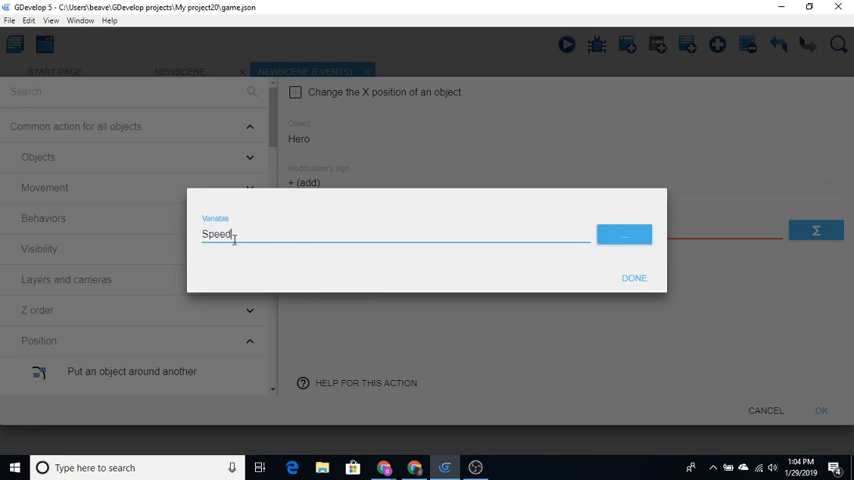
{"action": "left_click", "coordinate": [634, 278]}
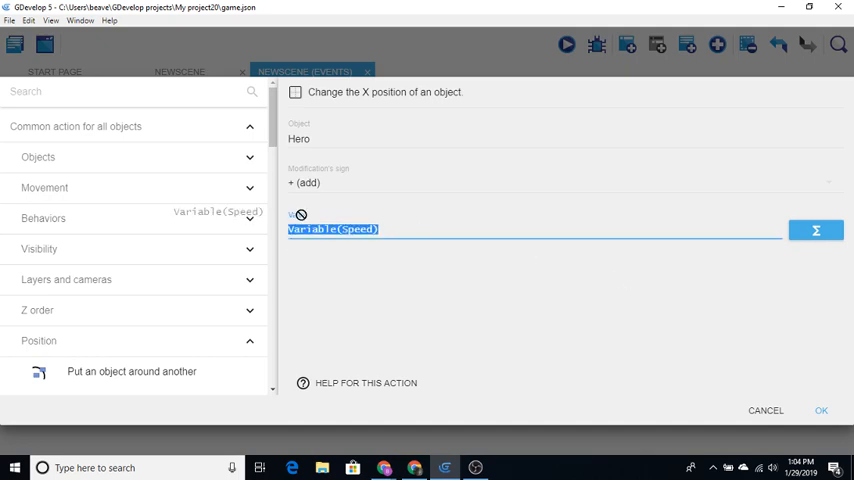
{"action": "mouse_move", "coordinate": [582, 378]}
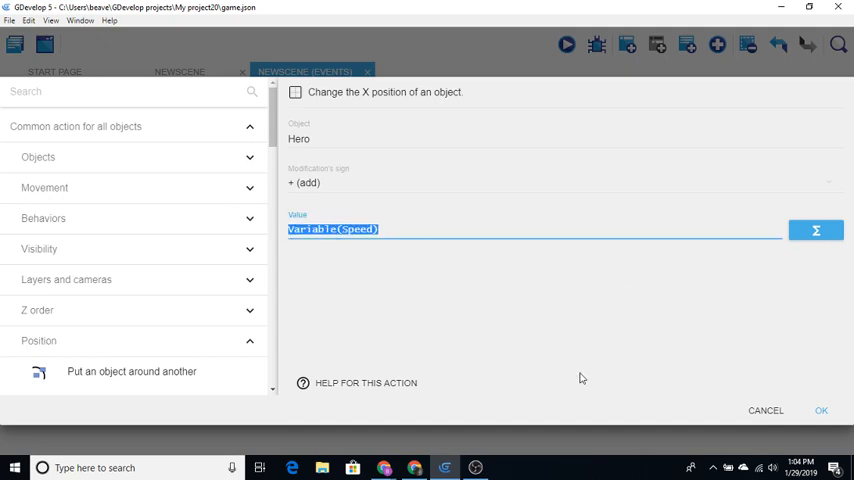
{"action": "left_click", "coordinate": [820, 410]}
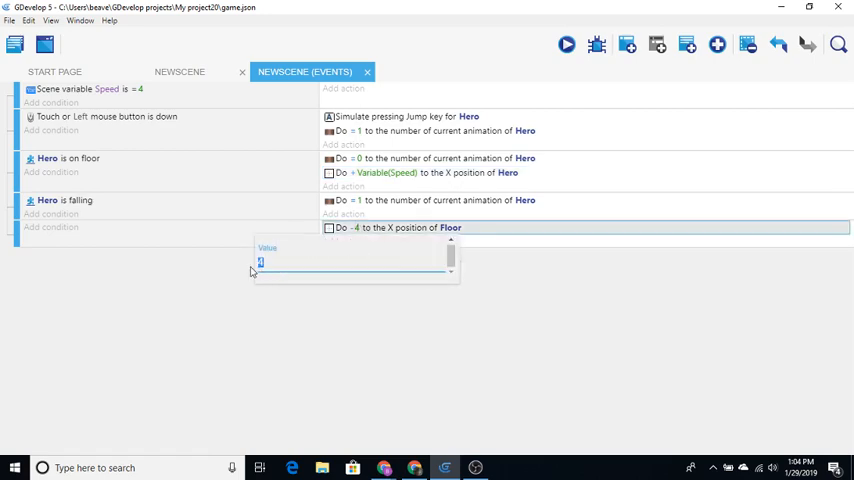
{"action": "type", "text": "Variable(Speed)"}
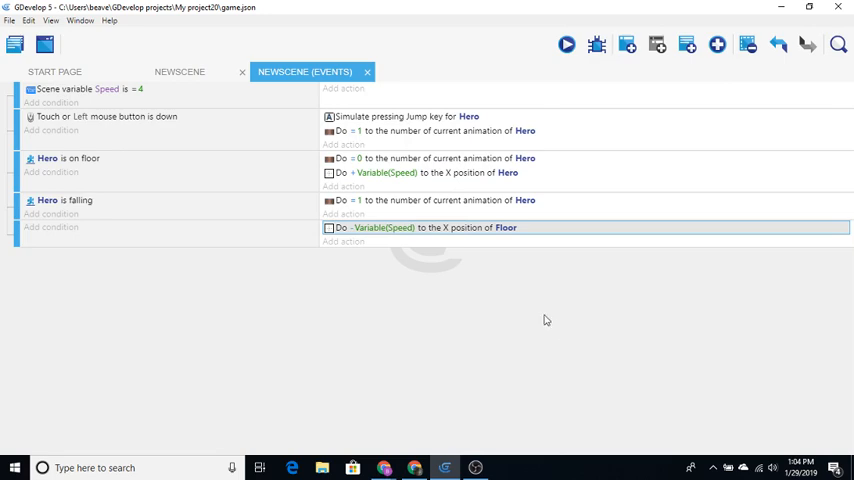
{"action": "mouse_move", "coordinate": [500, 311]}
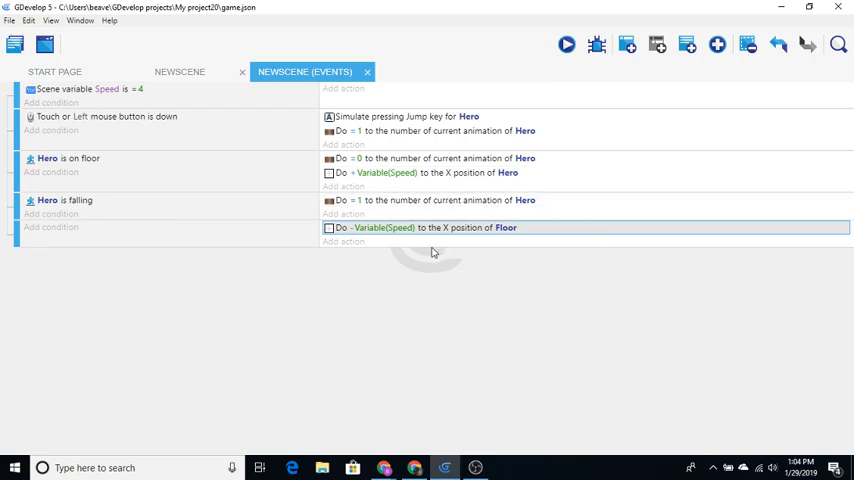
{"action": "mouse_move", "coordinate": [398, 247]}
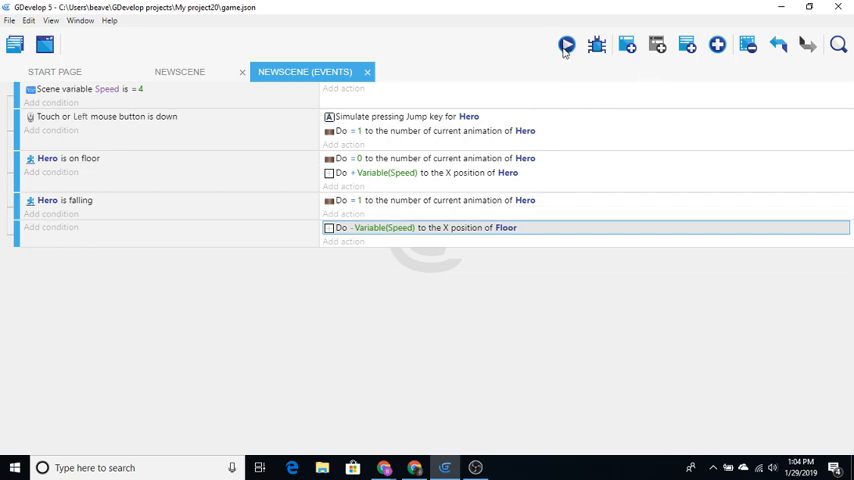
{"action": "left_click", "coordinate": [567, 45]}
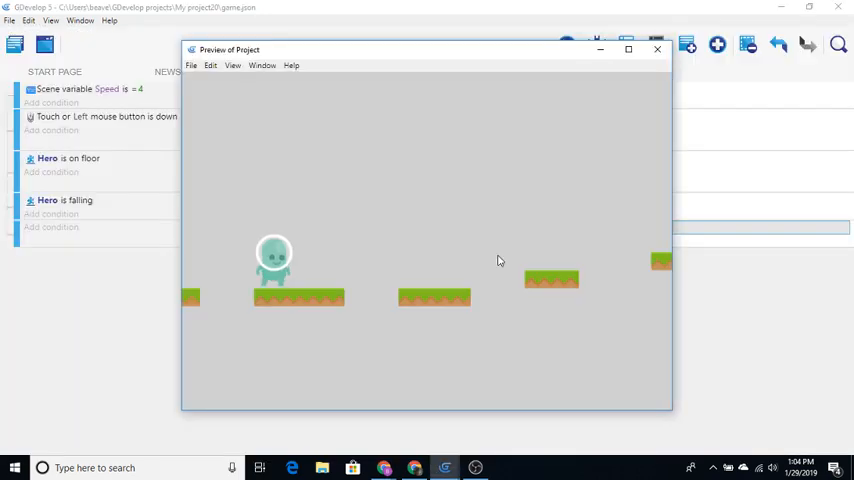
{"action": "mouse_move", "coordinate": [658, 49]}
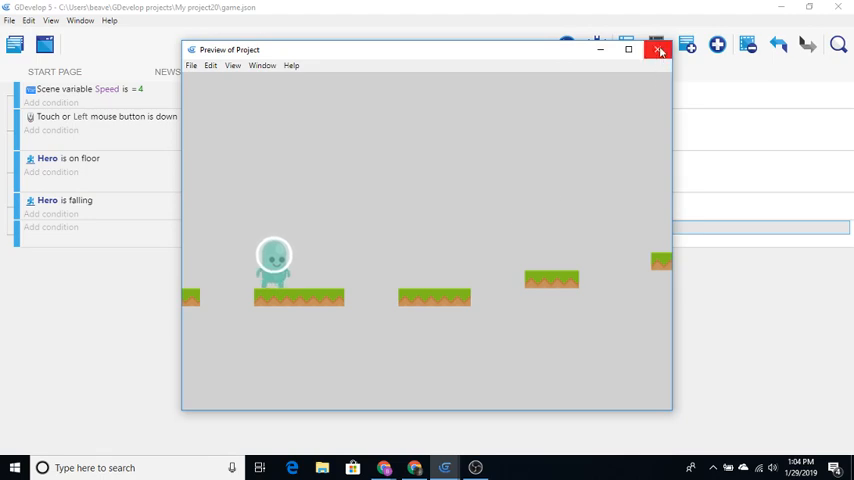
{"action": "left_click", "coordinate": [659, 49]}
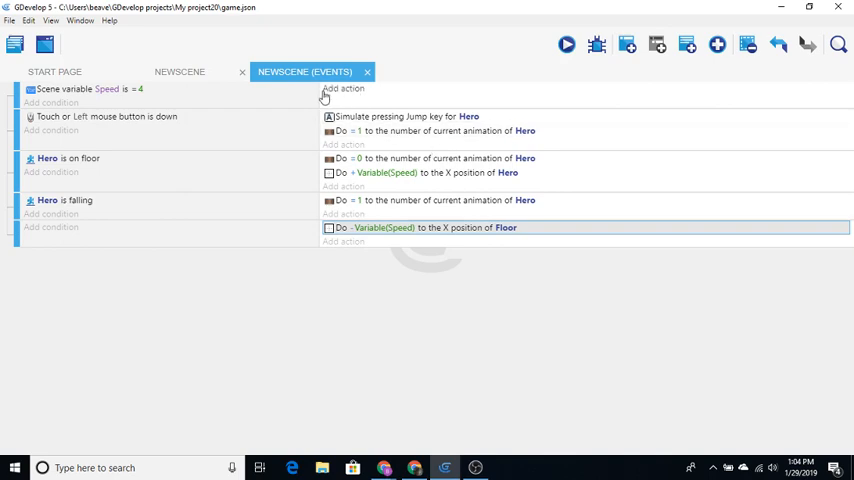
- Clear the top event by undoing the pasted action and removing the Speed = 4 condition
{"action": "left_click", "coordinate": [90, 89]}
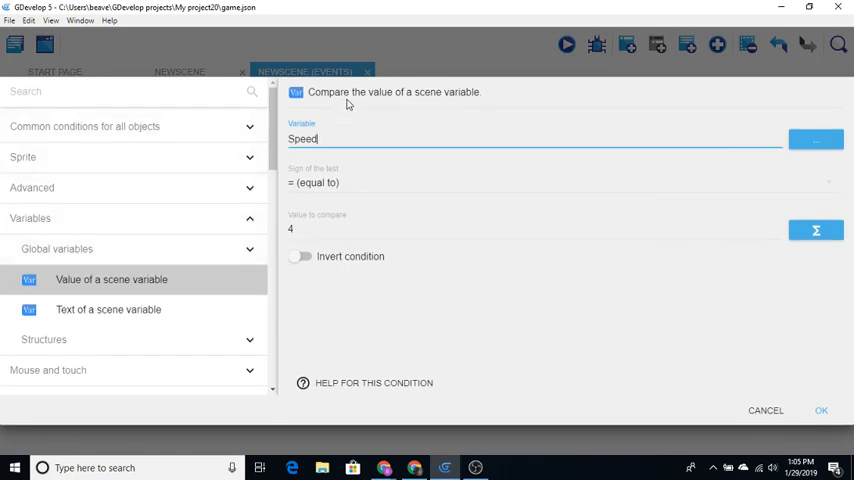
{"action": "mouse_move", "coordinate": [85, 220]}
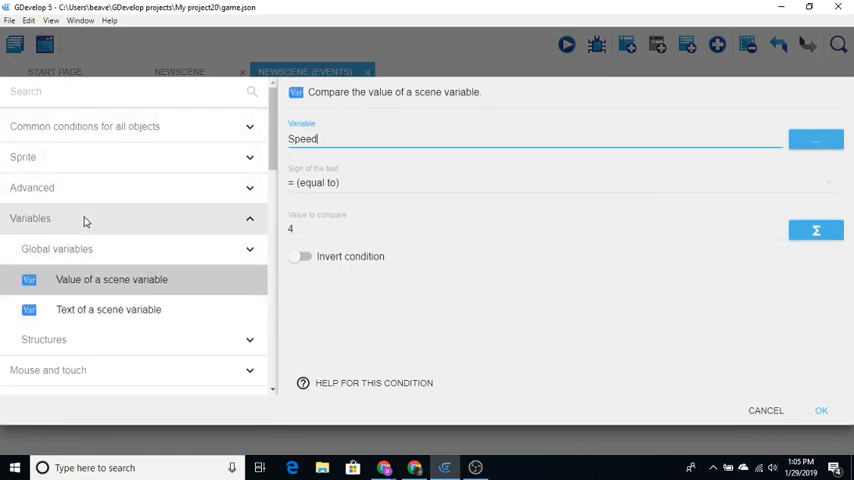
{"action": "mouse_move", "coordinate": [125, 279]}
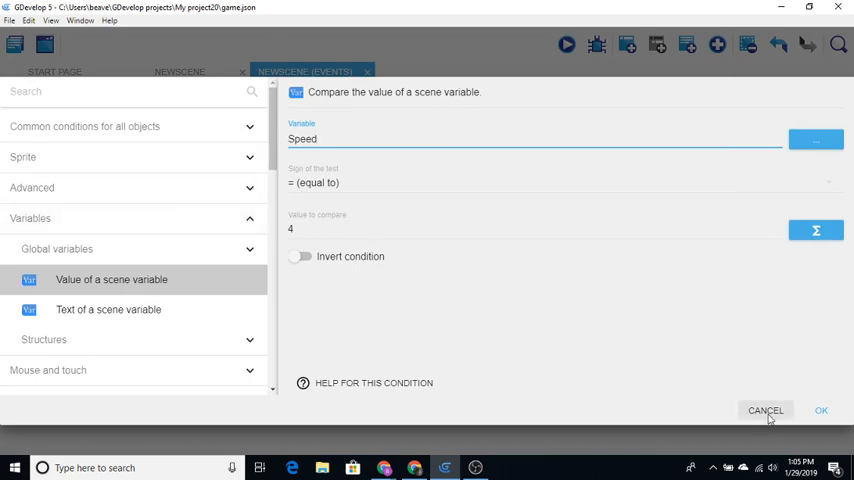
{"action": "left_click", "coordinate": [821, 410]}
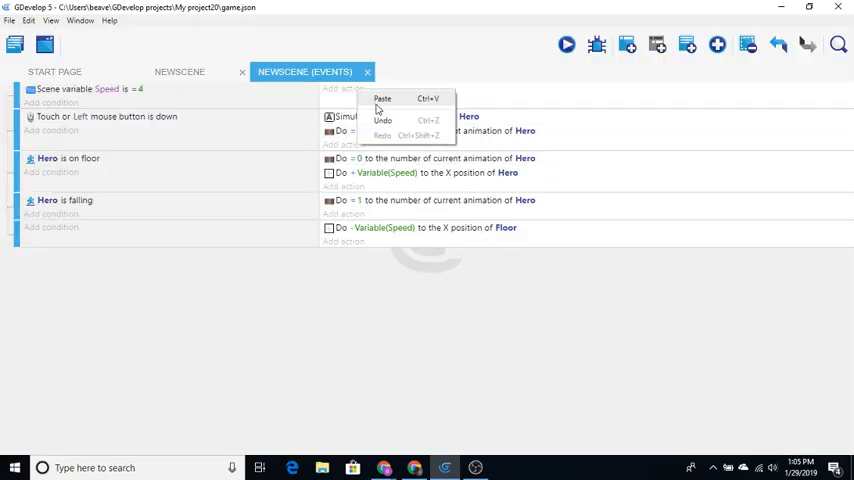
{"action": "left_click", "coordinate": [382, 98]}
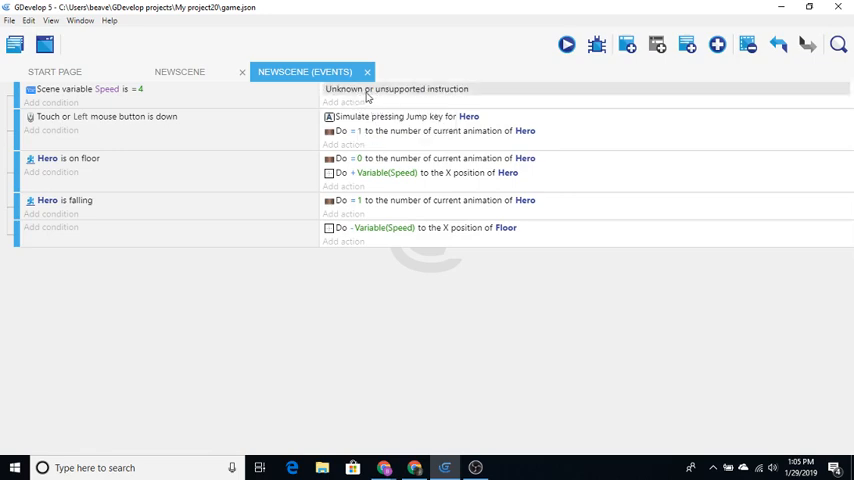
{"action": "right_click", "coordinate": [397, 89]}
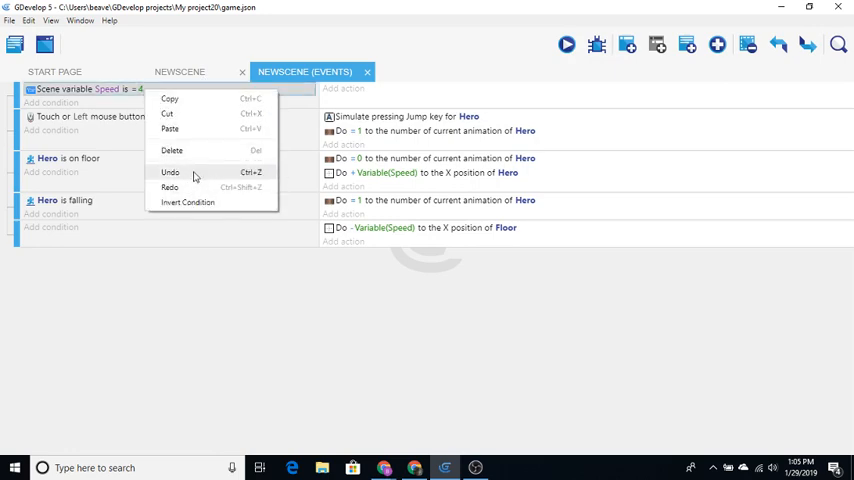
{"action": "left_click", "coordinate": [172, 150]}
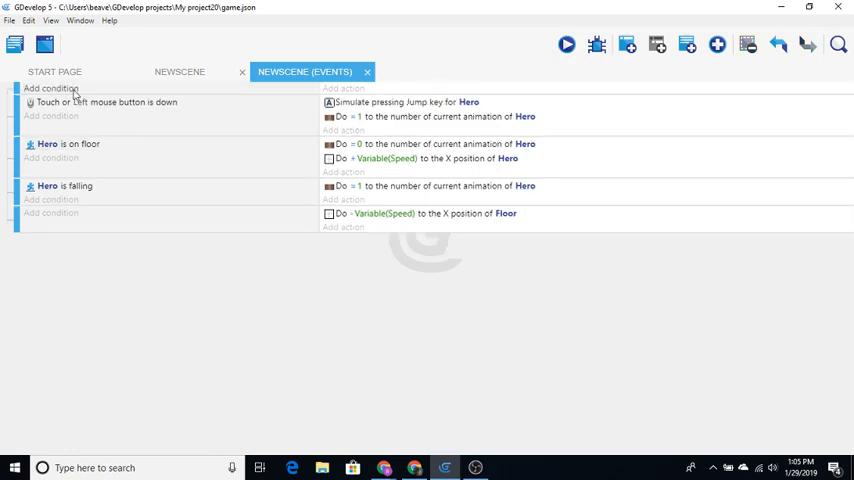
- Give the empty top event the 'At the beginning of the scene' condition
{"action": "left_click", "coordinate": [51, 88]}
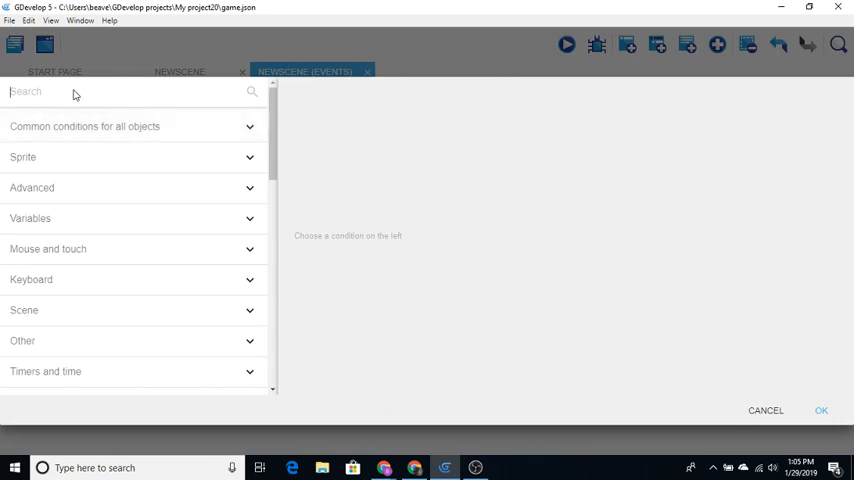
{"action": "type", "text": "sce"}
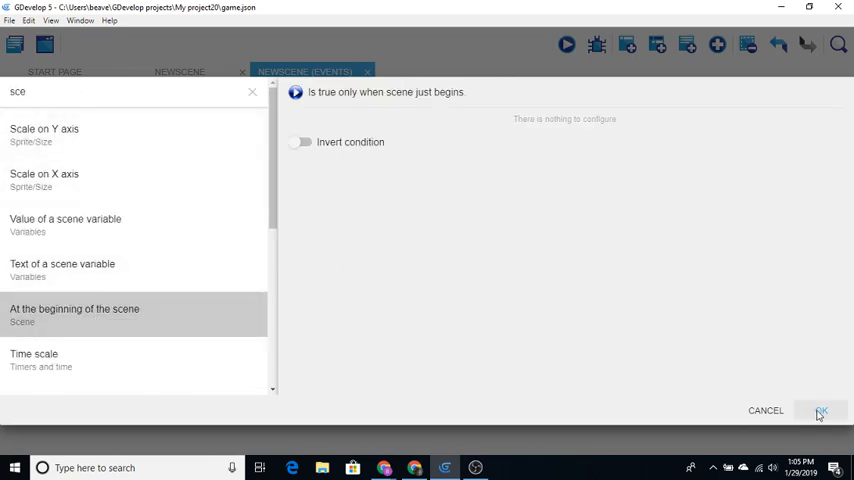
{"action": "left_click", "coordinate": [821, 410]}
{"action": "type", "text": "v"}
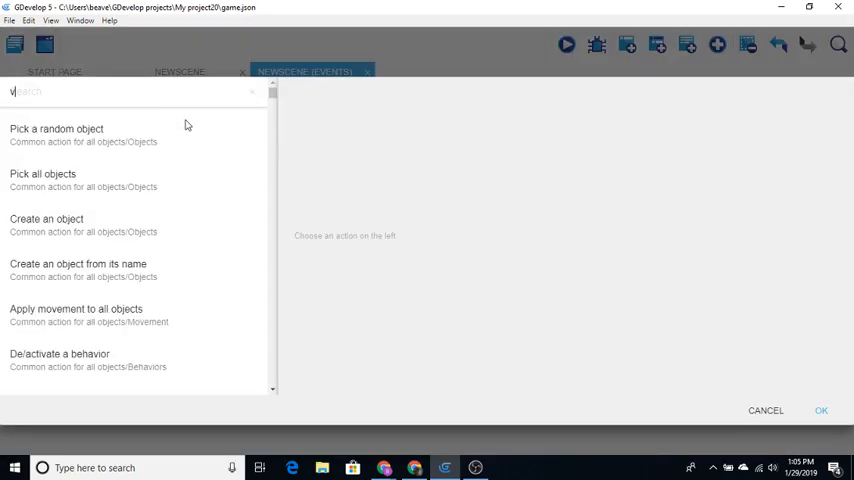
- Add an action setting scene variable Speed to 4
{"action": "type", "text": "ar"}
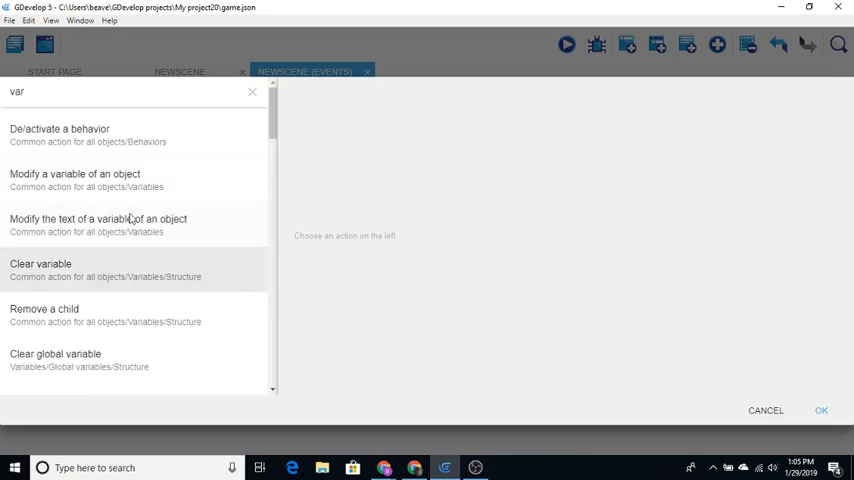
{"action": "mouse_move", "coordinate": [116, 270]}
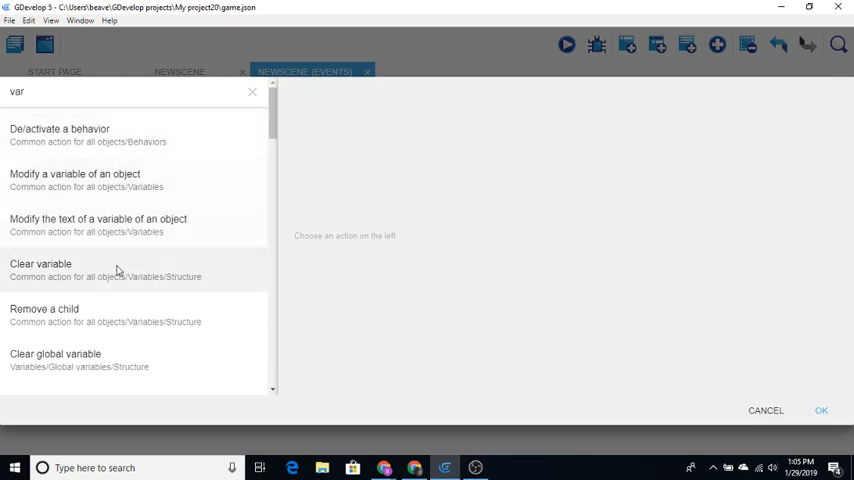
{"action": "scroll", "scroll_direction": "down", "scroll_amount": 3}
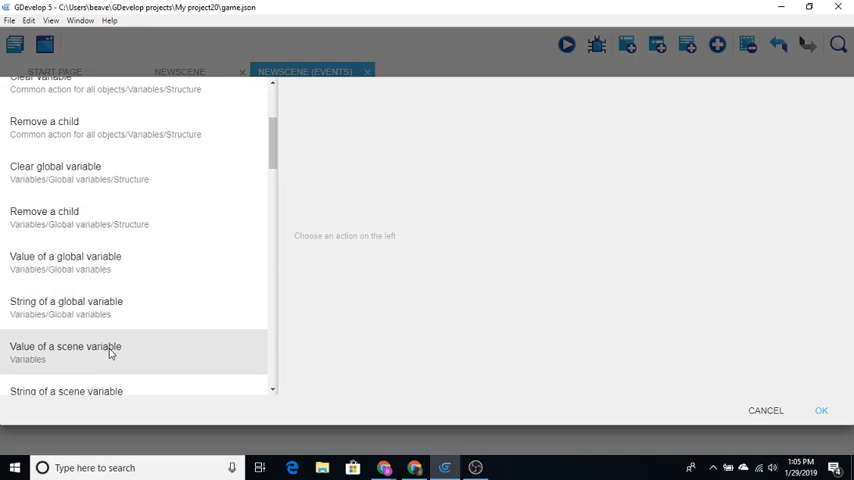
{"action": "left_click", "coordinate": [65, 346]}
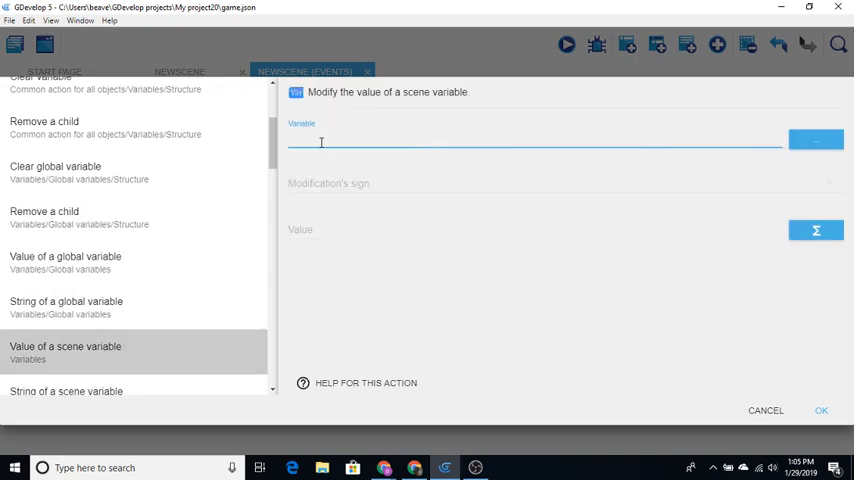
{"action": "type", "text": "Speed"}
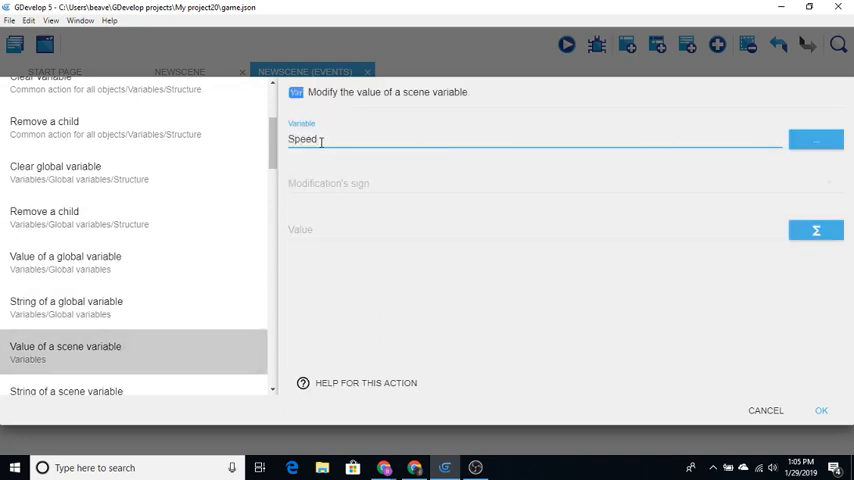
{"action": "left_click", "coordinate": [565, 183]}
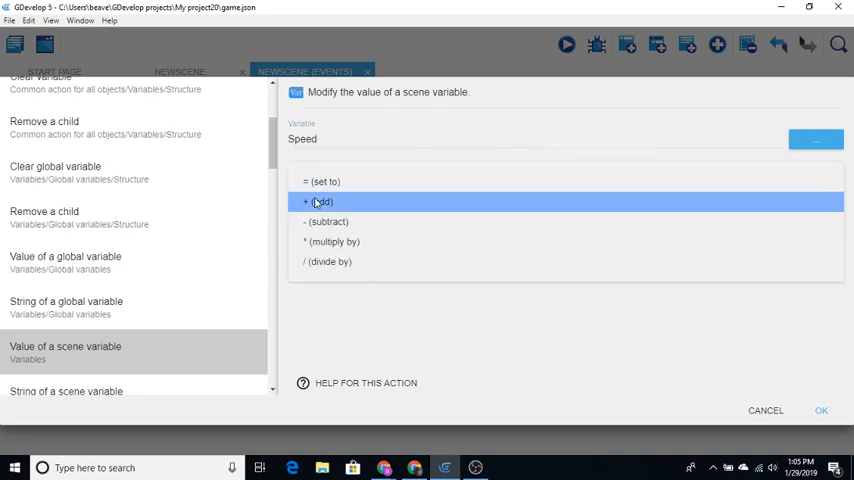
{"action": "left_click", "coordinate": [323, 181]}
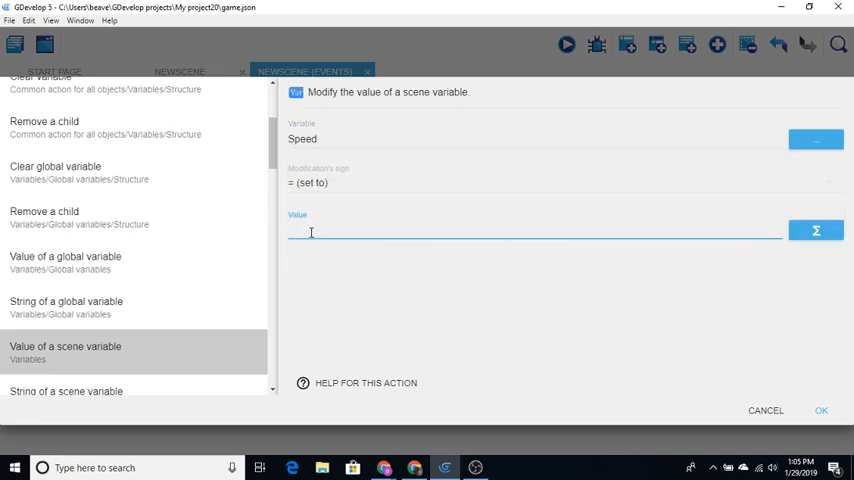
{"action": "left_click", "coordinate": [820, 410]}
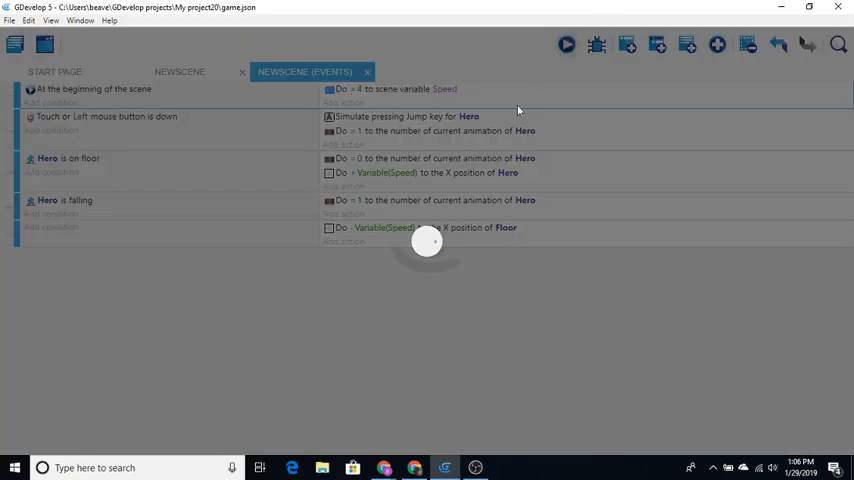
{"action": "left_click", "coordinate": [566, 44]}
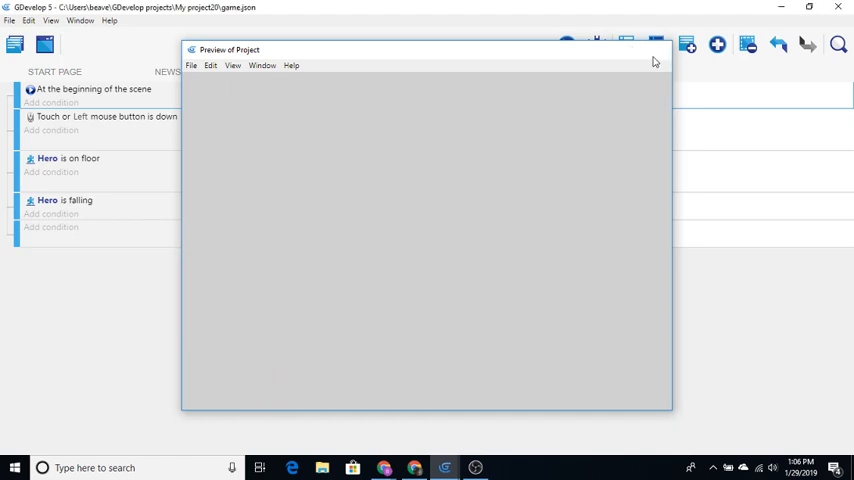
{"action": "left_click", "coordinate": [658, 49]}
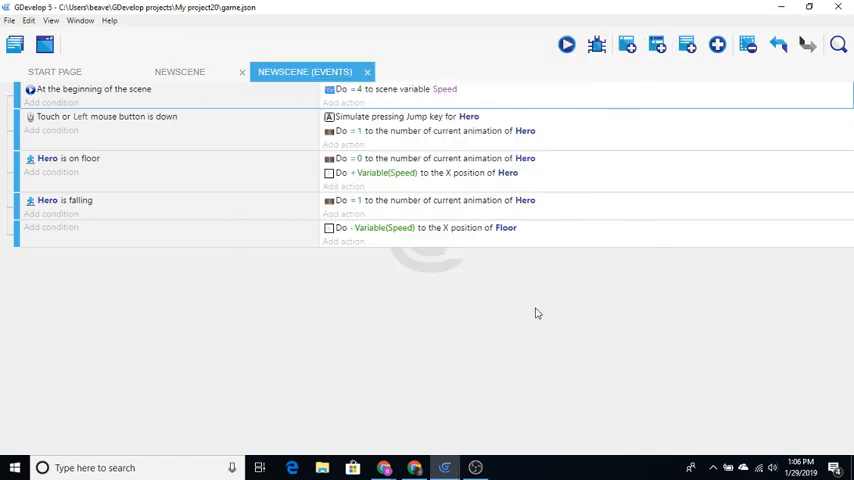
{"action": "mouse_move", "coordinate": [526, 274]}
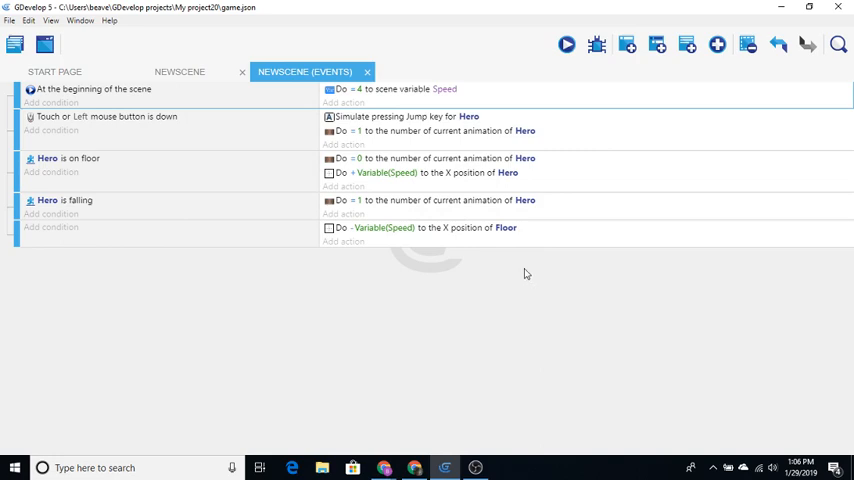
{"action": "left_click", "coordinate": [180, 71]}
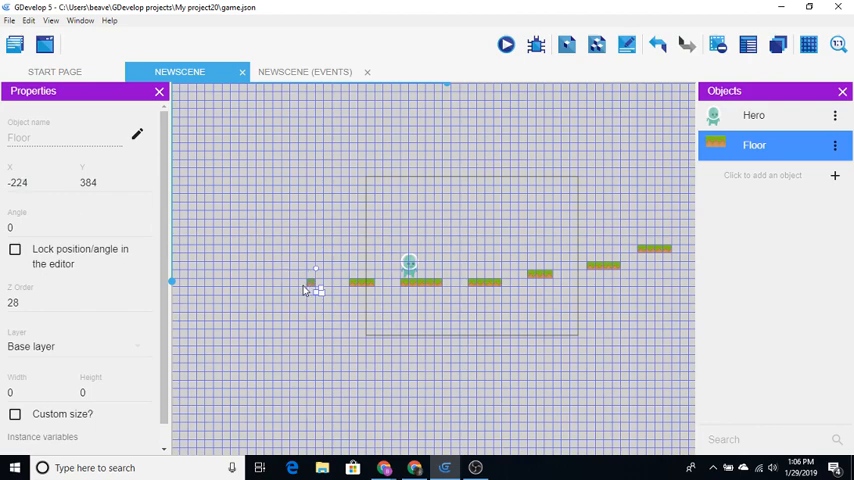
- Inspect the far-right floor piece's position in the scene layout, then return to the events sheet
{"action": "left_click", "coordinate": [613, 119]}
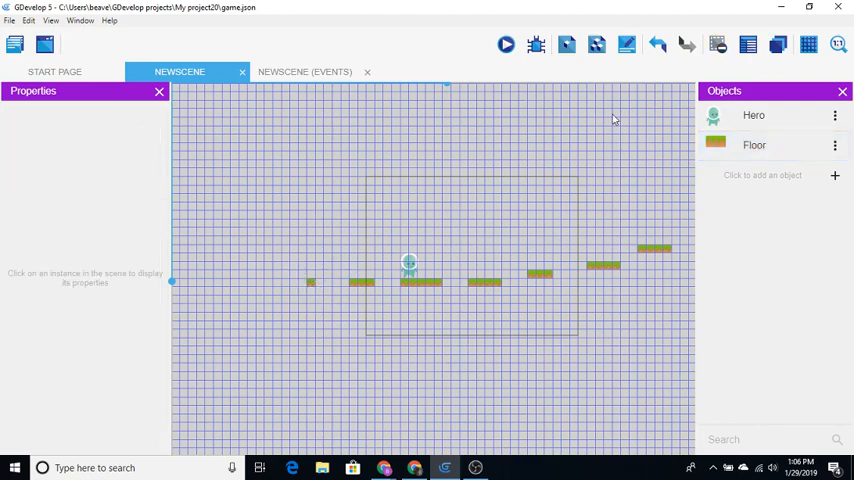
{"action": "mouse_move", "coordinate": [676, 252]}
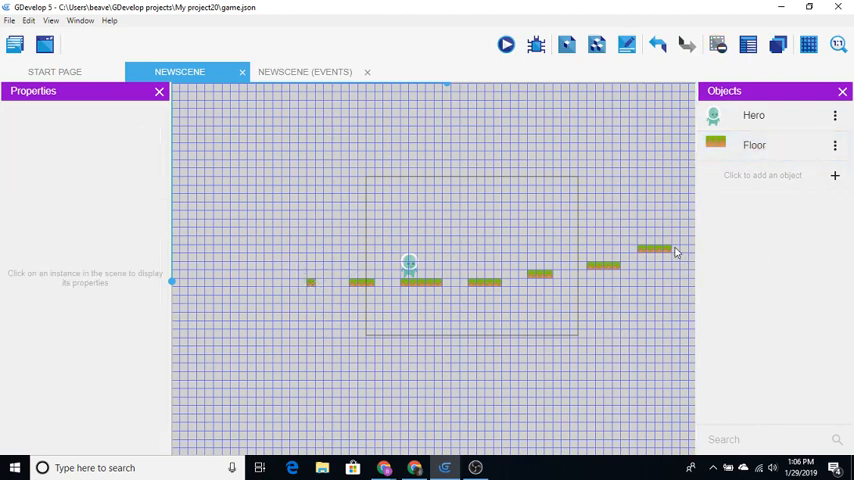
{"action": "left_click", "coordinate": [655, 248]}
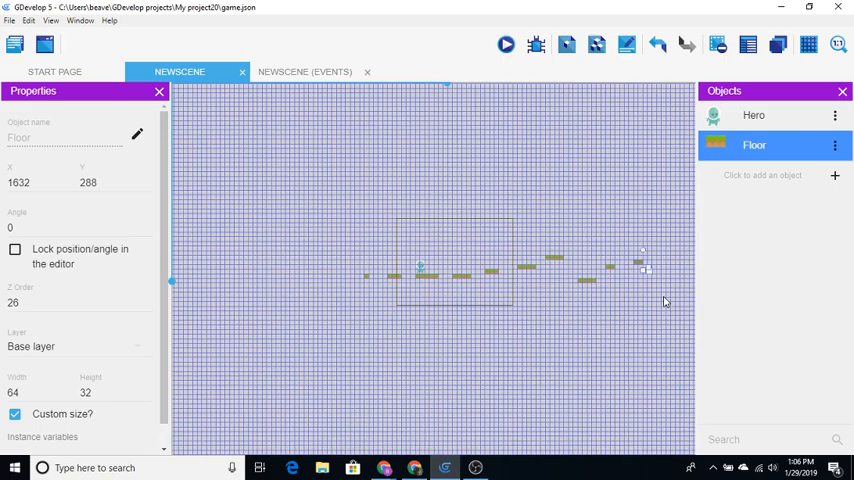
{"action": "mouse_move", "coordinate": [636, 266]}
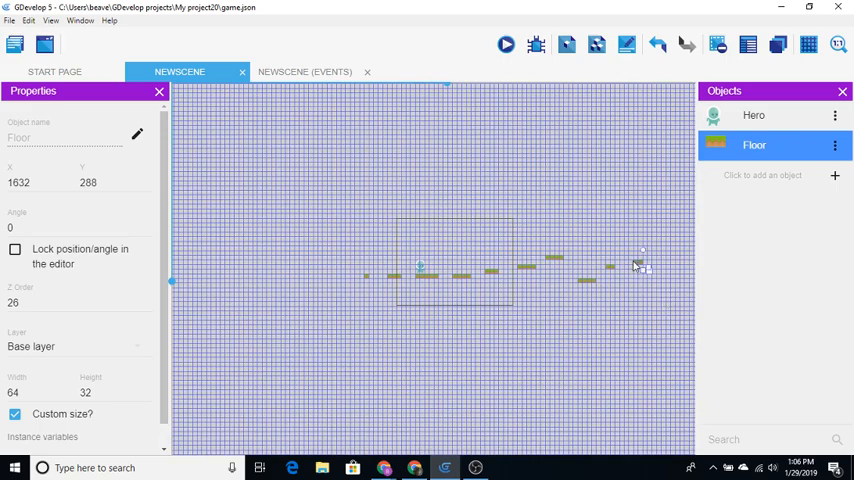
{"action": "mouse_move", "coordinate": [645, 273]}
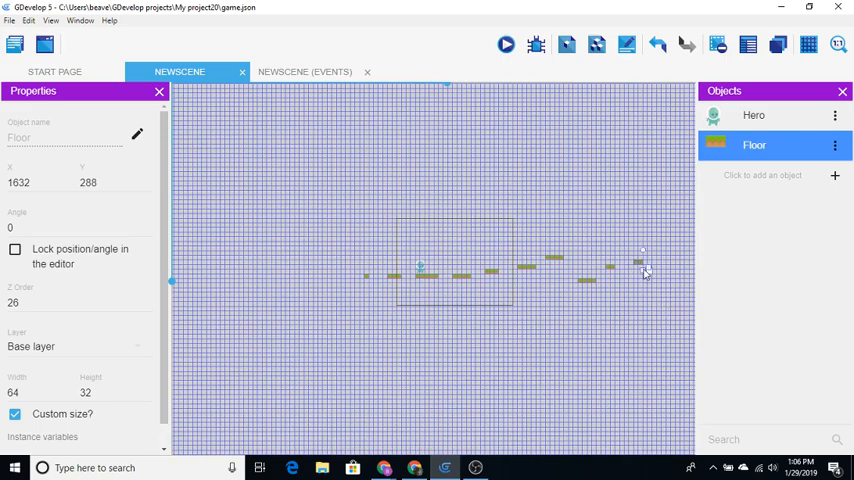
{"action": "mouse_move", "coordinate": [340, 55]}
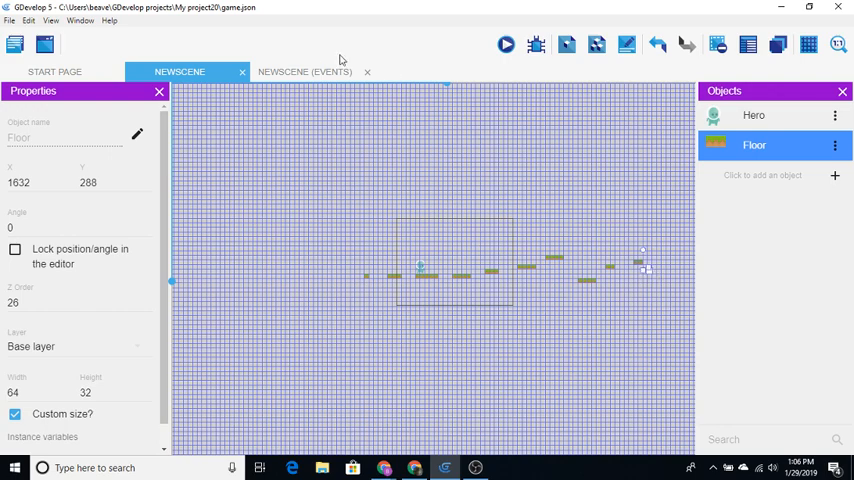
{"action": "left_click", "coordinate": [304, 71]}
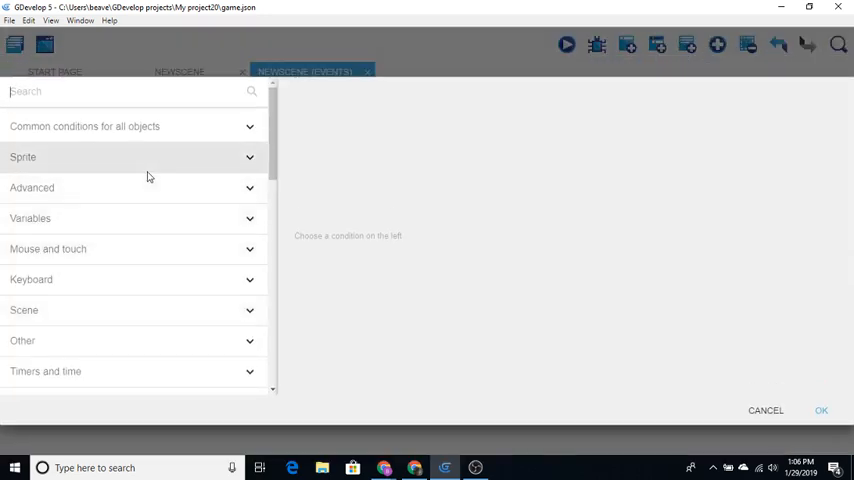
- Add a 'Compare X position of an object' condition: Floor <= -256
{"action": "type", "text": "compare"}
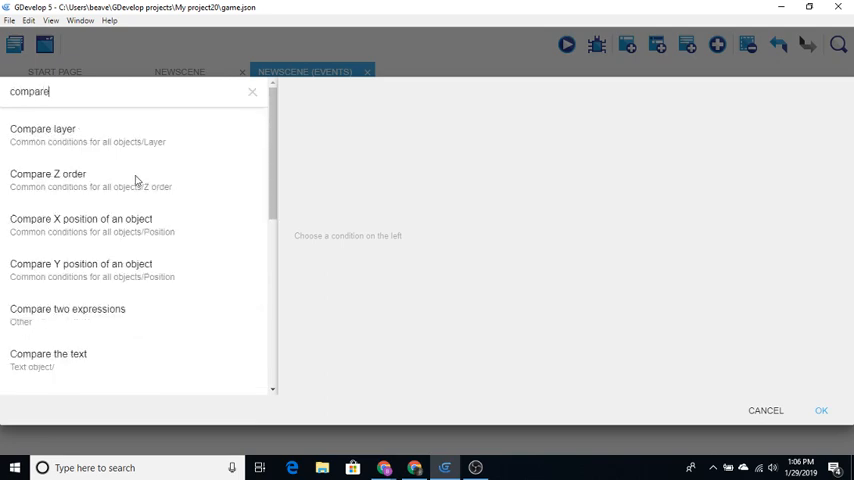
{"action": "left_click", "coordinate": [81, 218]}
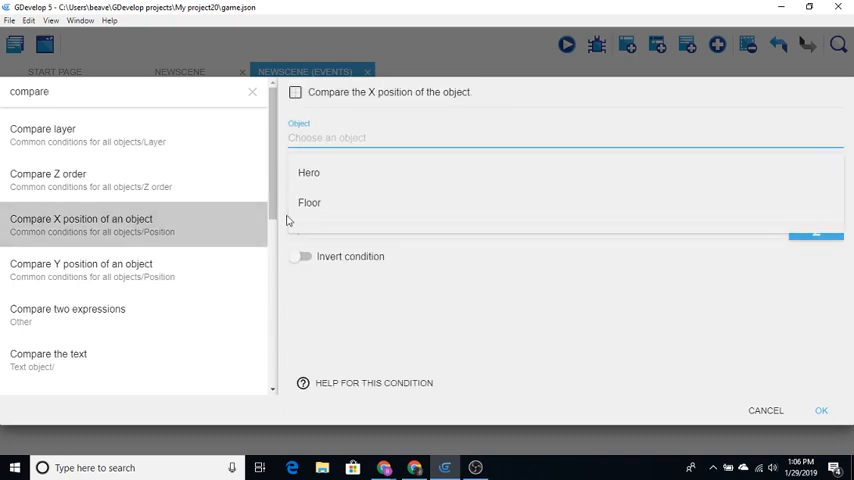
{"action": "left_click", "coordinate": [309, 202]}
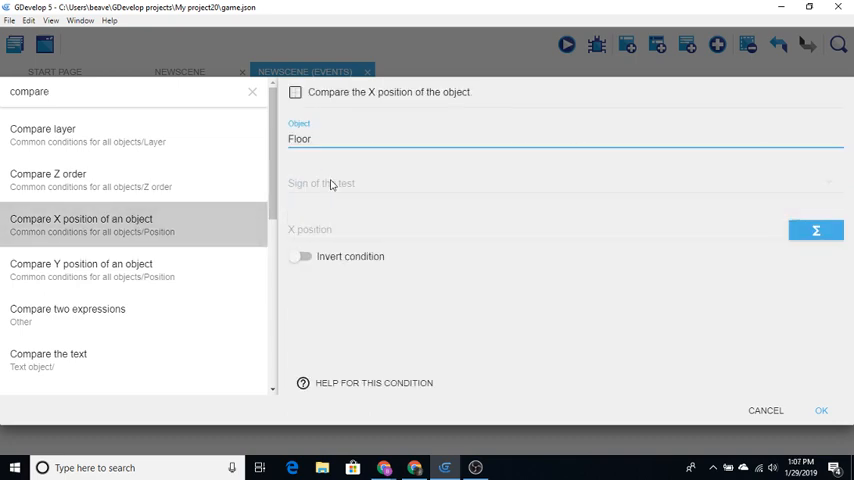
{"action": "left_click", "coordinate": [560, 183]}
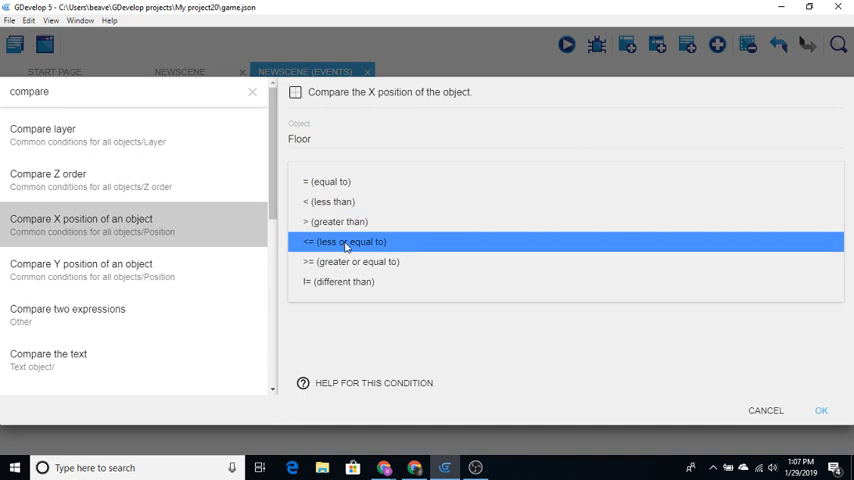
{"action": "left_click", "coordinate": [343, 241]}
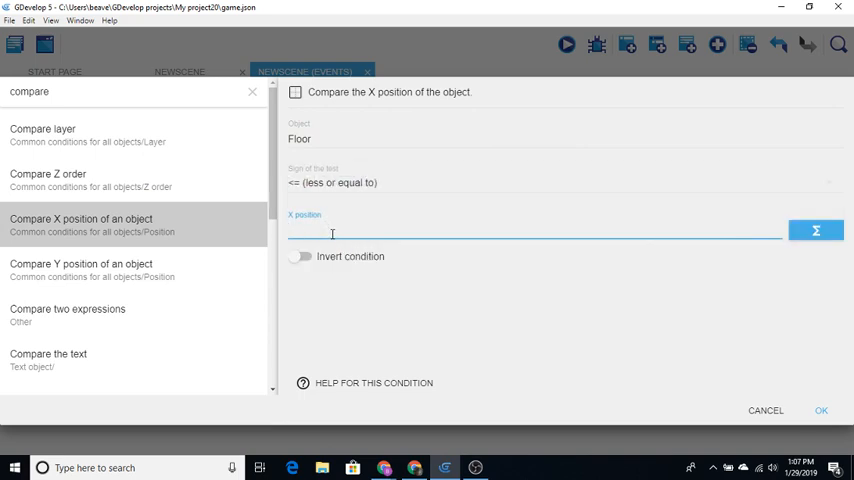
{"action": "type", "text": "-25"}
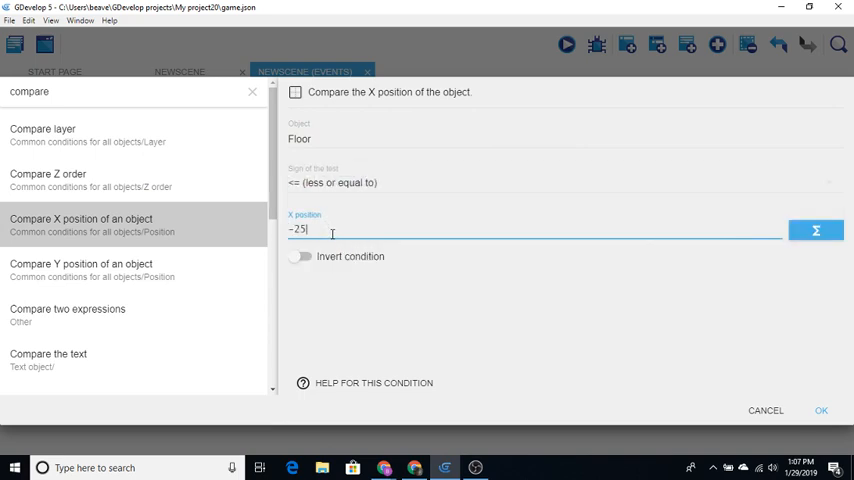
{"action": "type", "text": "6"}
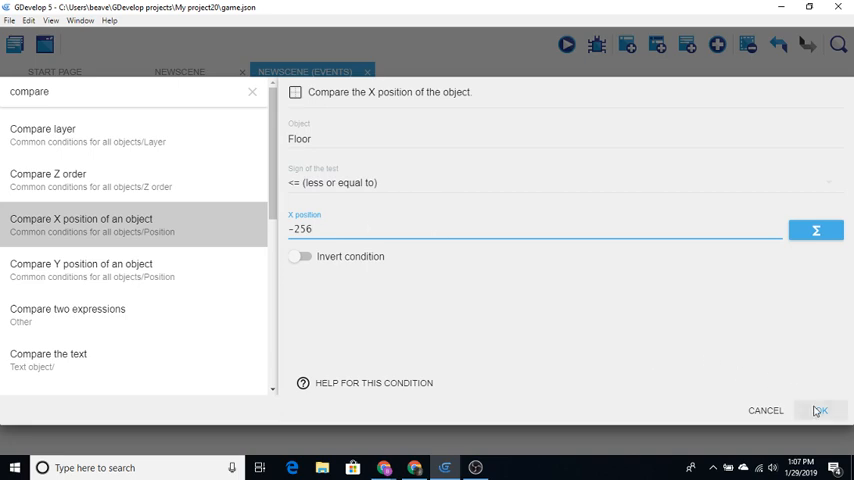
{"action": "left_click", "coordinate": [819, 410]}
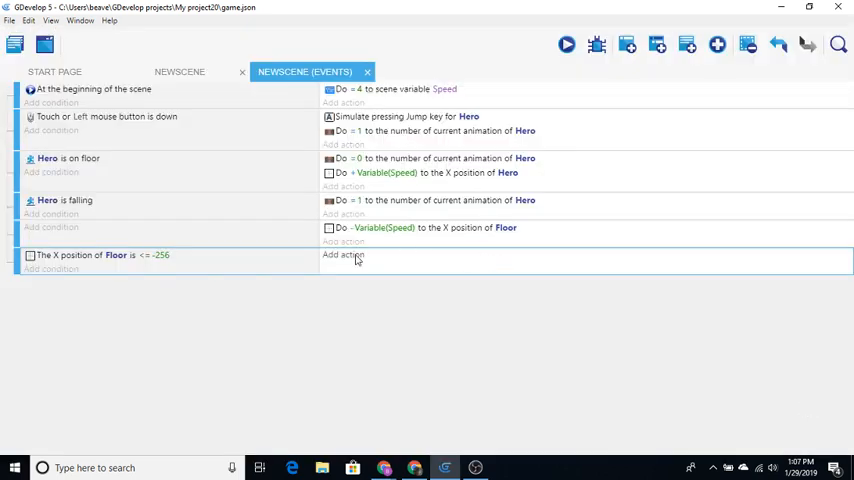
- Add an action to that event setting Floor's X position to 1664
{"action": "left_click", "coordinate": [343, 255]}
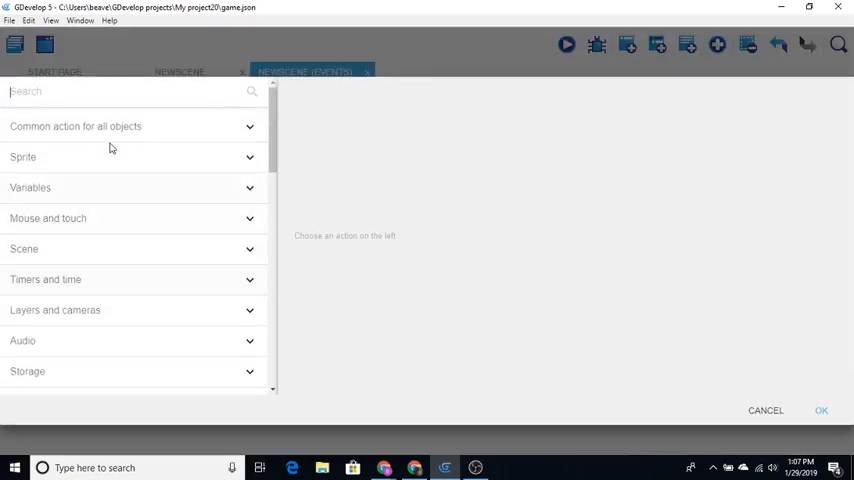
{"action": "type", "text": "po"}
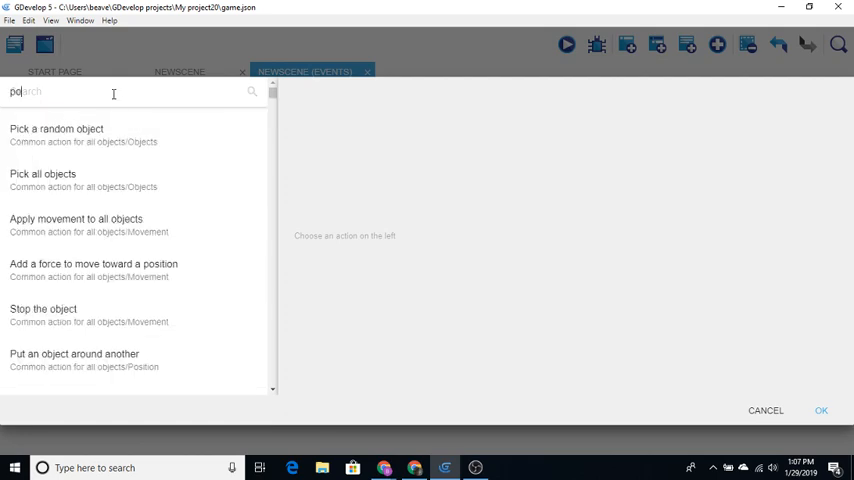
{"action": "type", "text": "sition"}
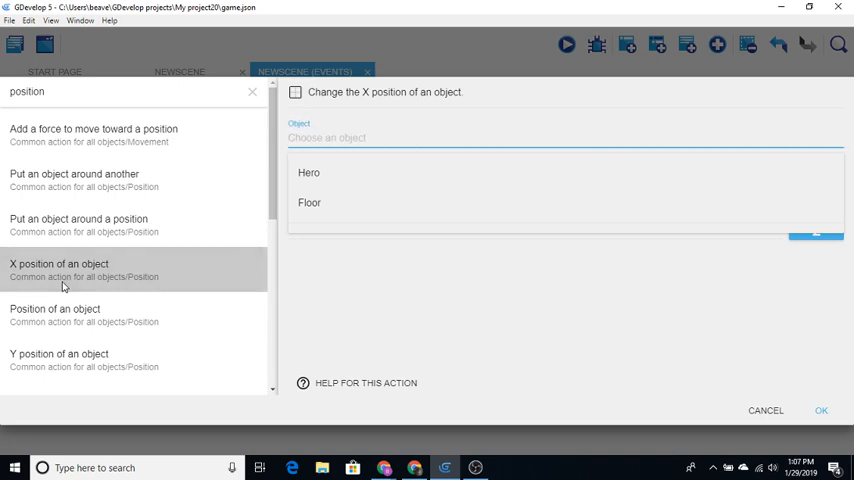
{"action": "left_click", "coordinate": [309, 202]}
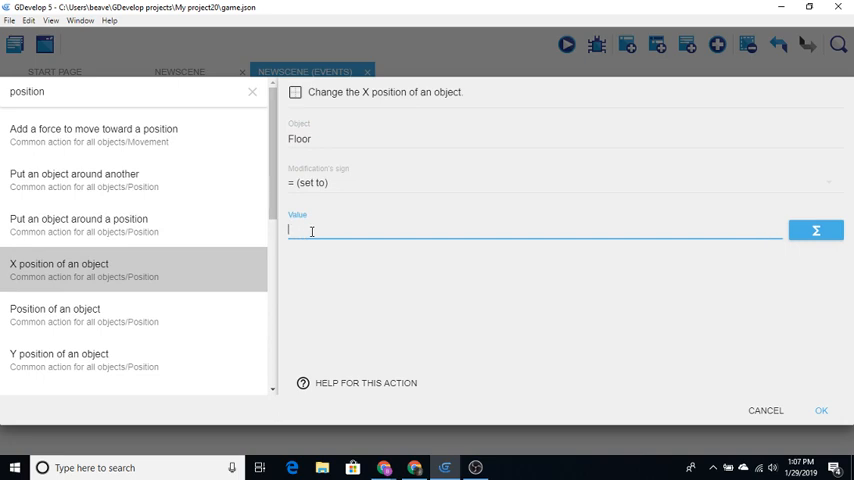
{"action": "type", "text": "16"}
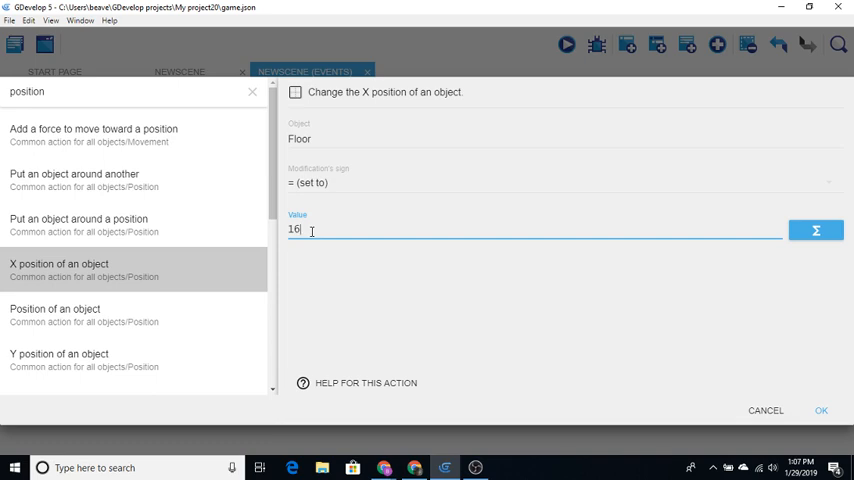
{"action": "type", "text": "6"}
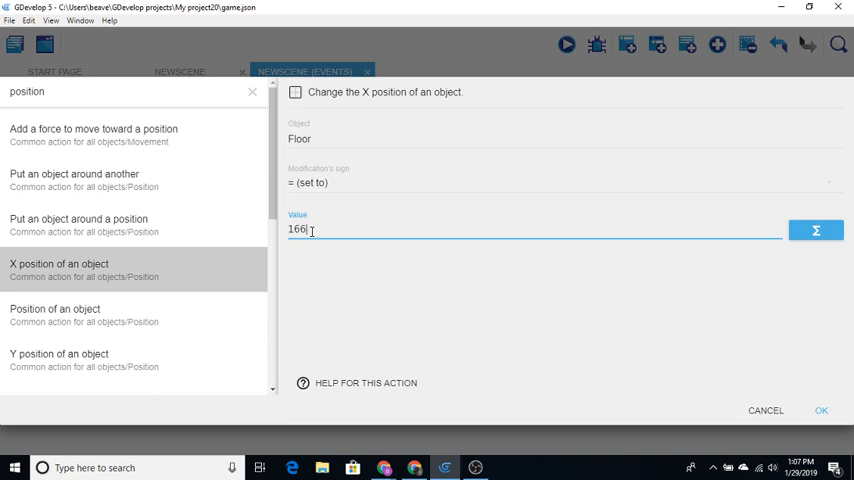
{"action": "type", "text": "4"}
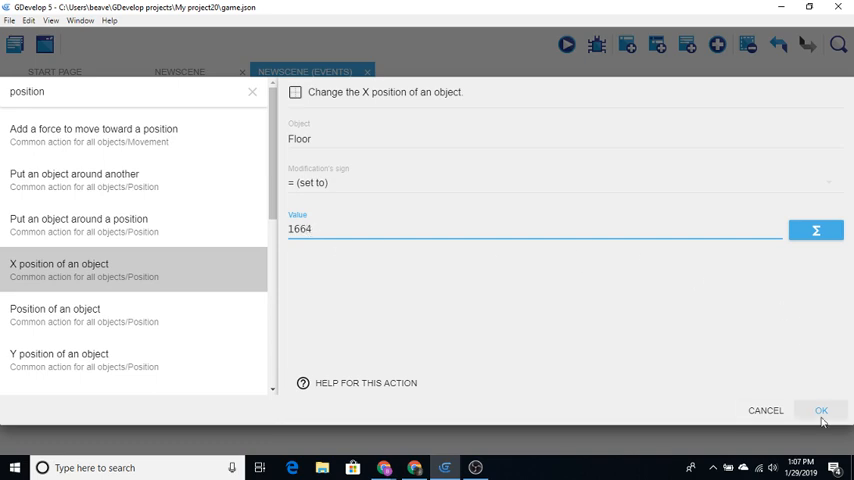
{"action": "left_click", "coordinate": [820, 410]}
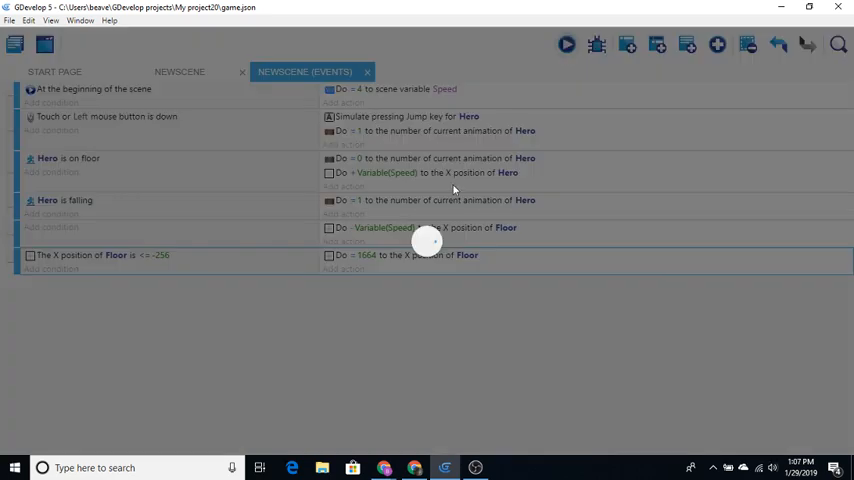
{"action": "left_click", "coordinate": [566, 44]}
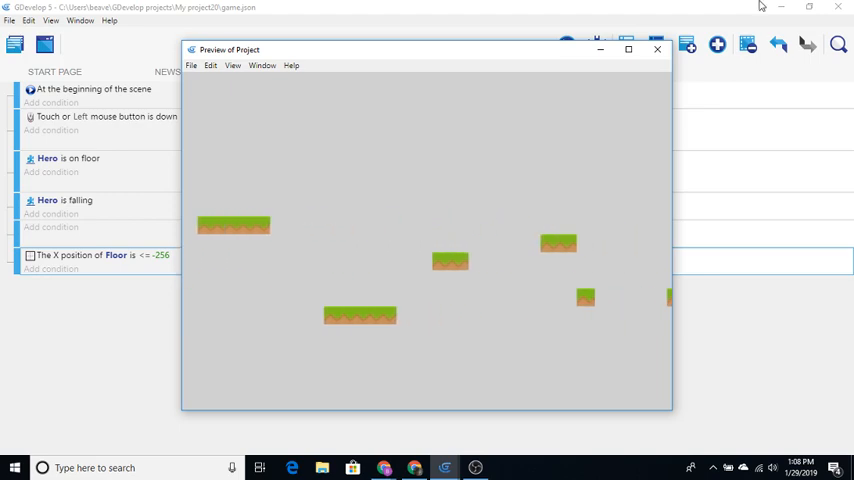
{"action": "left_click", "coordinate": [657, 49]}
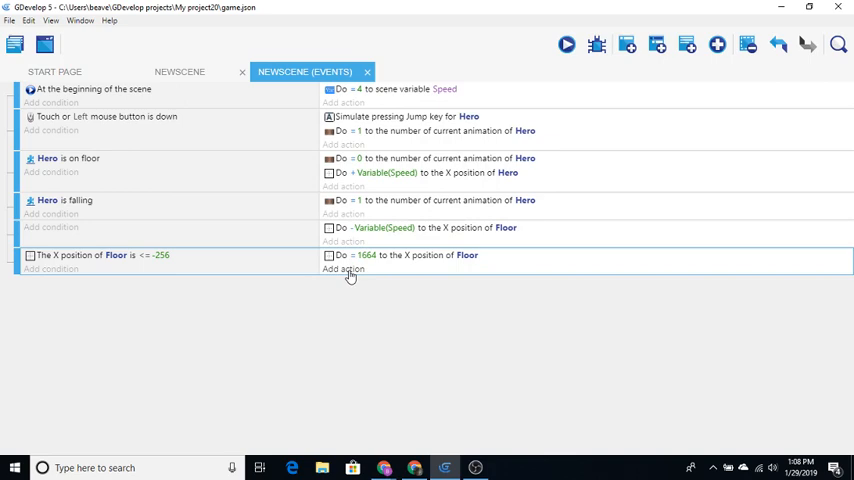
- Add a Floor Width action set to RandomInRange(32, 160) in the floor-reset event
{"action": "left_click", "coordinate": [343, 269]}
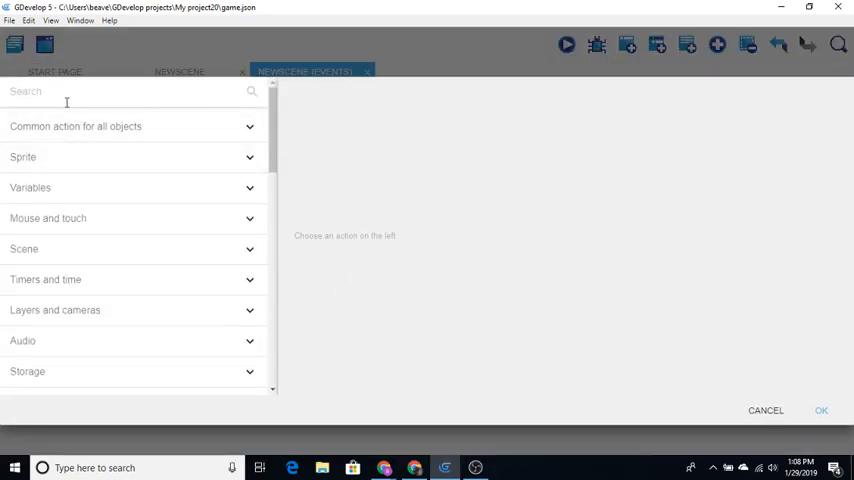
{"action": "type", "text": "width"}
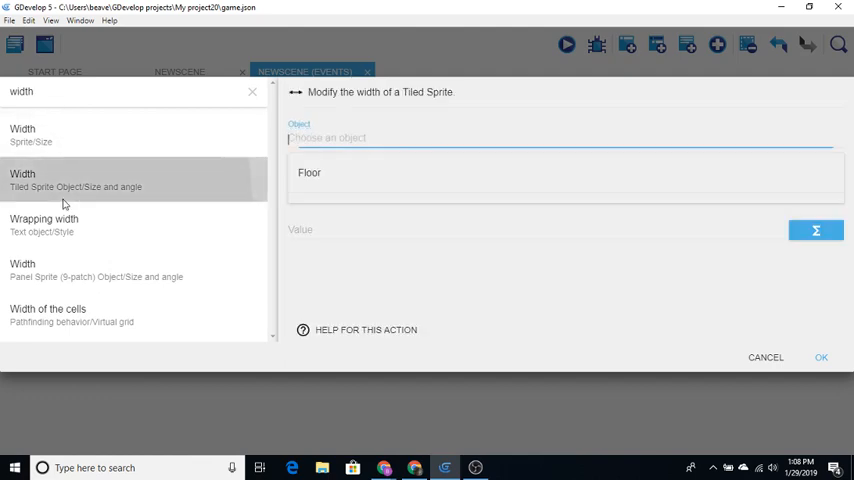
{"action": "left_click", "coordinate": [309, 172]}
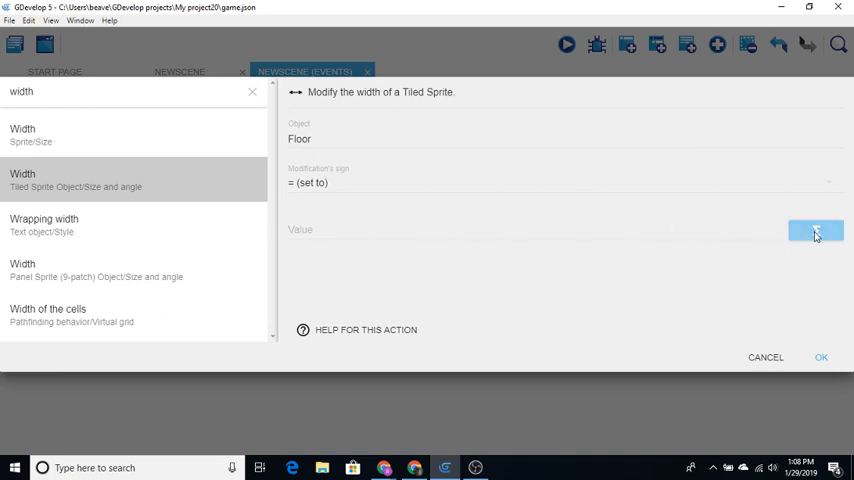
{"action": "left_click", "coordinate": [815, 231]}
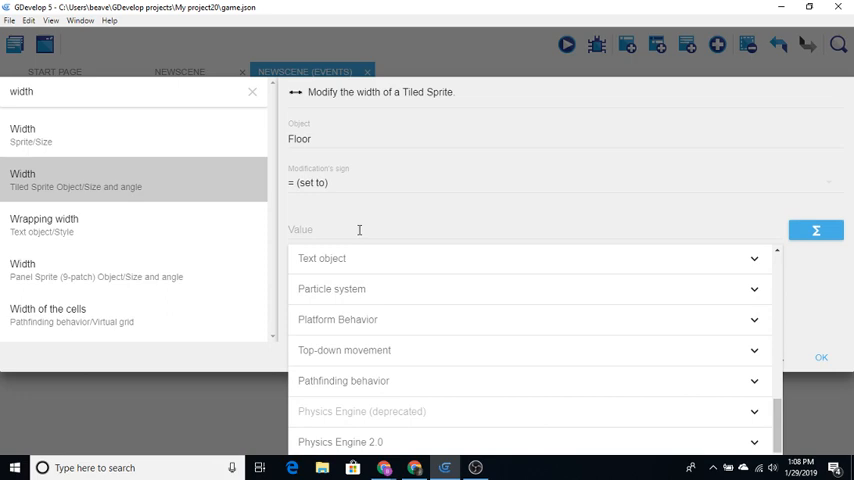
{"action": "type", "text": "random"}
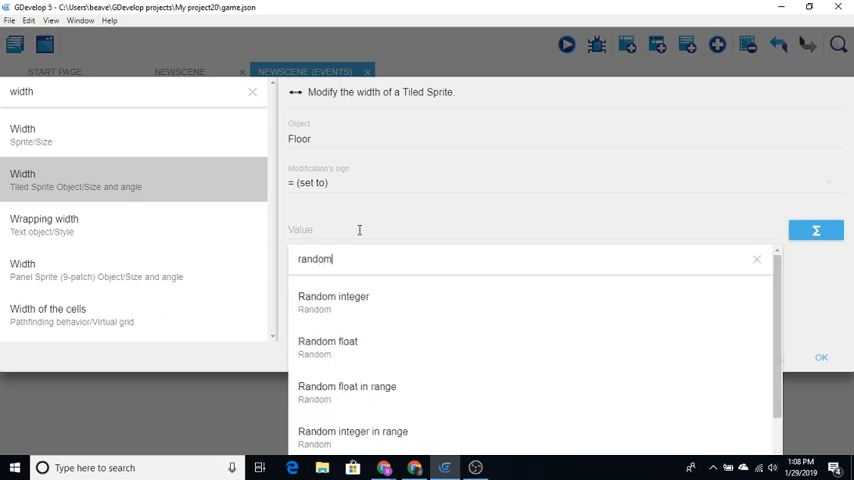
{"action": "mouse_move", "coordinate": [338, 308]}
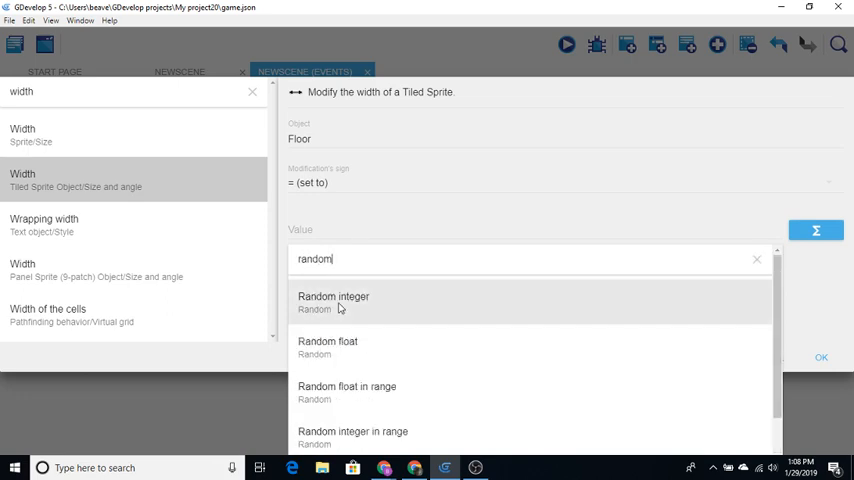
{"action": "left_click", "coordinate": [352, 431]}
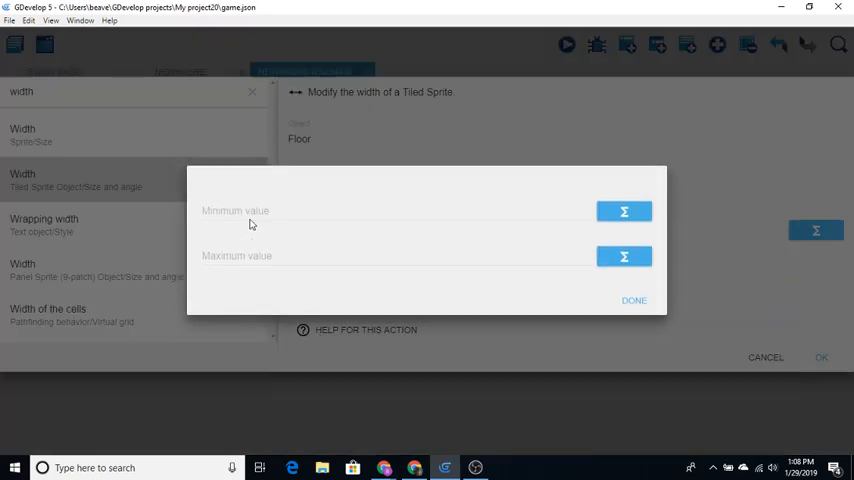
{"action": "left_click", "coordinate": [394, 211]}
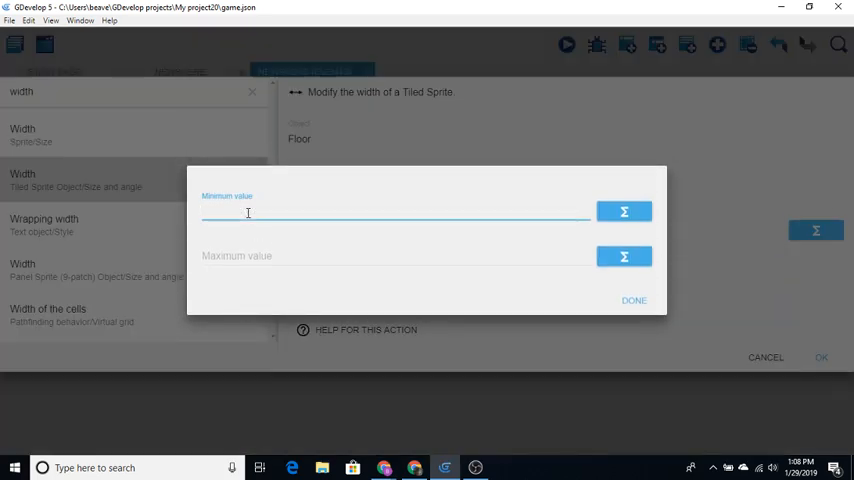
{"action": "type", "text": "32"}
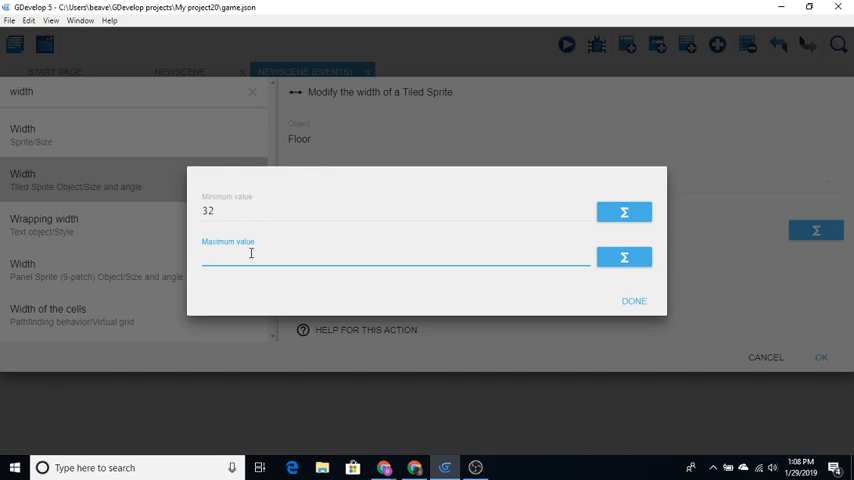
{"action": "type", "text": "160"}
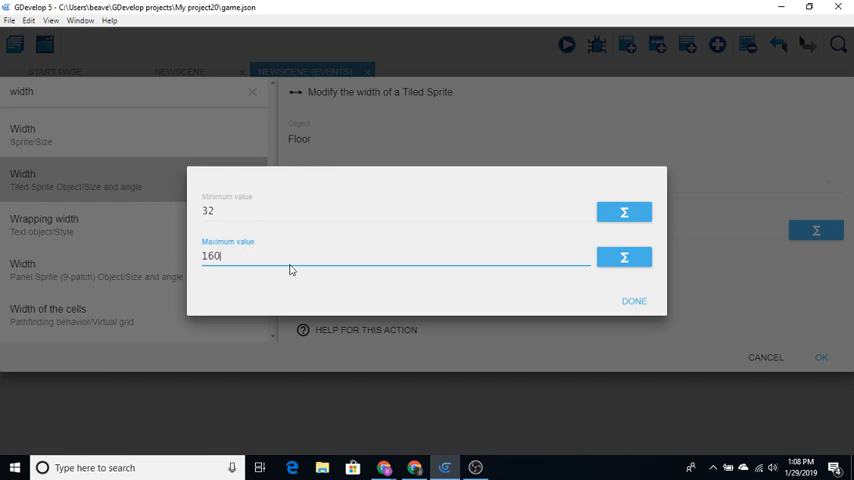
{"action": "left_click", "coordinate": [634, 301]}
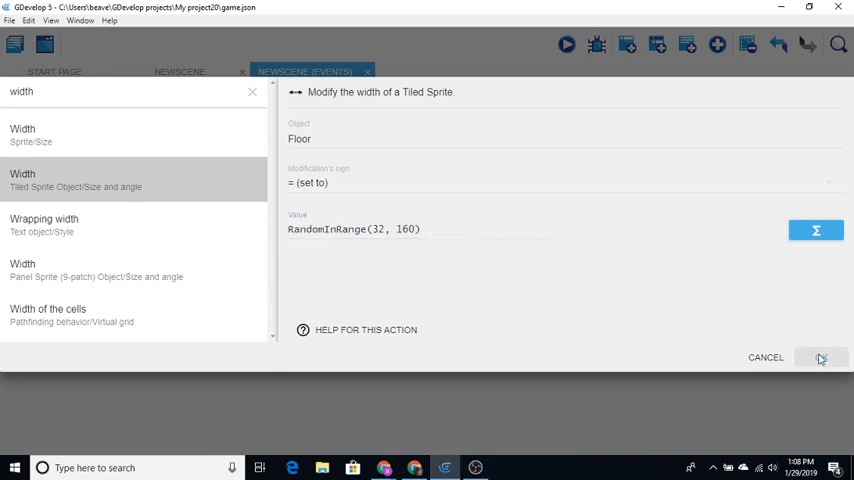
{"action": "left_click", "coordinate": [821, 357]}
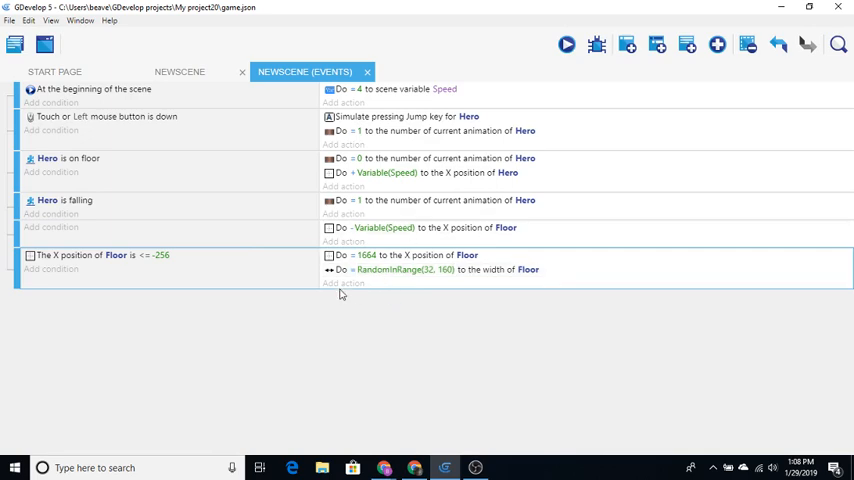
- Add a Y position action for Floor to the floor-reset event
{"action": "left_click", "coordinate": [343, 283]}
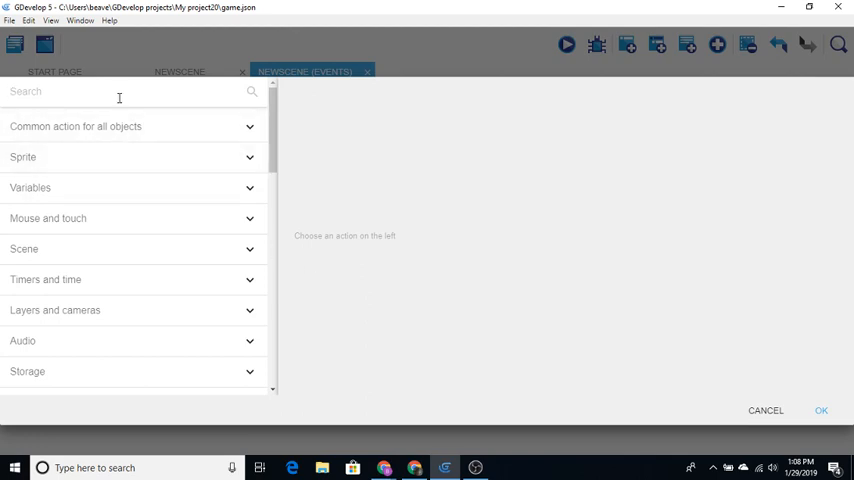
{"action": "type", "text": "pos"}
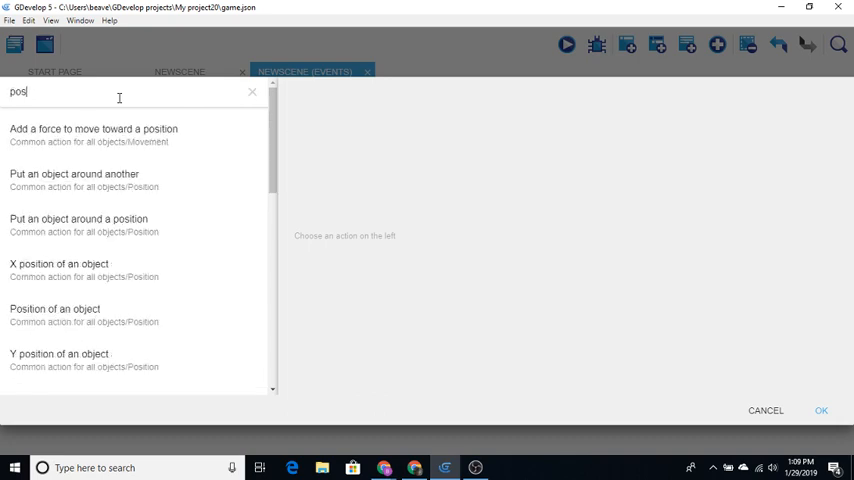
{"action": "type", "text": "ition"}
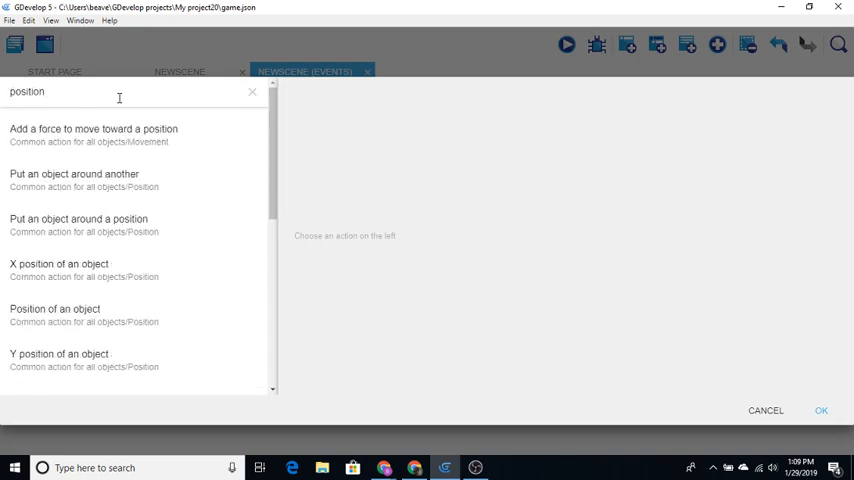
{"action": "left_click", "coordinate": [58, 354]}
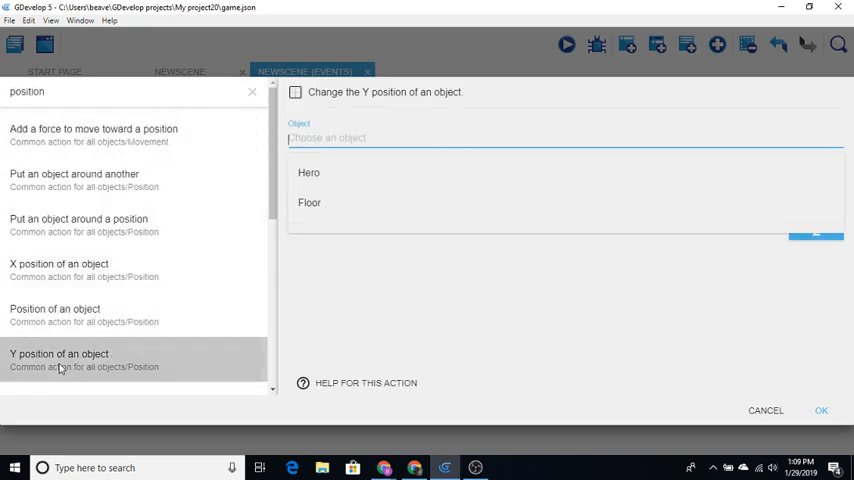
{"action": "mouse_move", "coordinate": [352, 308]}
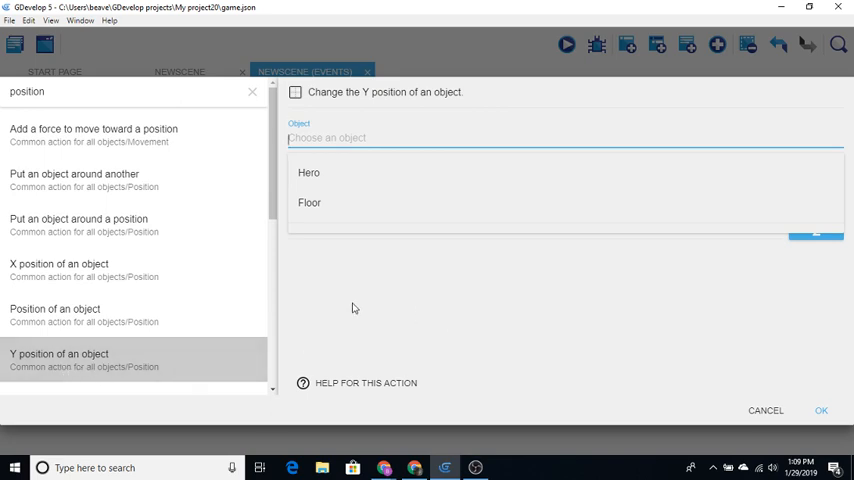
{"action": "mouse_move", "coordinate": [385, 206]}
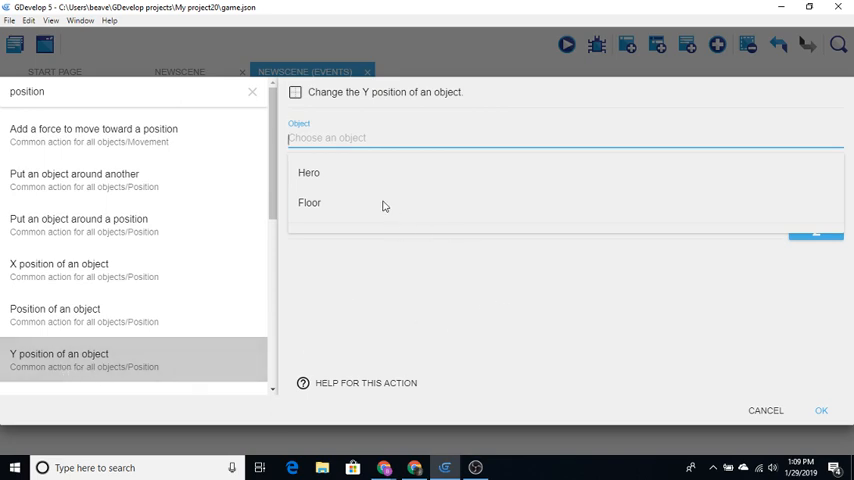
{"action": "left_click", "coordinate": [309, 202]}
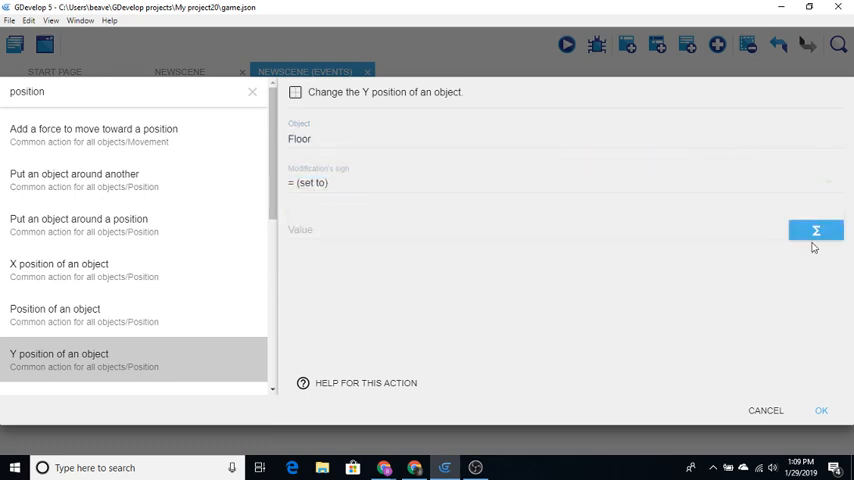
- Set Floor's Y position value to RandomInRange(256, 416) and confirm
{"action": "left_click", "coordinate": [816, 230]}
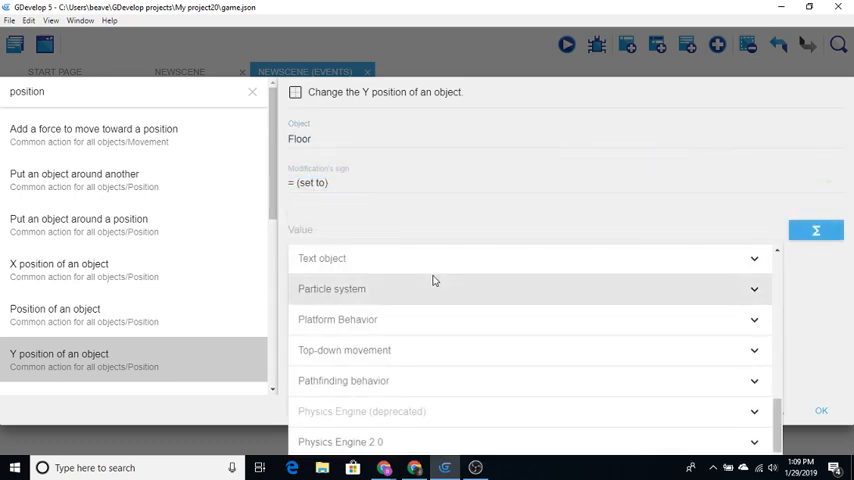
{"action": "type", "text": "random"}
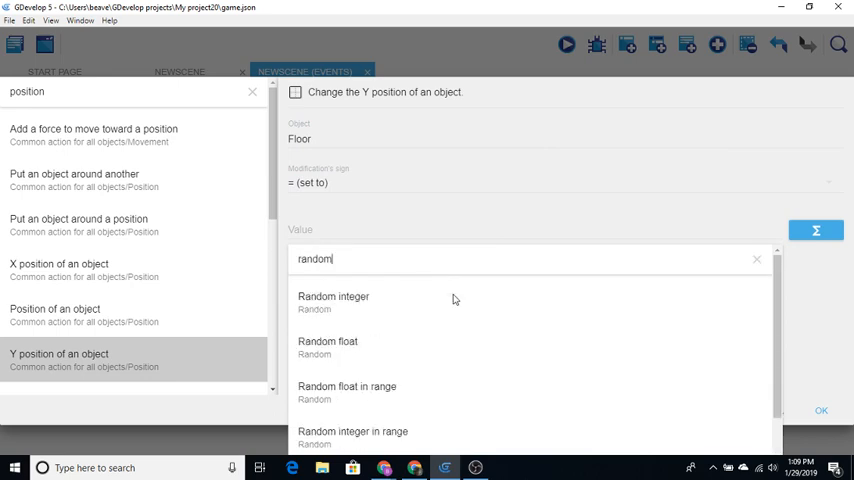
{"action": "mouse_move", "coordinate": [400, 435]}
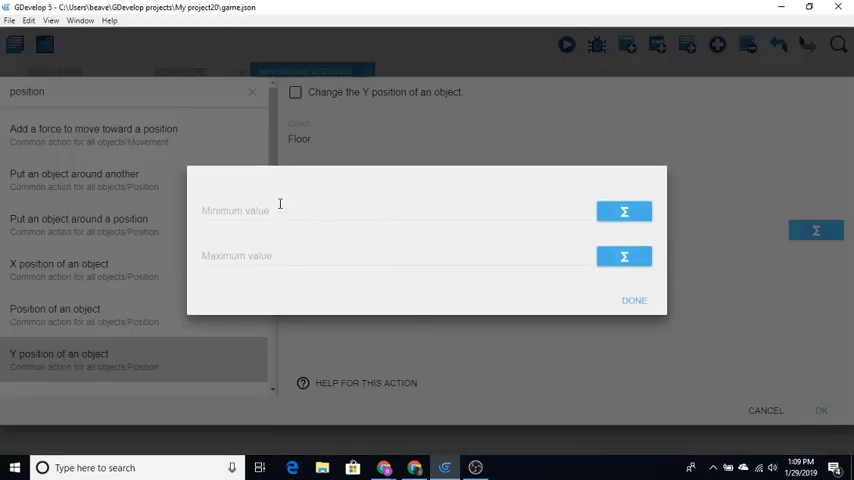
{"action": "left_click", "coordinate": [280, 210]}
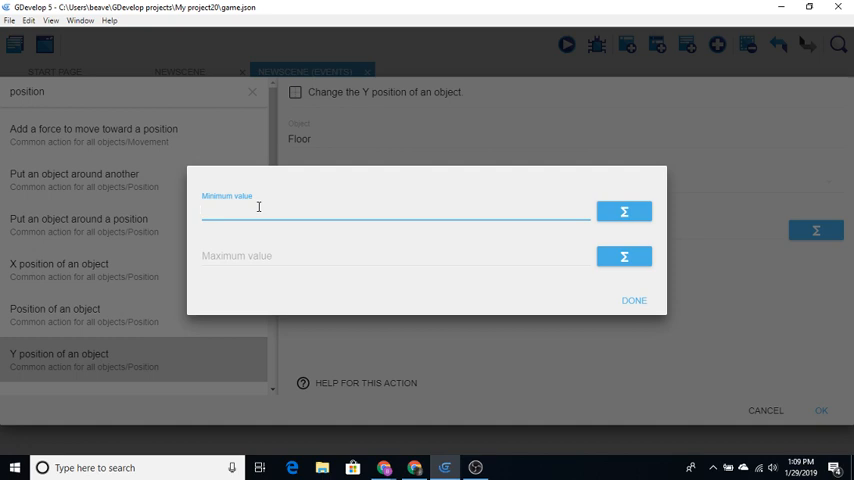
{"action": "type", "text": "2"}
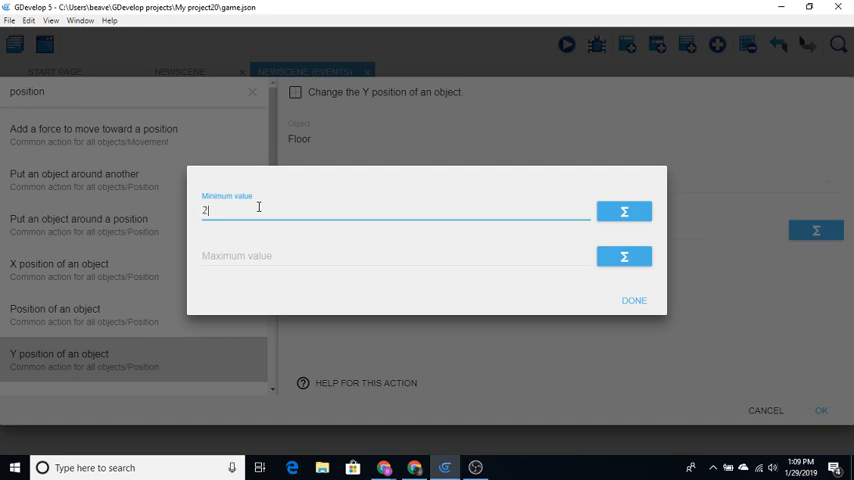
{"action": "type", "text": "56"}
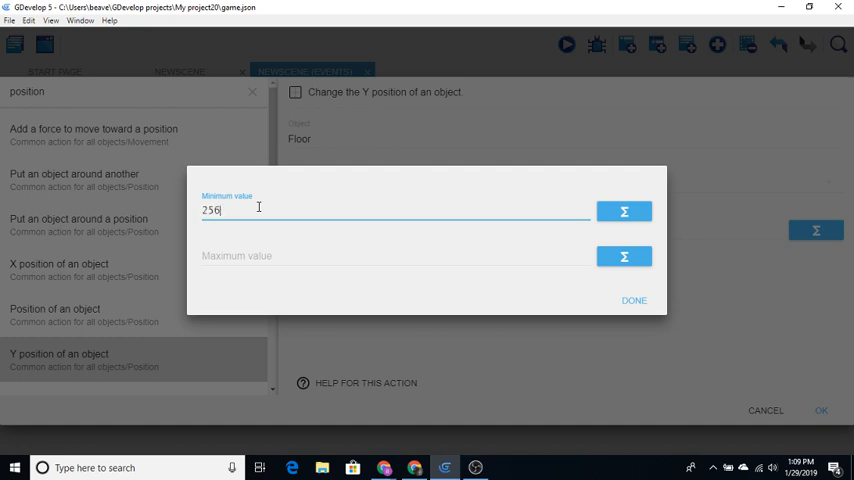
{"action": "left_click", "coordinate": [395, 256]}
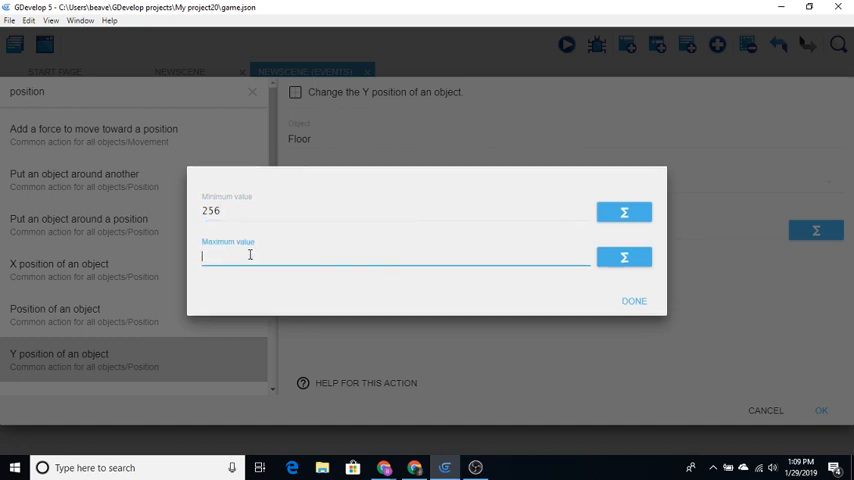
{"action": "type", "text": "41"}
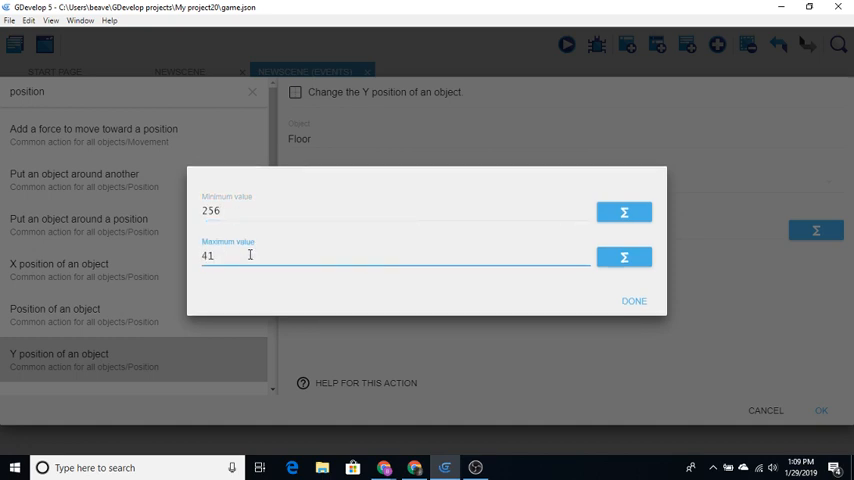
{"action": "type", "text": "6"}
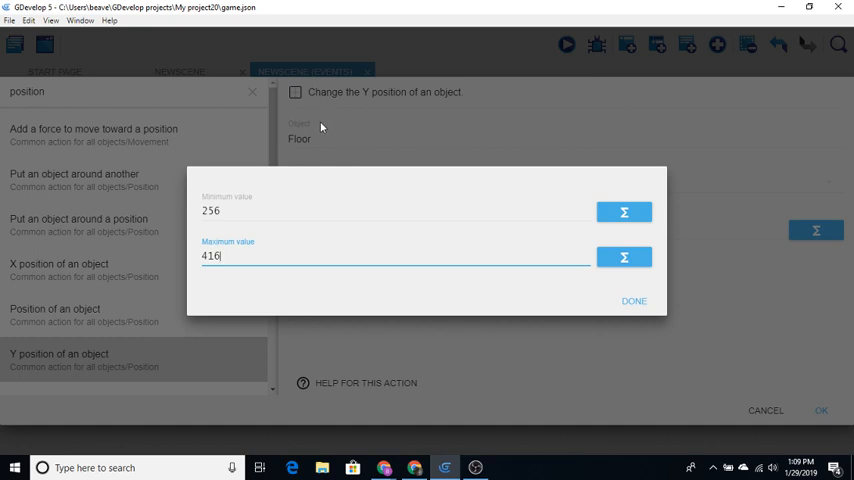
{"action": "mouse_move", "coordinate": [314, 371]}
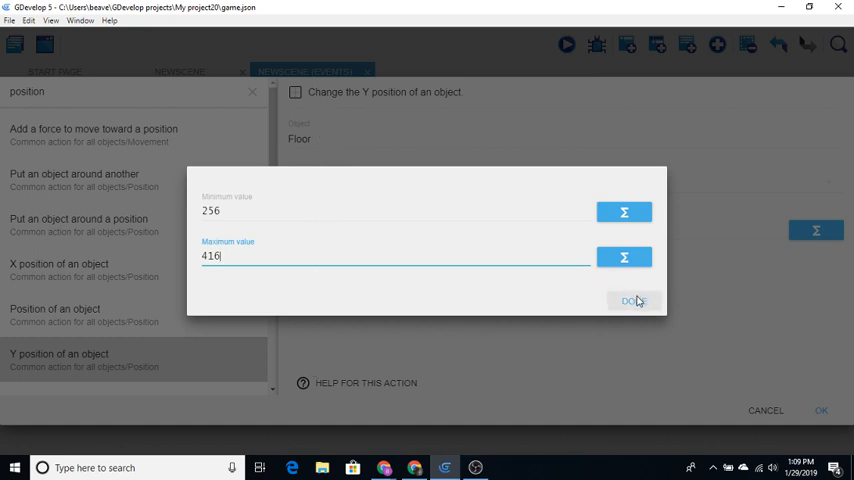
{"action": "left_click", "coordinate": [634, 301]}
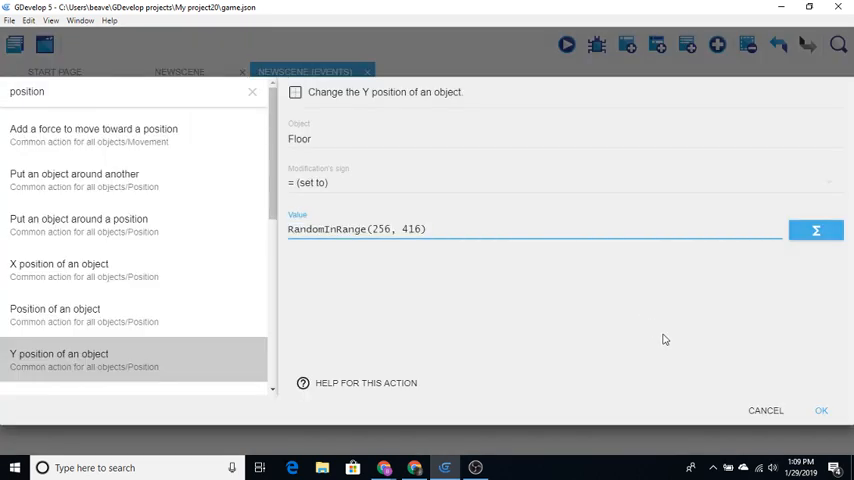
{"action": "left_click", "coordinate": [821, 410]}
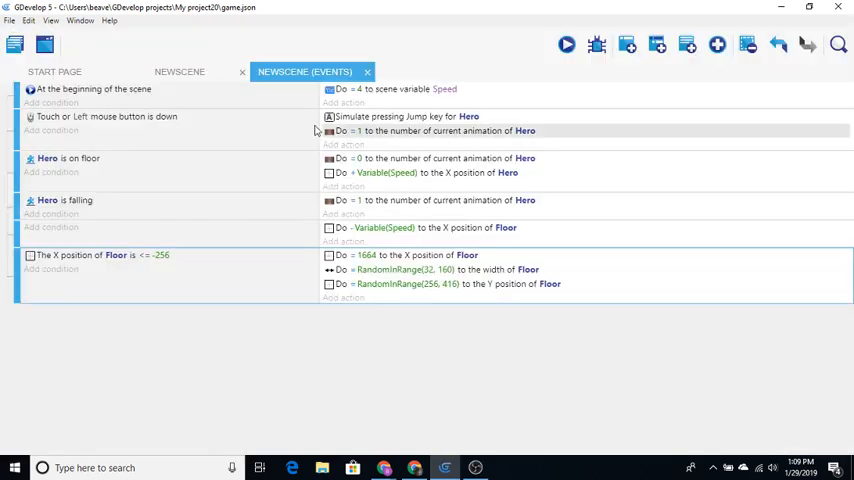
- Return to the NEWSCENE layout and launch a game preview
{"action": "left_click", "coordinate": [180, 71]}
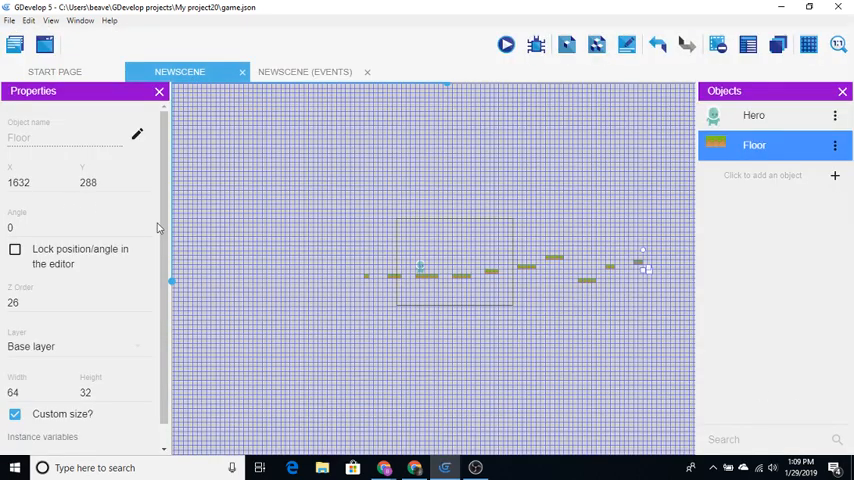
{"action": "mouse_move", "coordinate": [217, 184]}
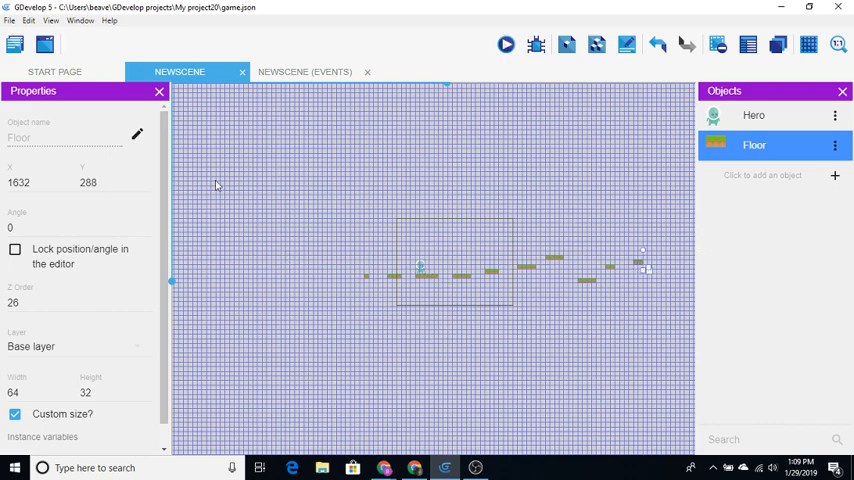
{"action": "mouse_move", "coordinate": [590, 290]}
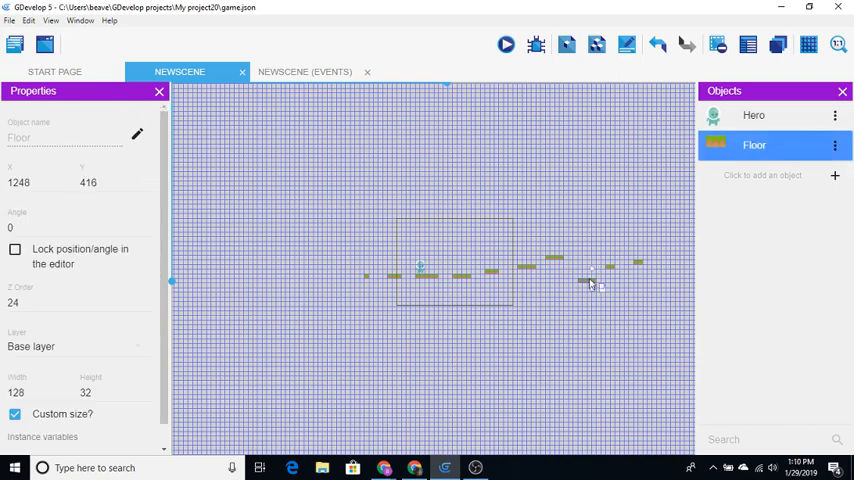
{"action": "left_click_drag", "start_coordinate": [595, 283], "coordinate": [560, 255]}
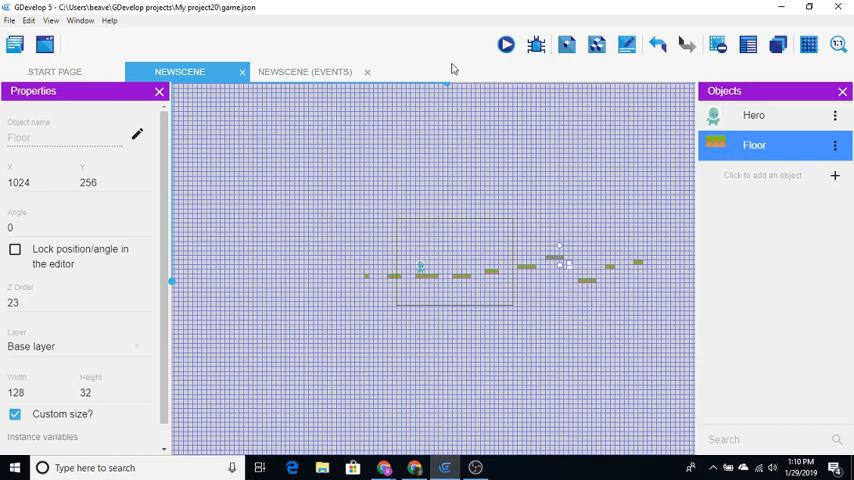
{"action": "left_click", "coordinate": [506, 44]}
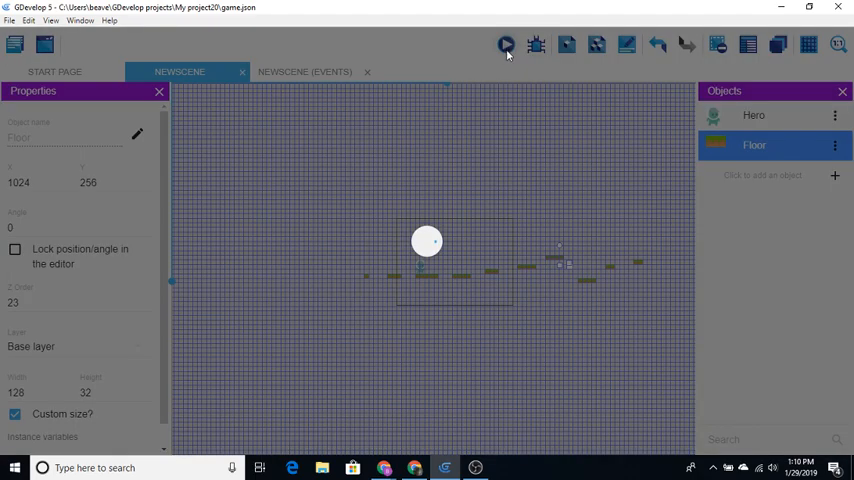
{"action": "left_click", "coordinate": [506, 44]}
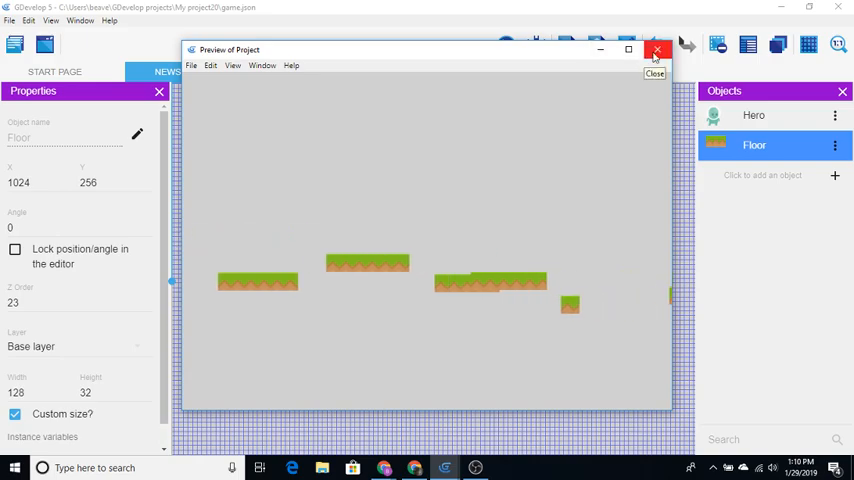
{"action": "left_click", "coordinate": [656, 50]}
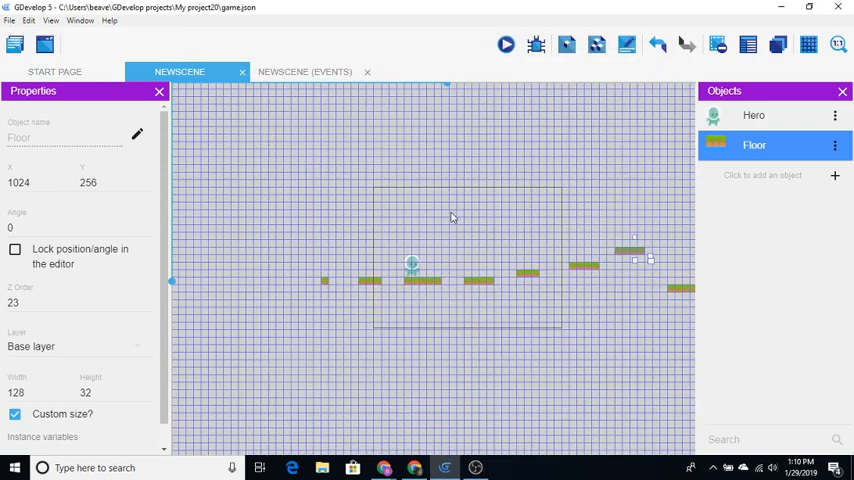
- Drag several Floor instances, including the rightmost, to new spots and heights
{"action": "left_click", "coordinate": [520, 320]}
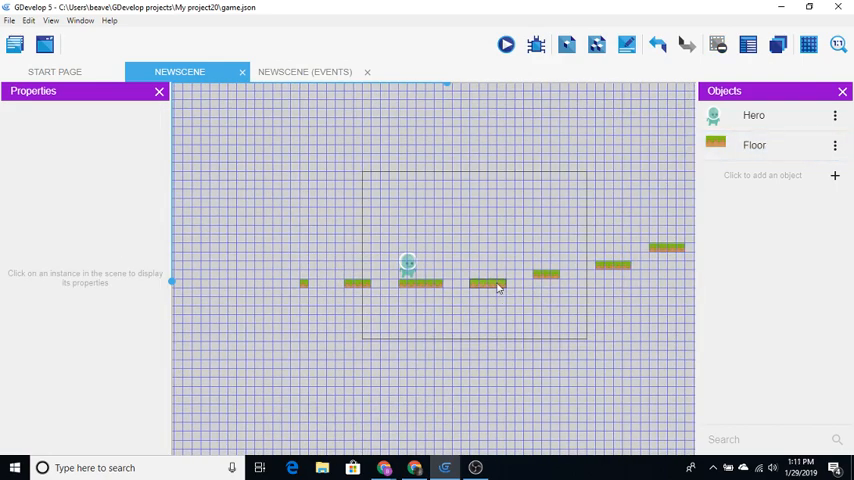
{"action": "left_click", "coordinate": [485, 283]}
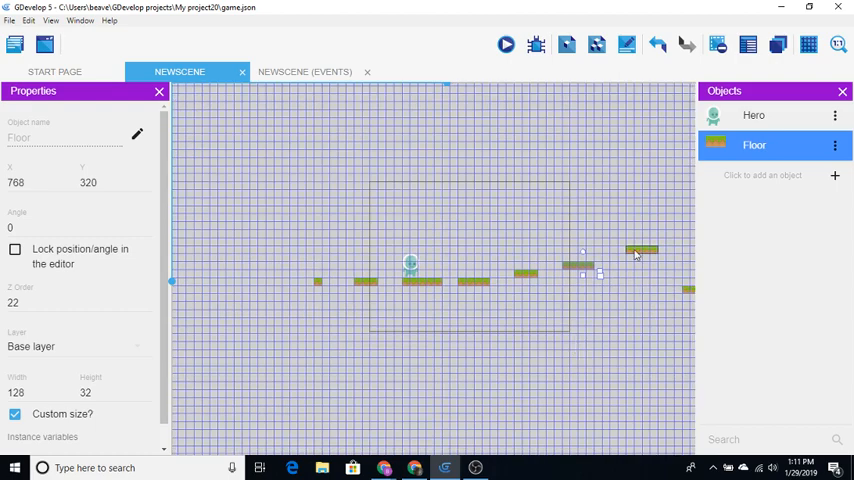
{"action": "left_click_drag", "start_coordinate": [580, 266], "coordinate": [637, 249]}
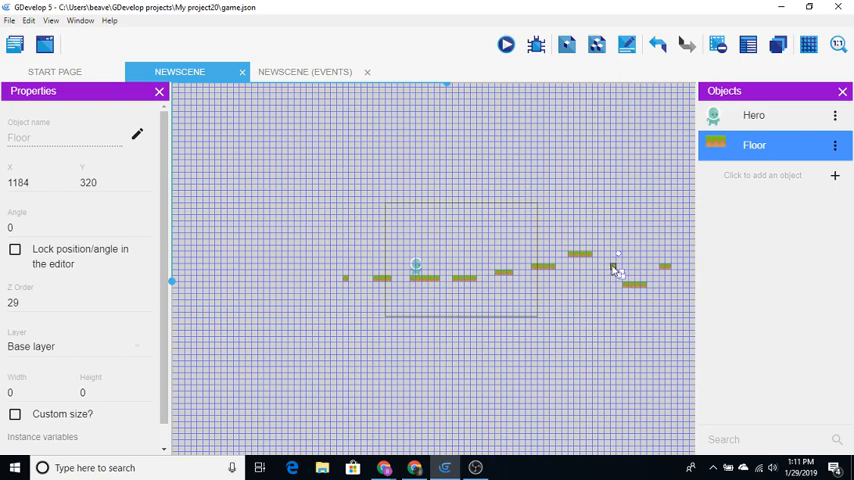
{"action": "left_click_drag", "start_coordinate": [618, 268], "coordinate": [610, 275]}
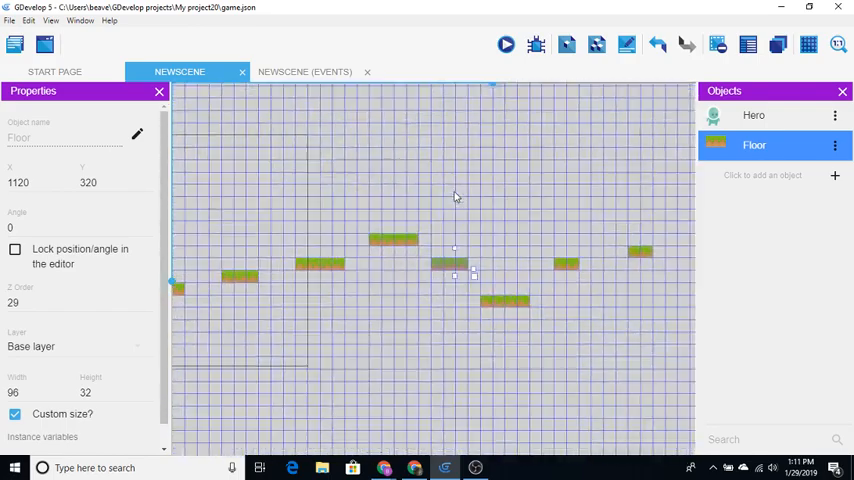
{"action": "mouse_move", "coordinate": [613, 249]}
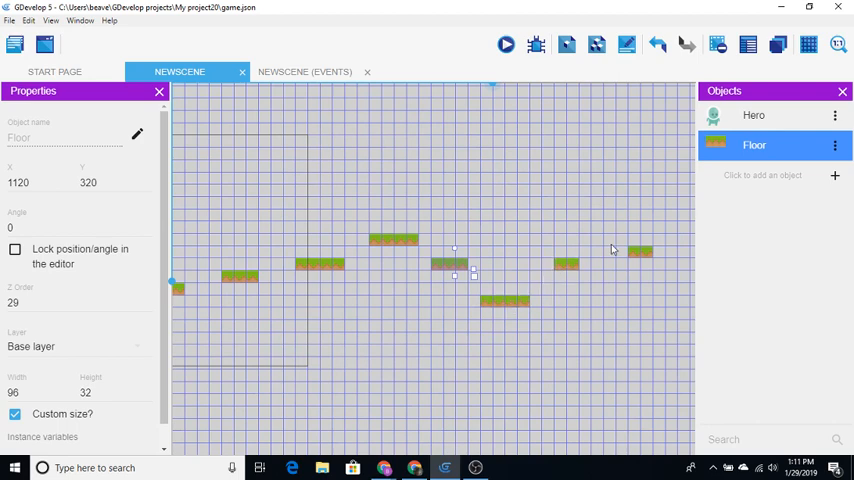
{"action": "left_click_drag", "start_coordinate": [450, 263], "coordinate": [630, 253]}
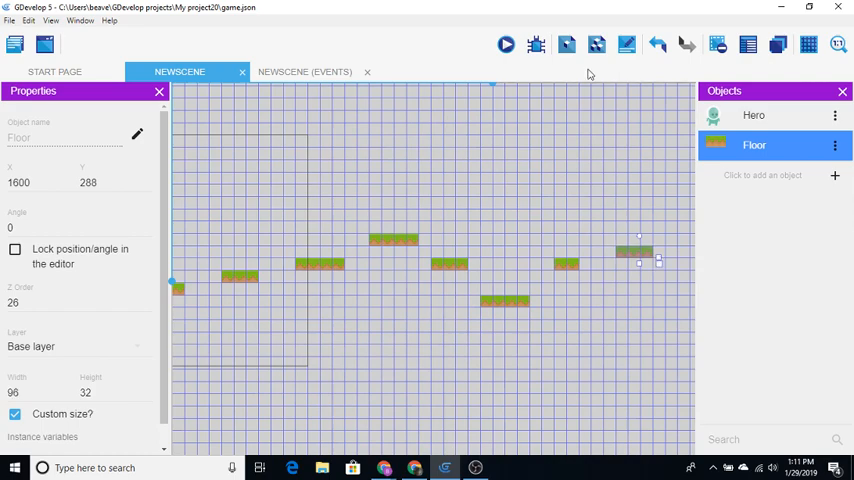
{"action": "left_click", "coordinate": [506, 44]}
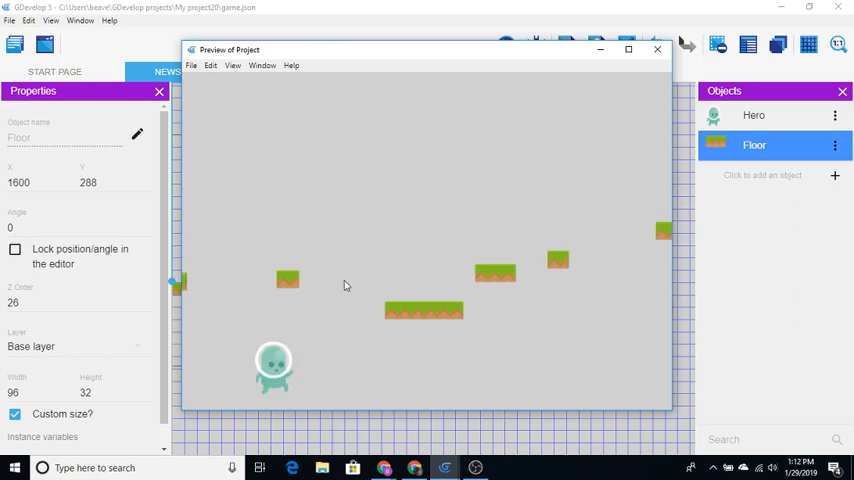
{"action": "left_click", "coordinate": [657, 48]}
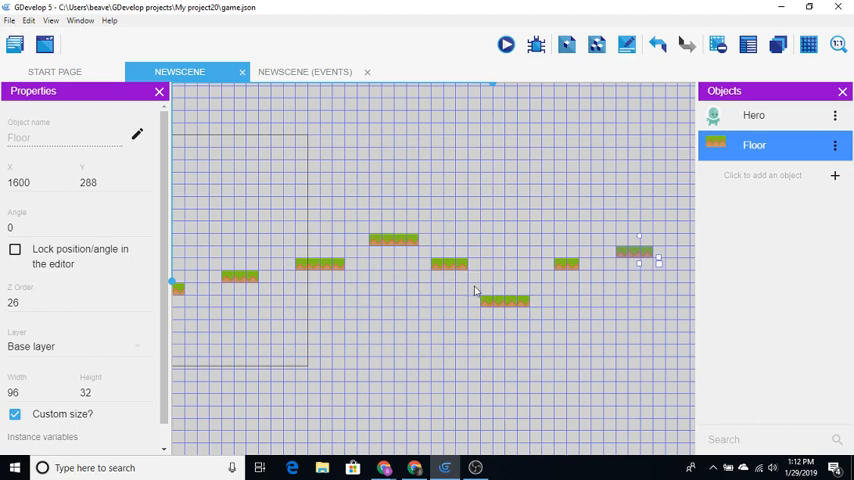
{"action": "mouse_move", "coordinate": [337, 238]}
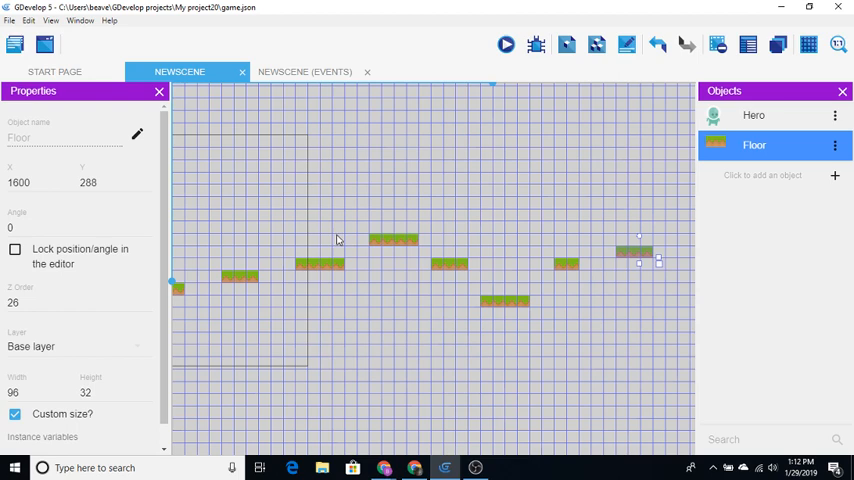
{"action": "mouse_move", "coordinate": [304, 240]}
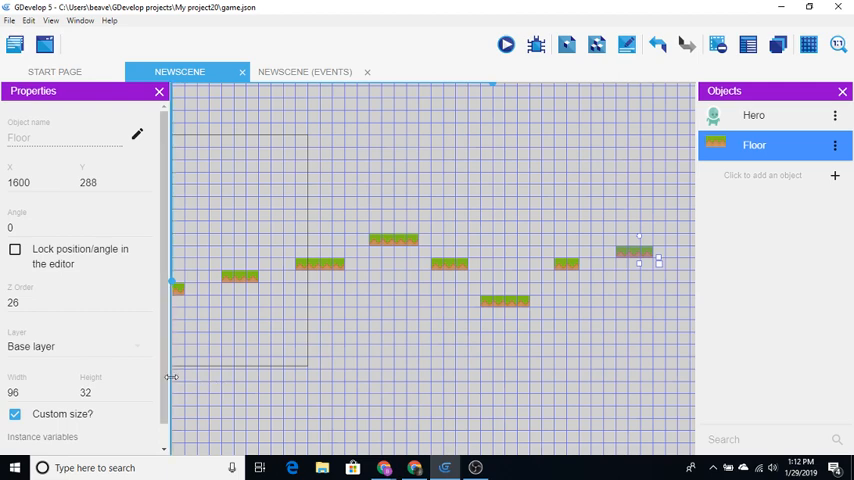
{"action": "mouse_move", "coordinate": [178, 372]}
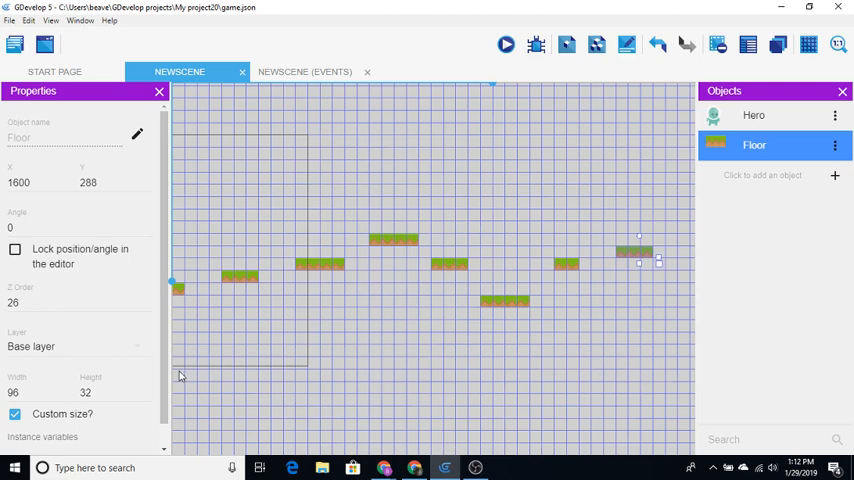
{"action": "mouse_move", "coordinate": [445, 171]}
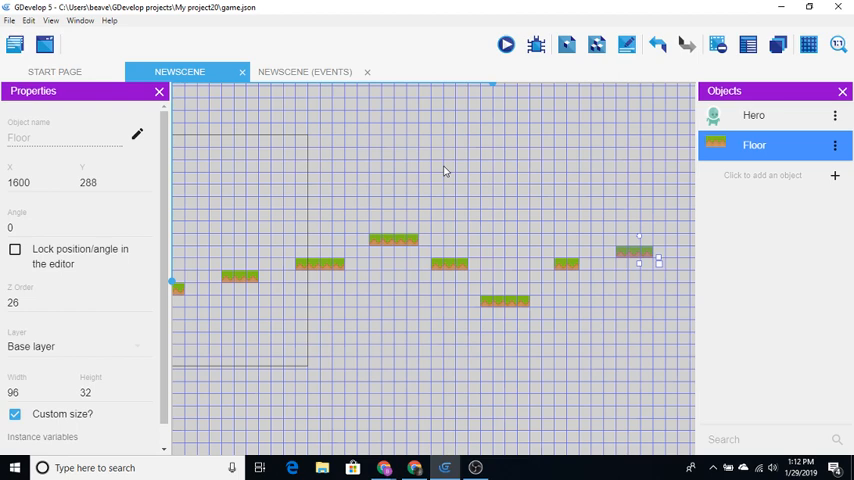
{"action": "mouse_move", "coordinate": [248, 337]}
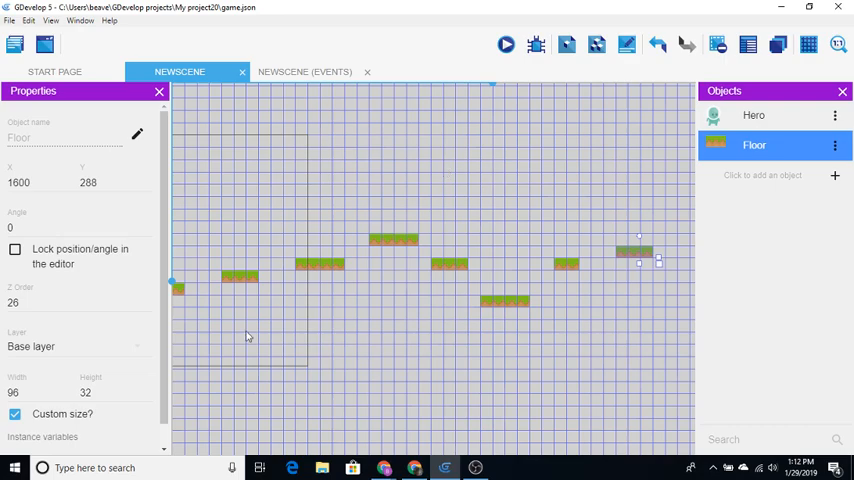